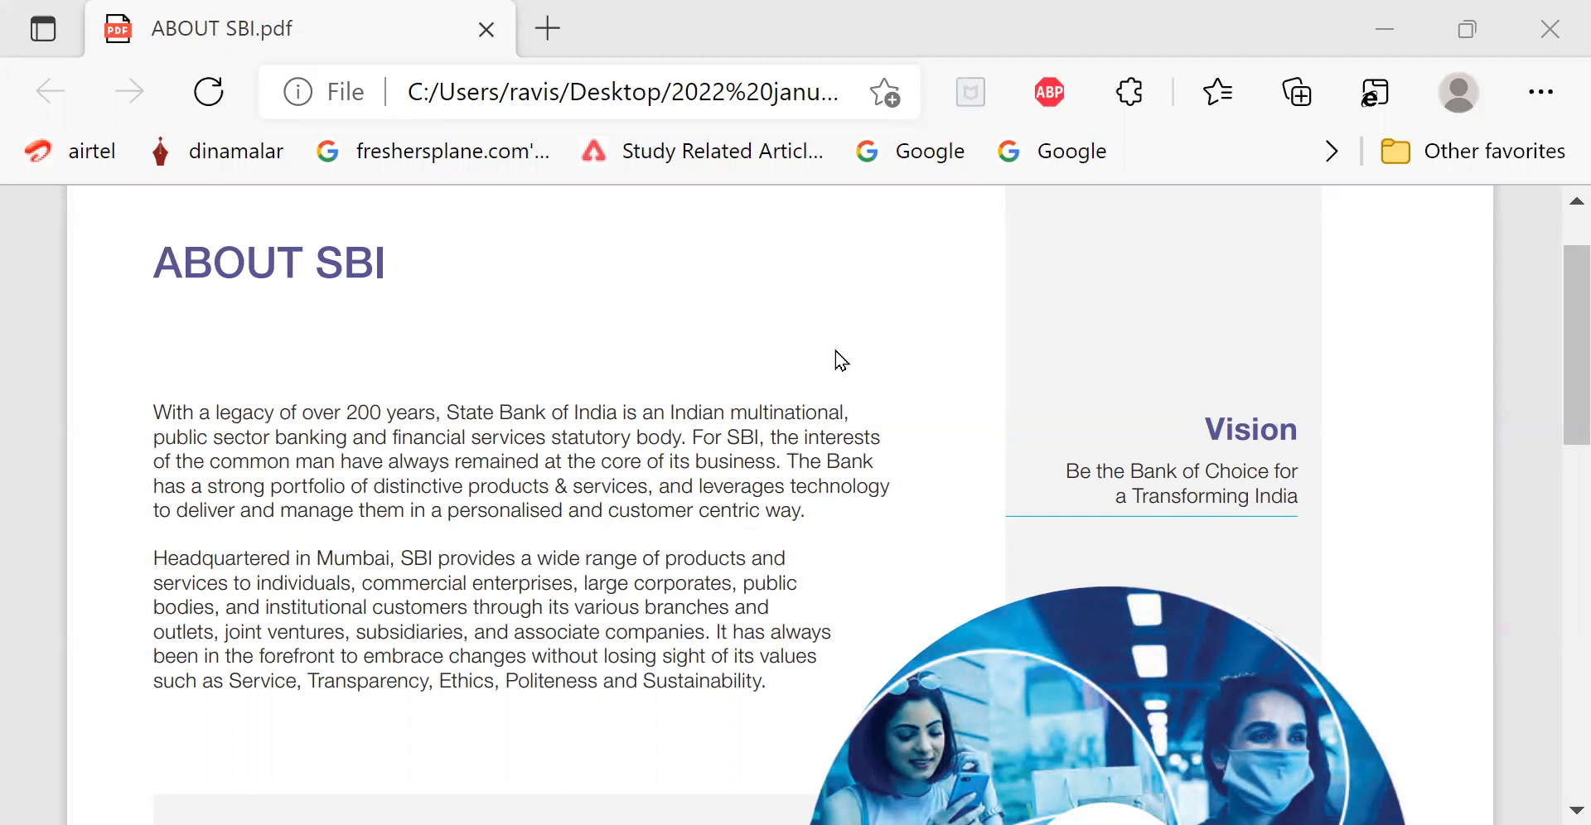
mouse_move(747, 520)
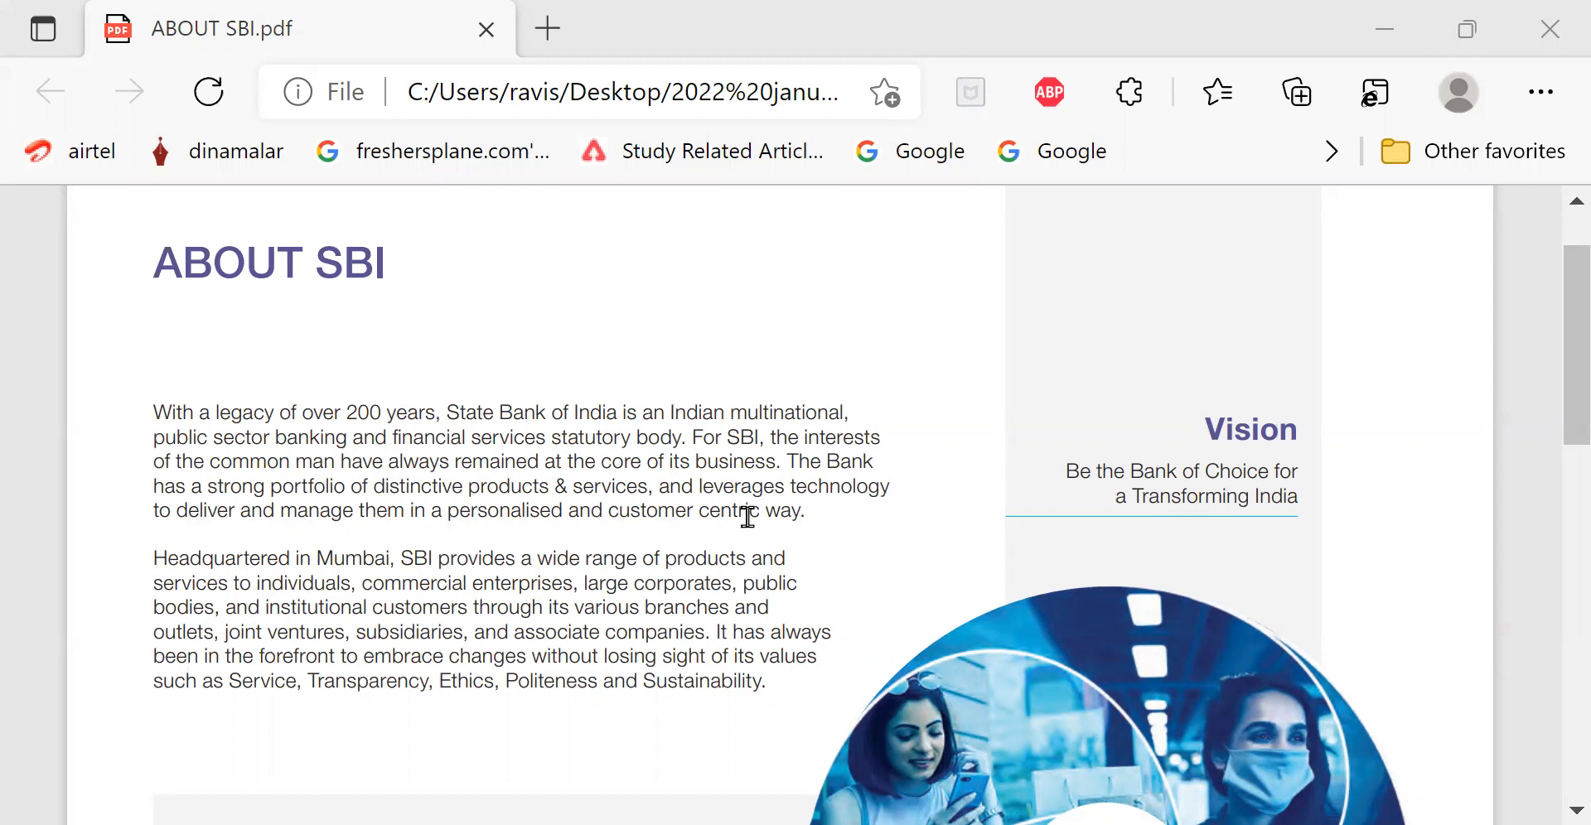
scroll("down", 3)
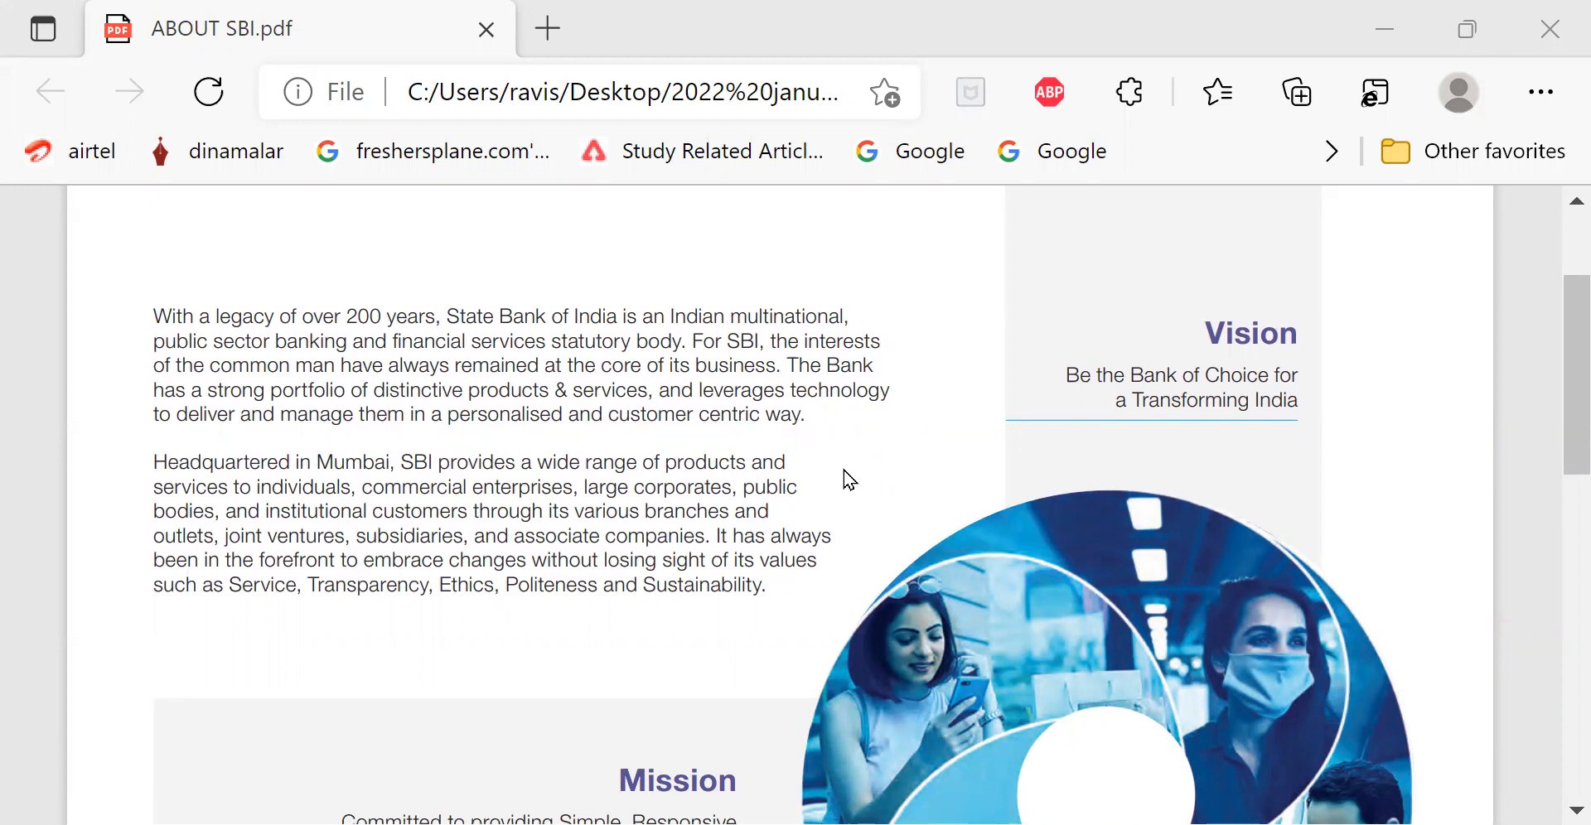
mouse_move(596, 494)
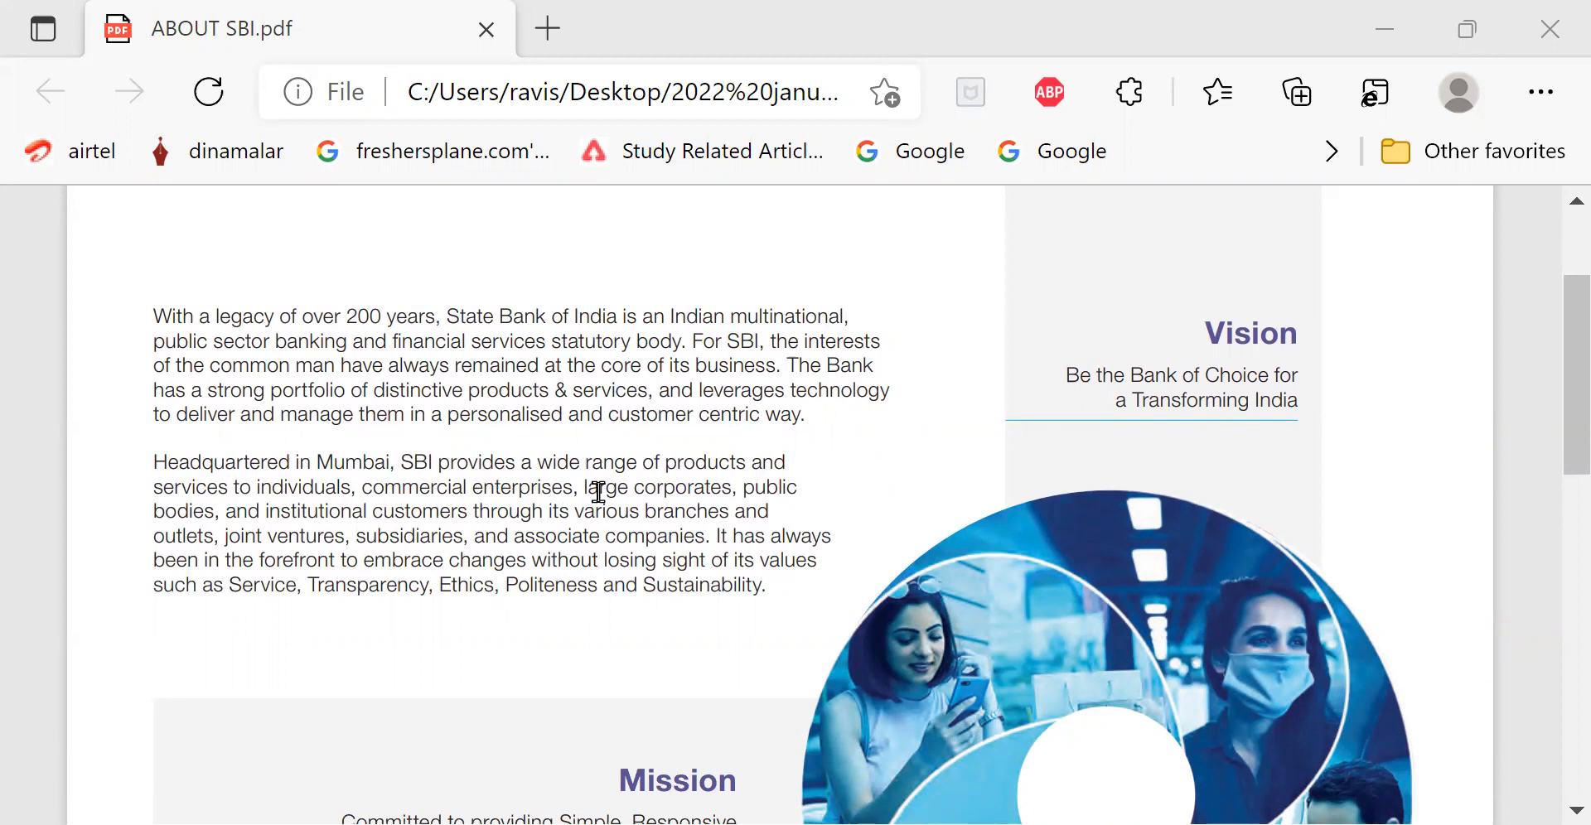
mouse_move(714, 499)
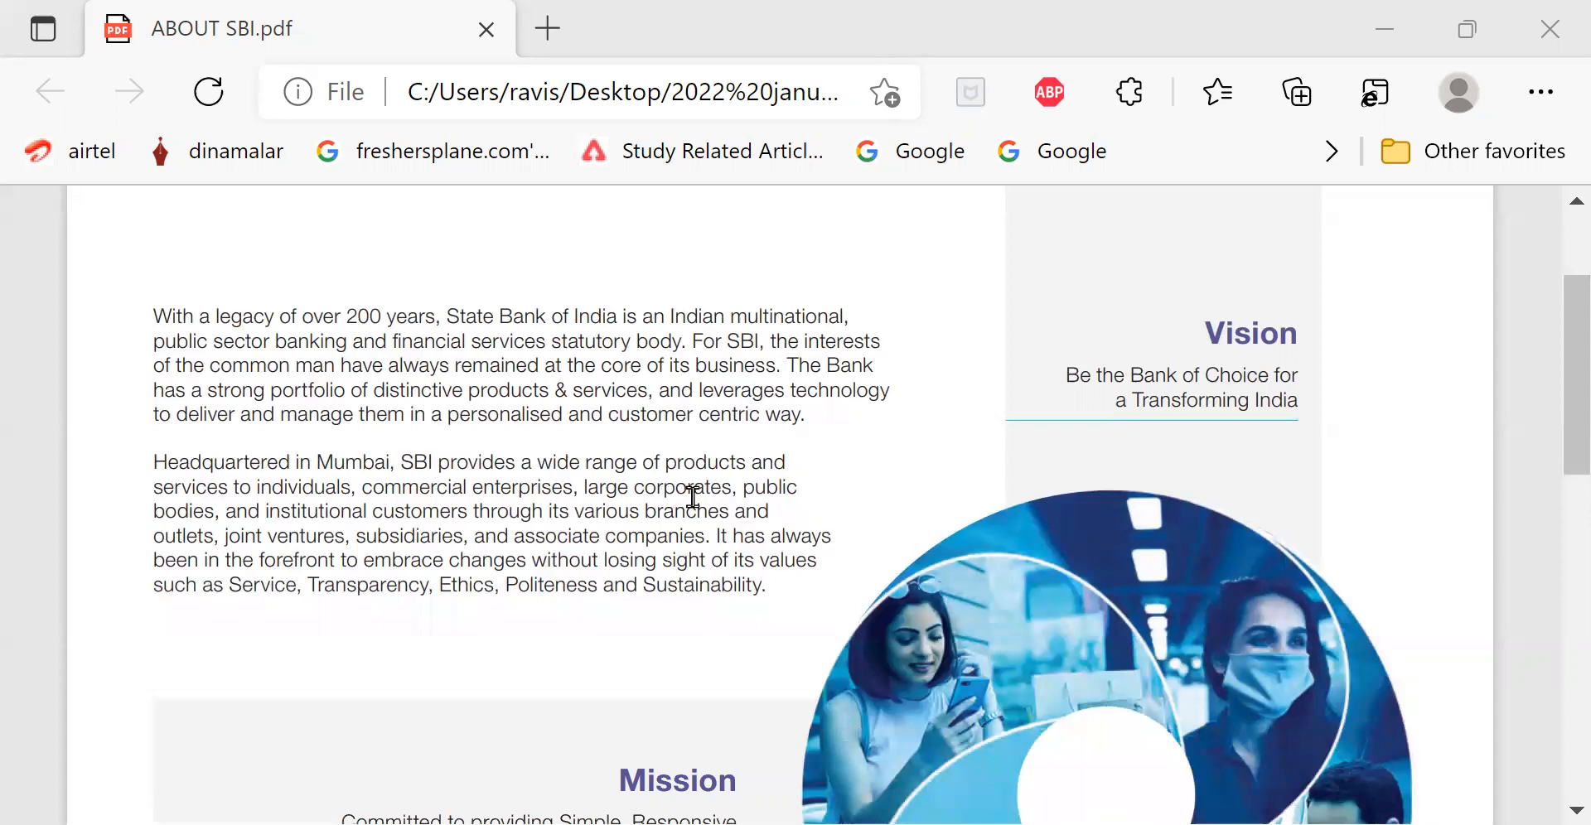
mouse_move(727, 501)
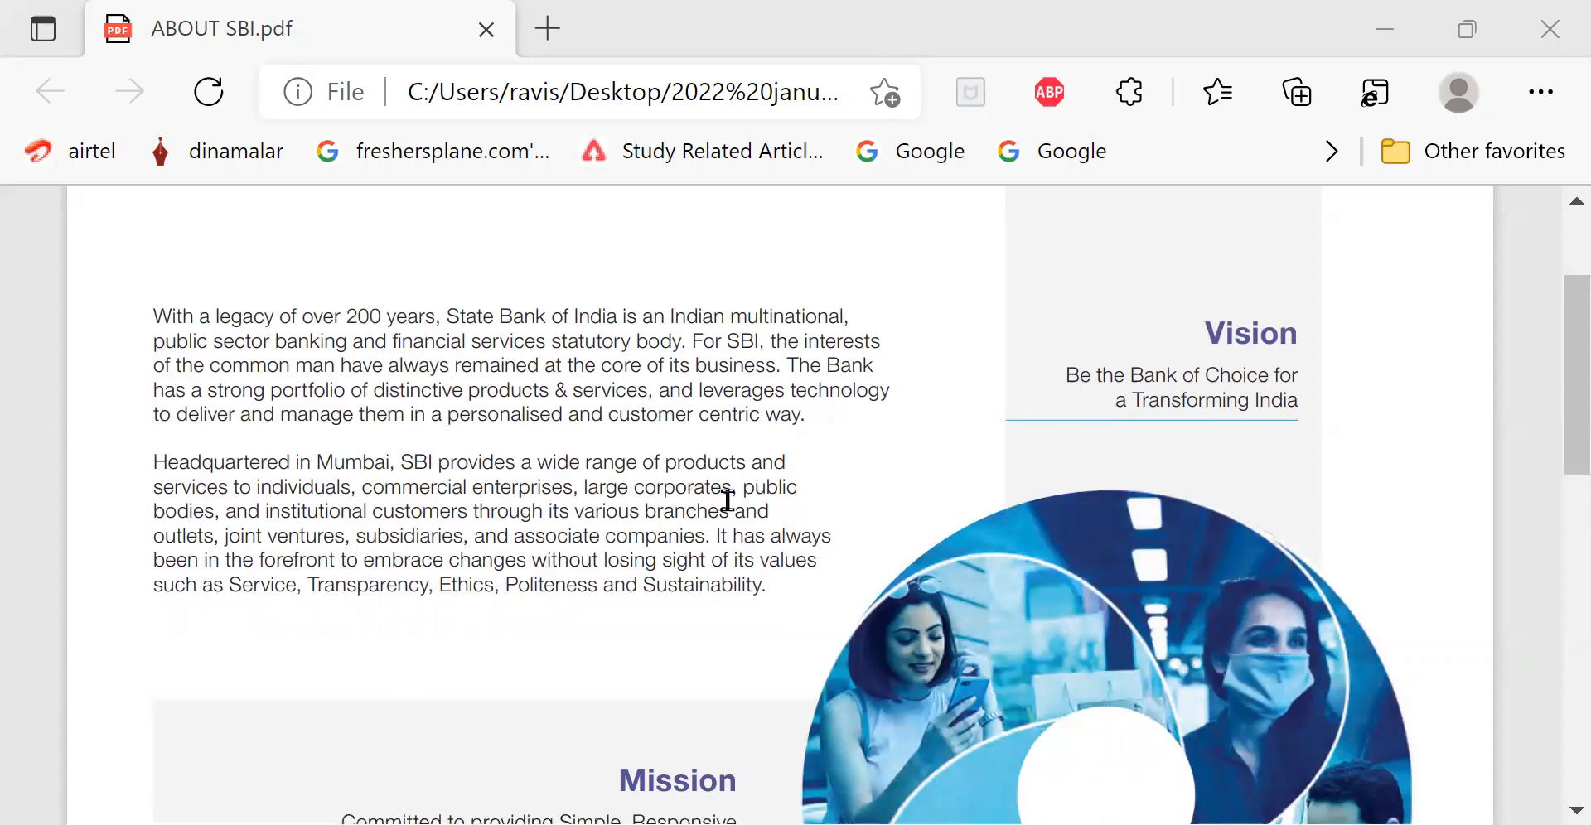
mouse_move(666, 568)
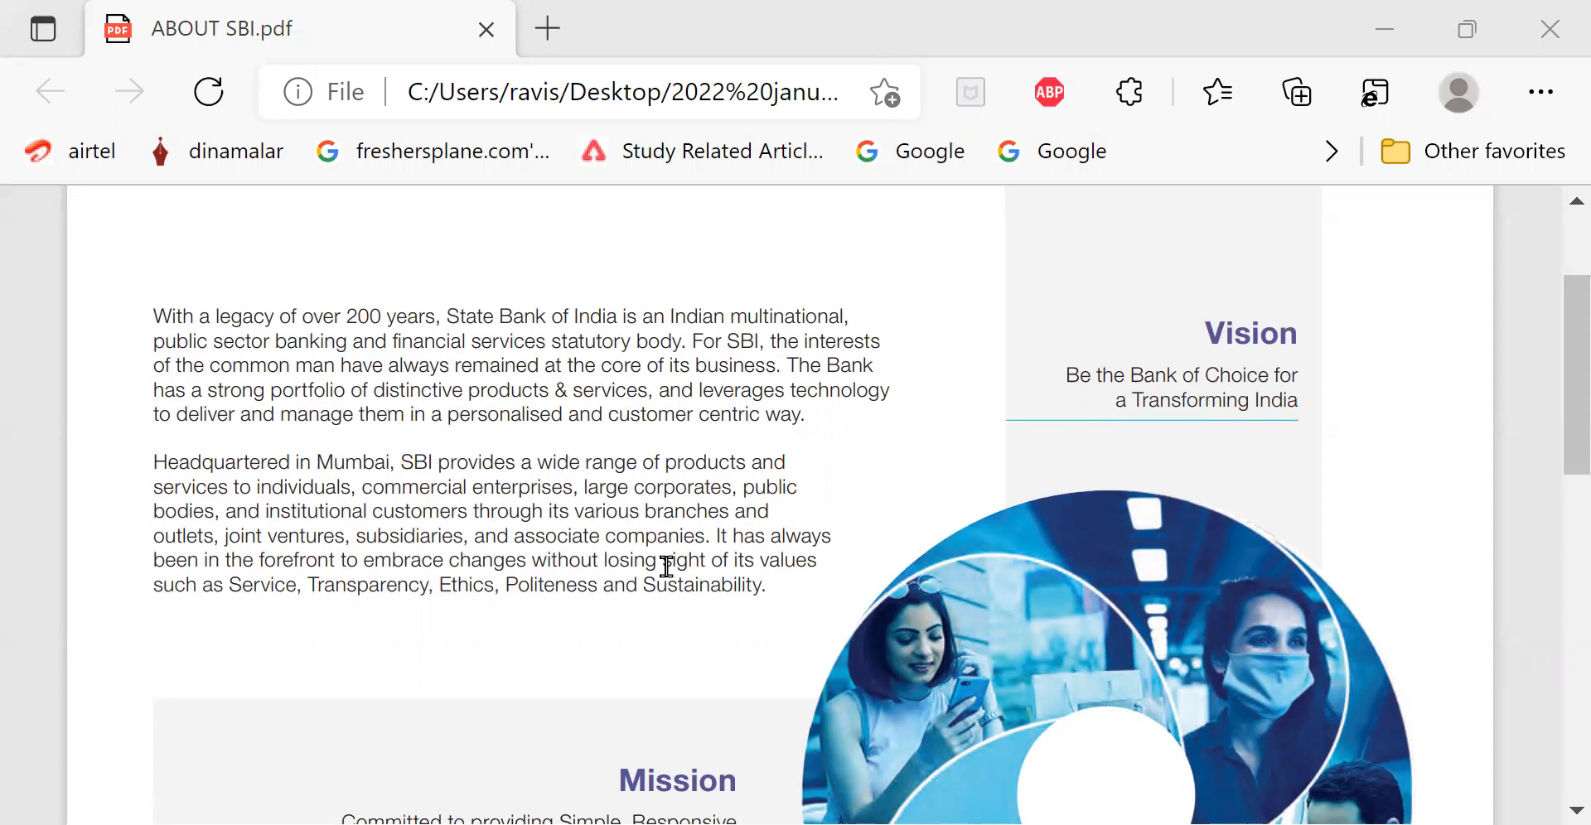
mouse_move(658, 570)
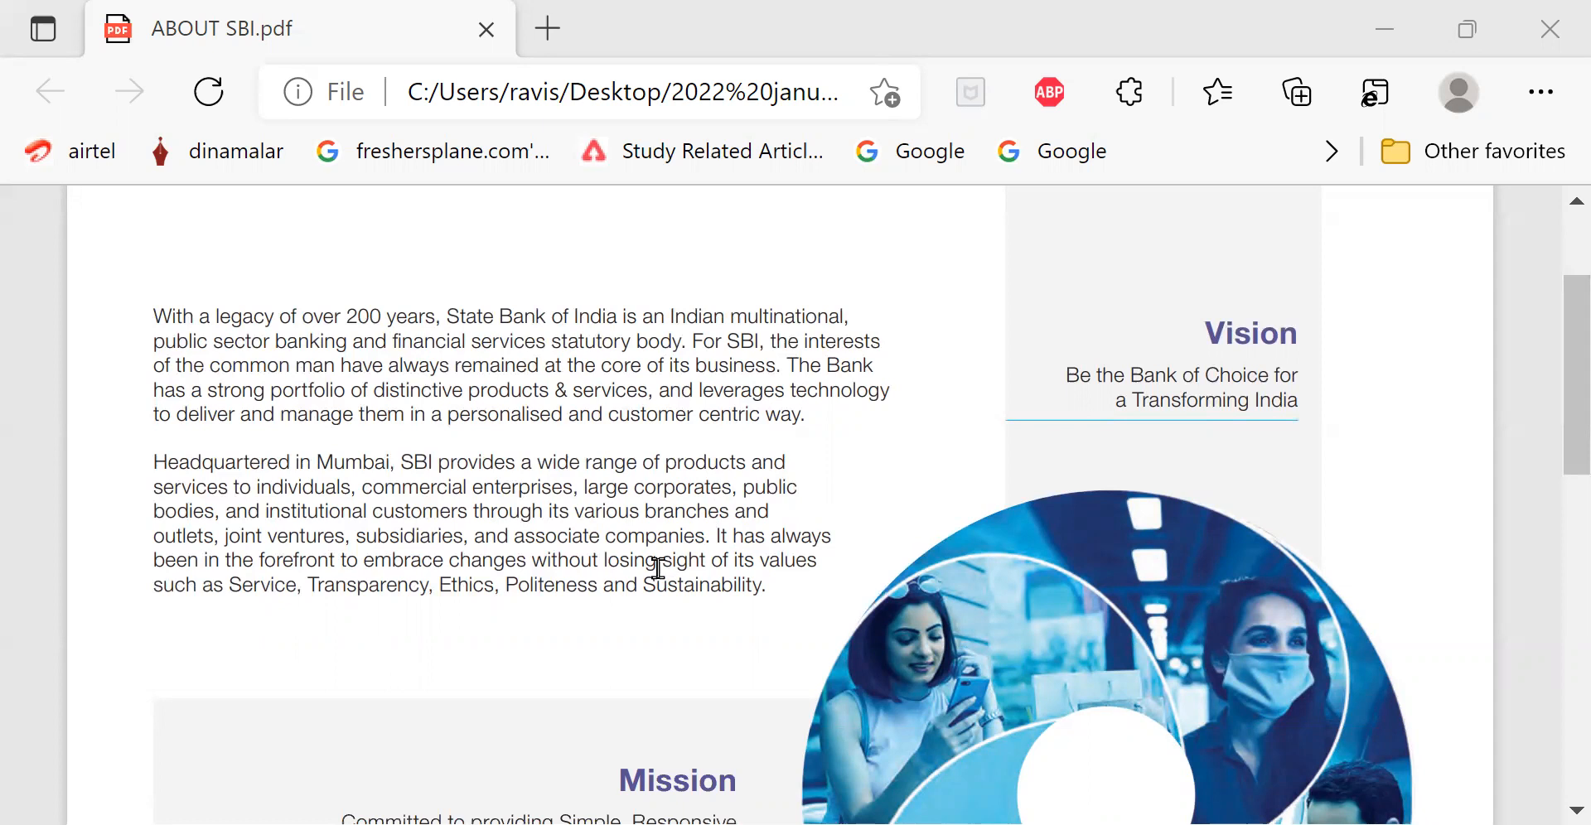
mouse_move(577, 539)
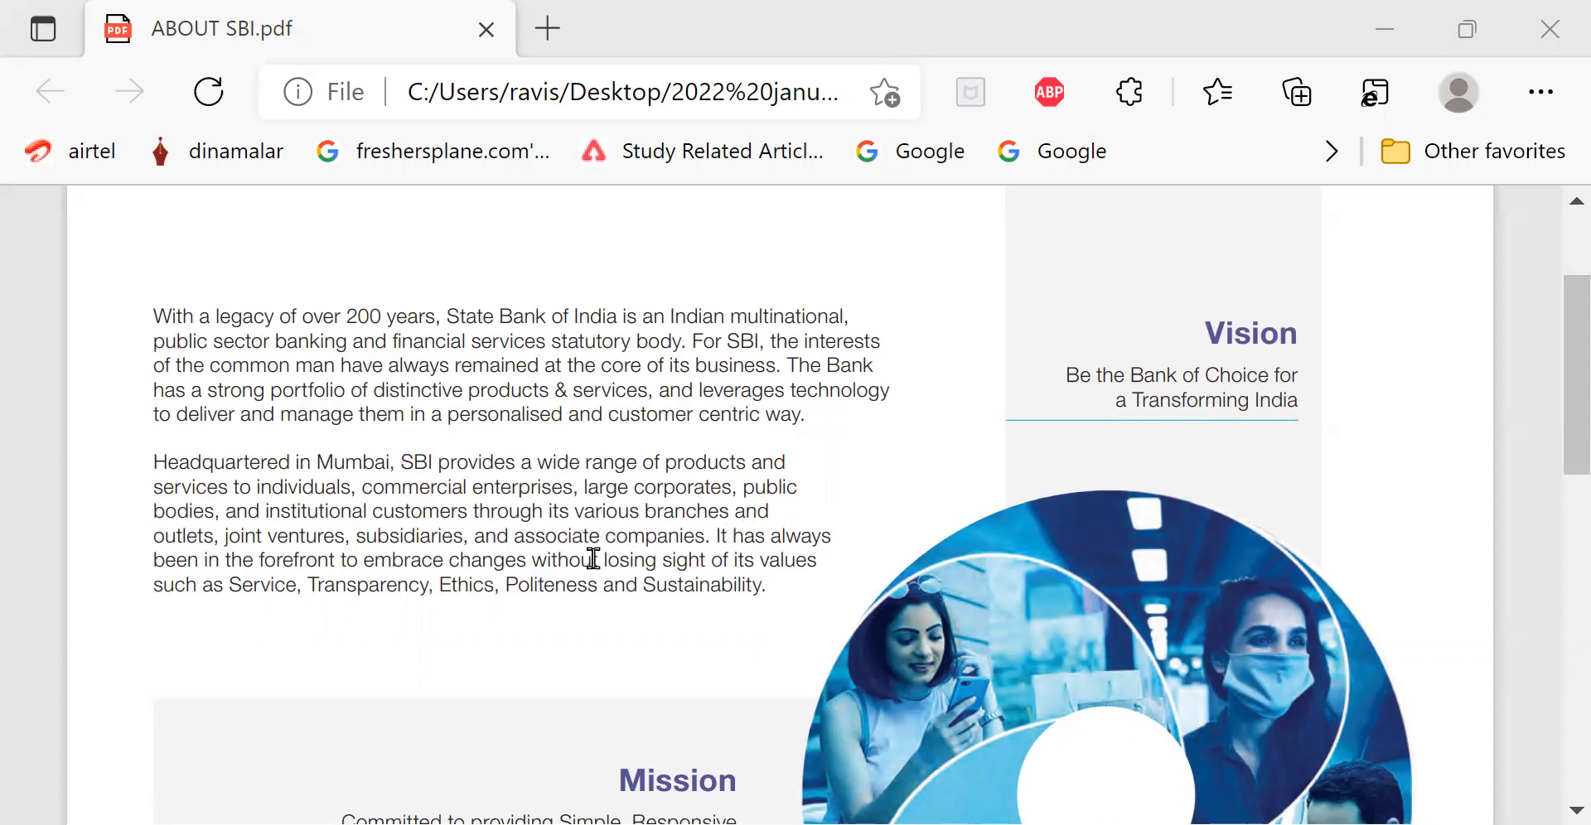
mouse_move(328, 549)
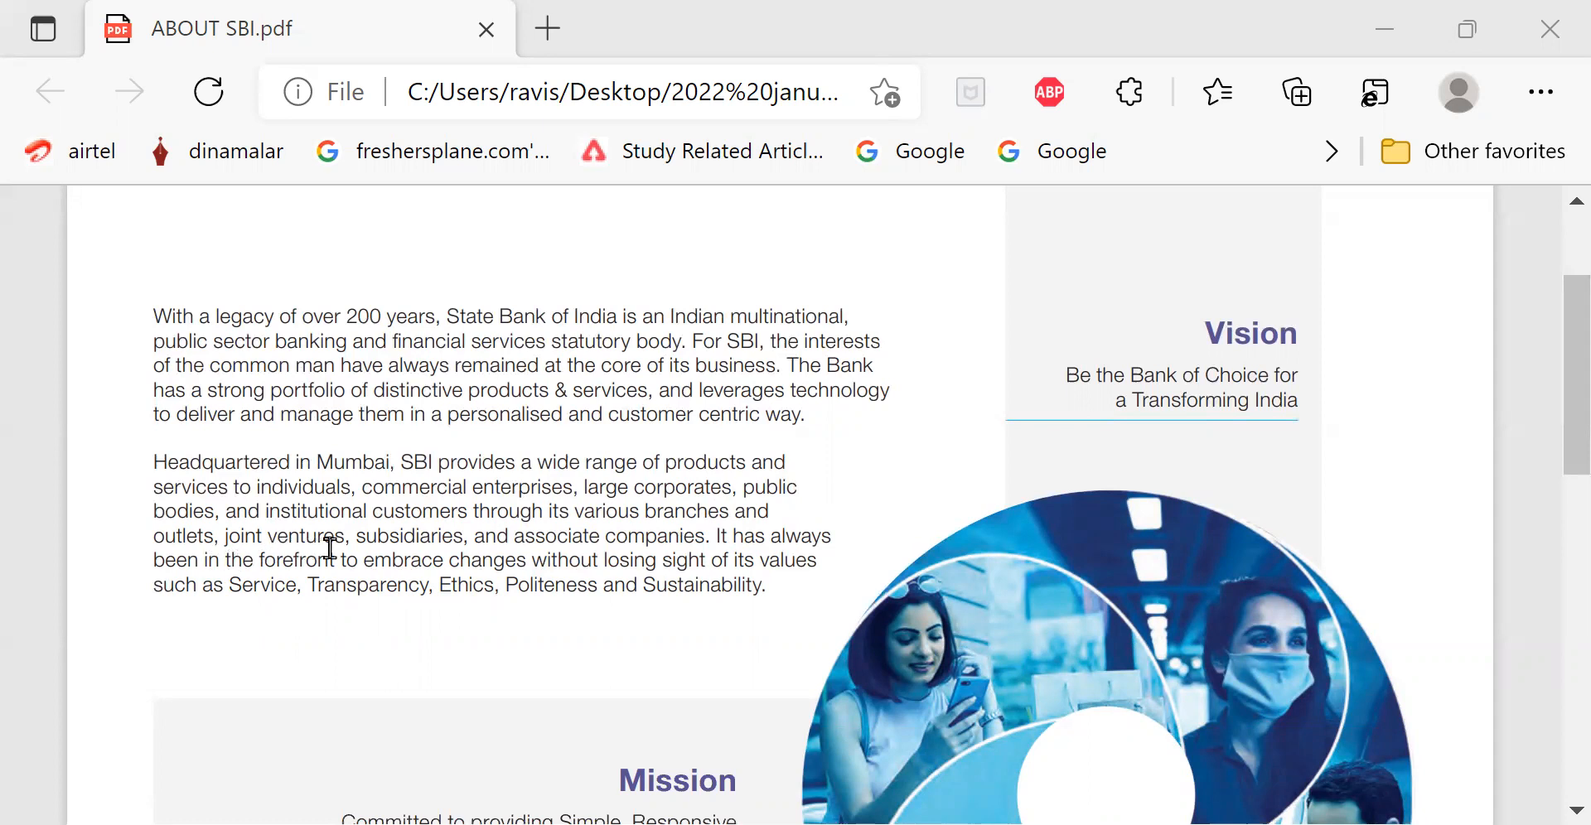
mouse_move(452, 561)
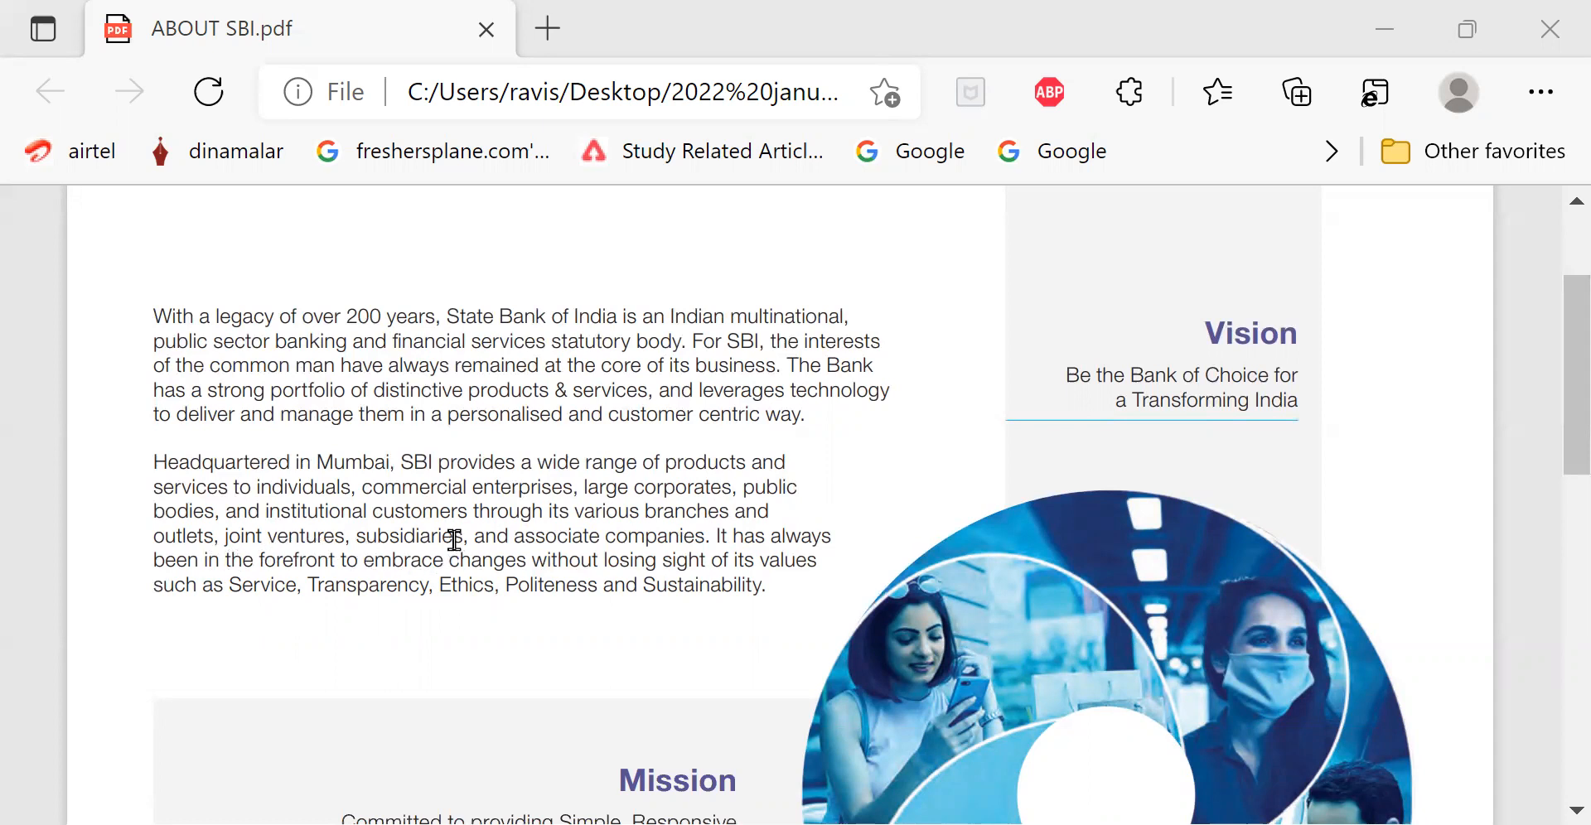
mouse_move(446, 537)
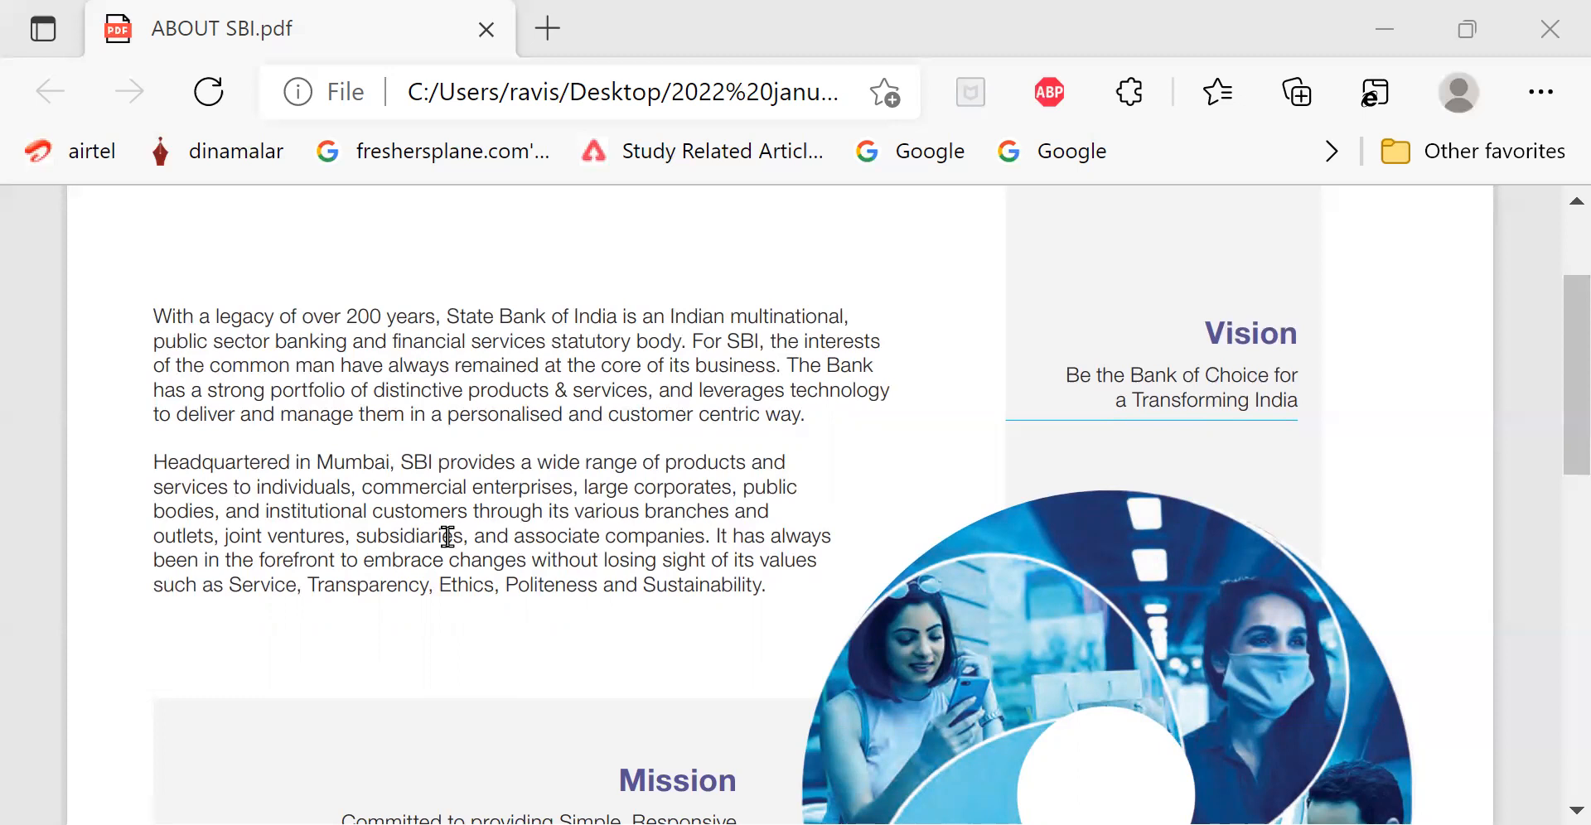
mouse_move(514, 580)
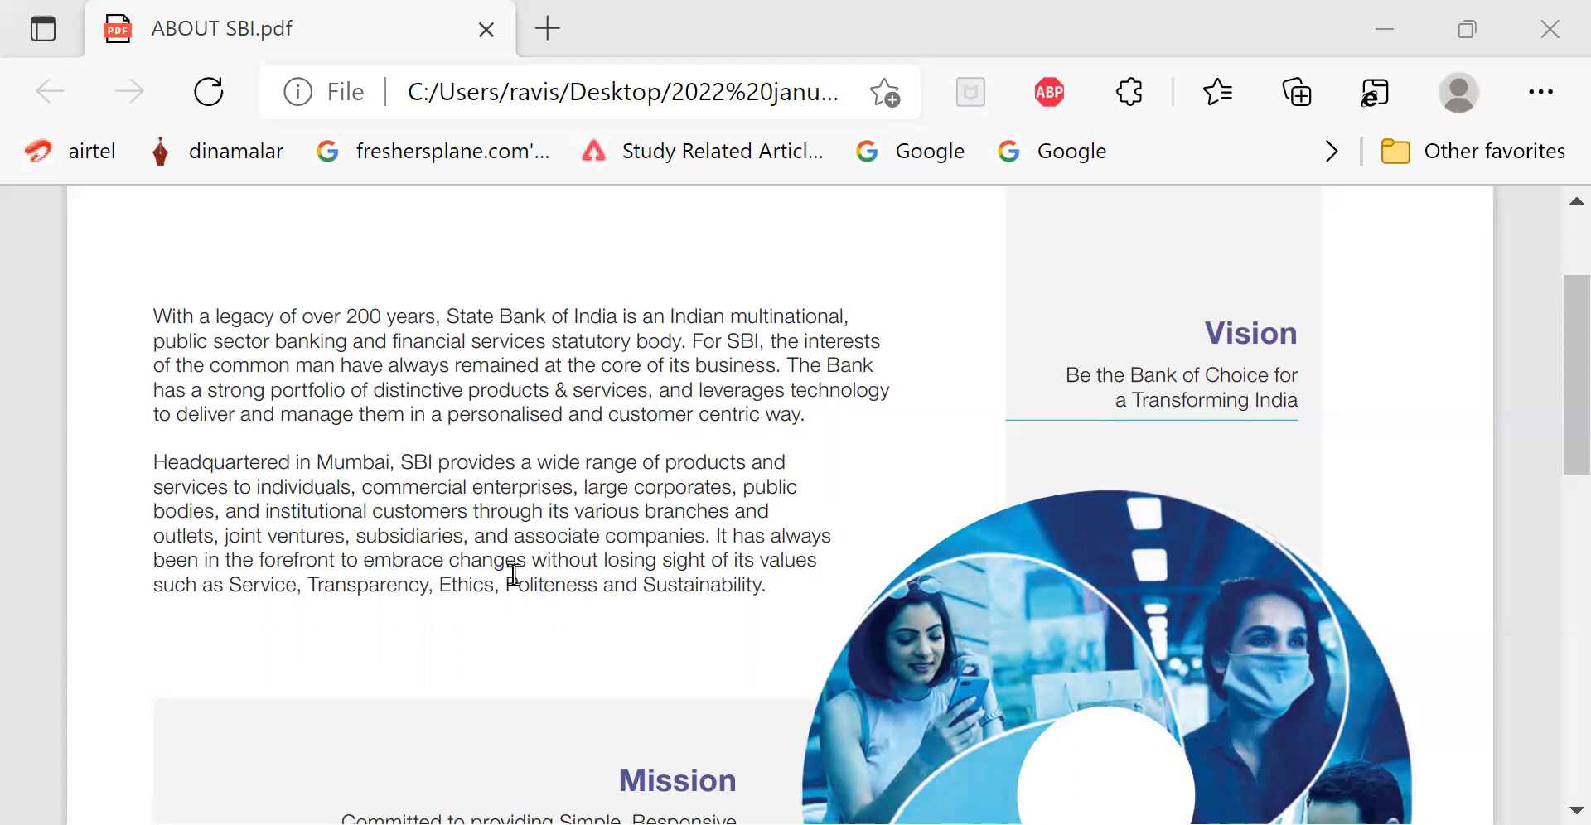
mouse_move(1083, 423)
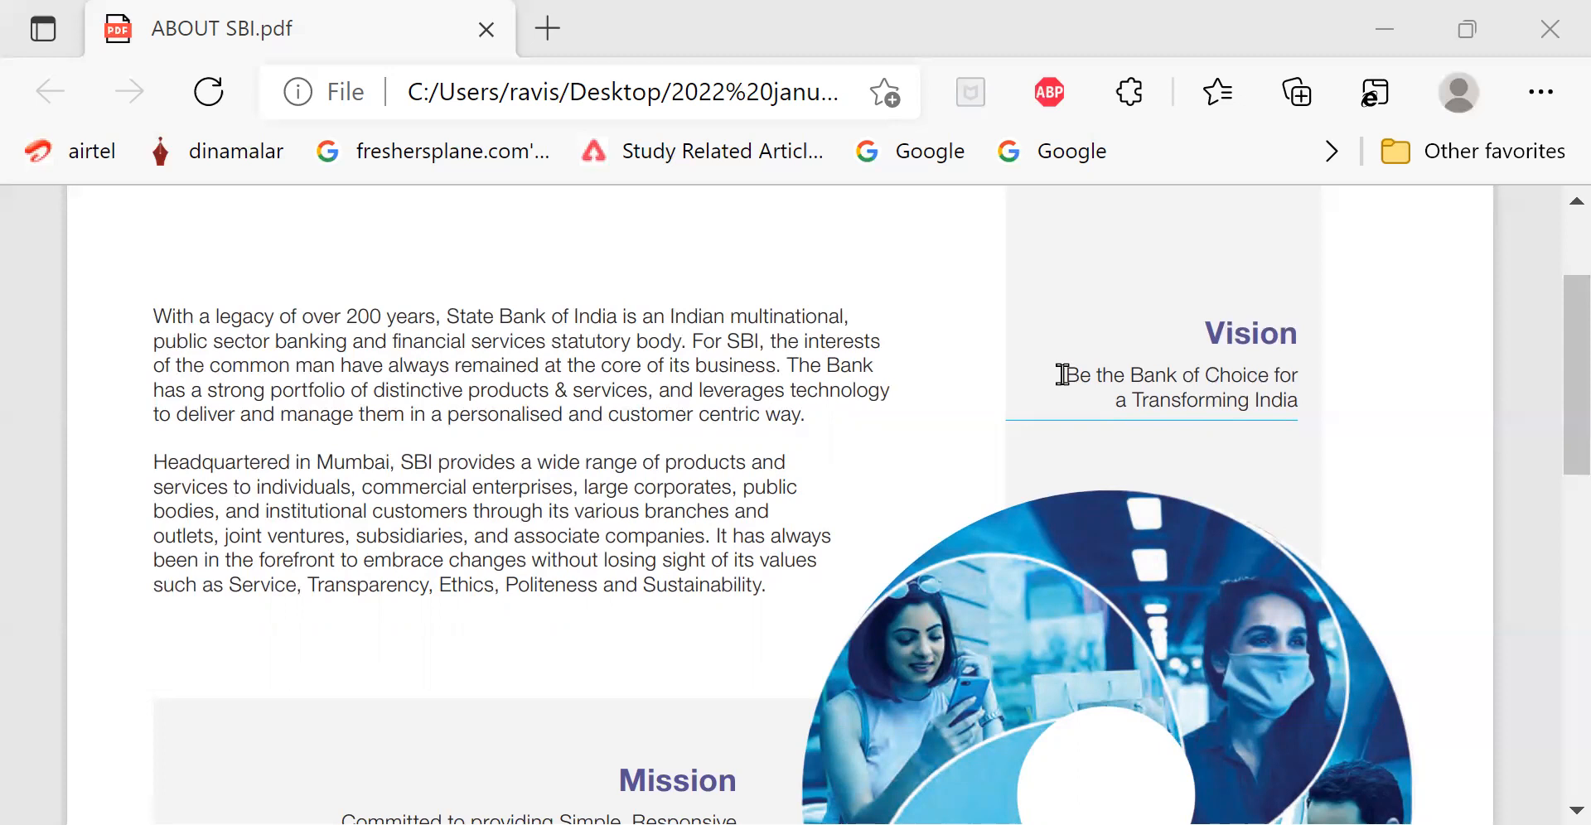
scroll("down", 3)
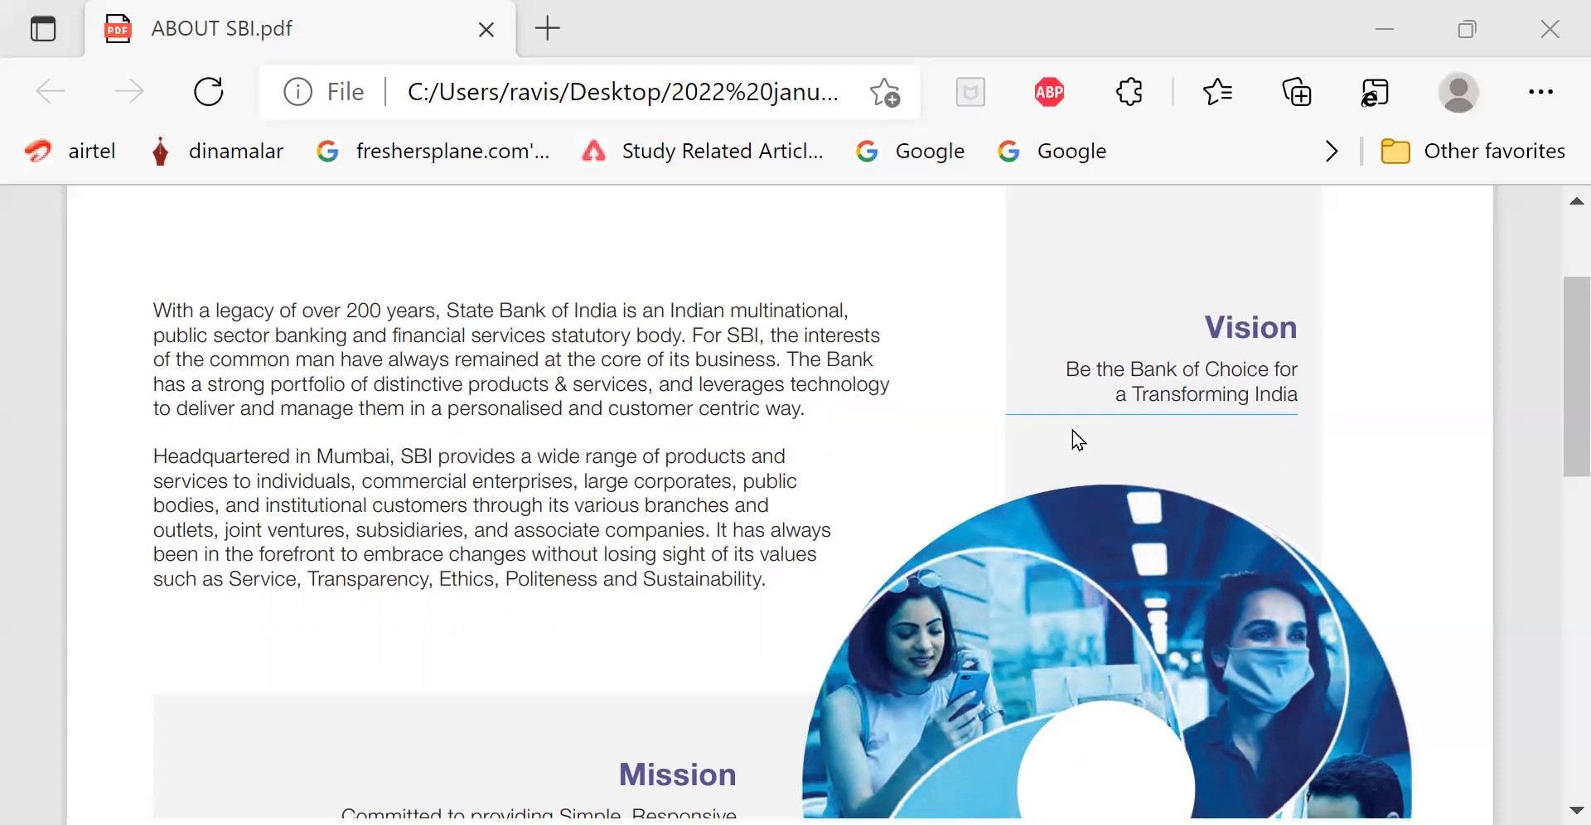
scroll("down", 3)
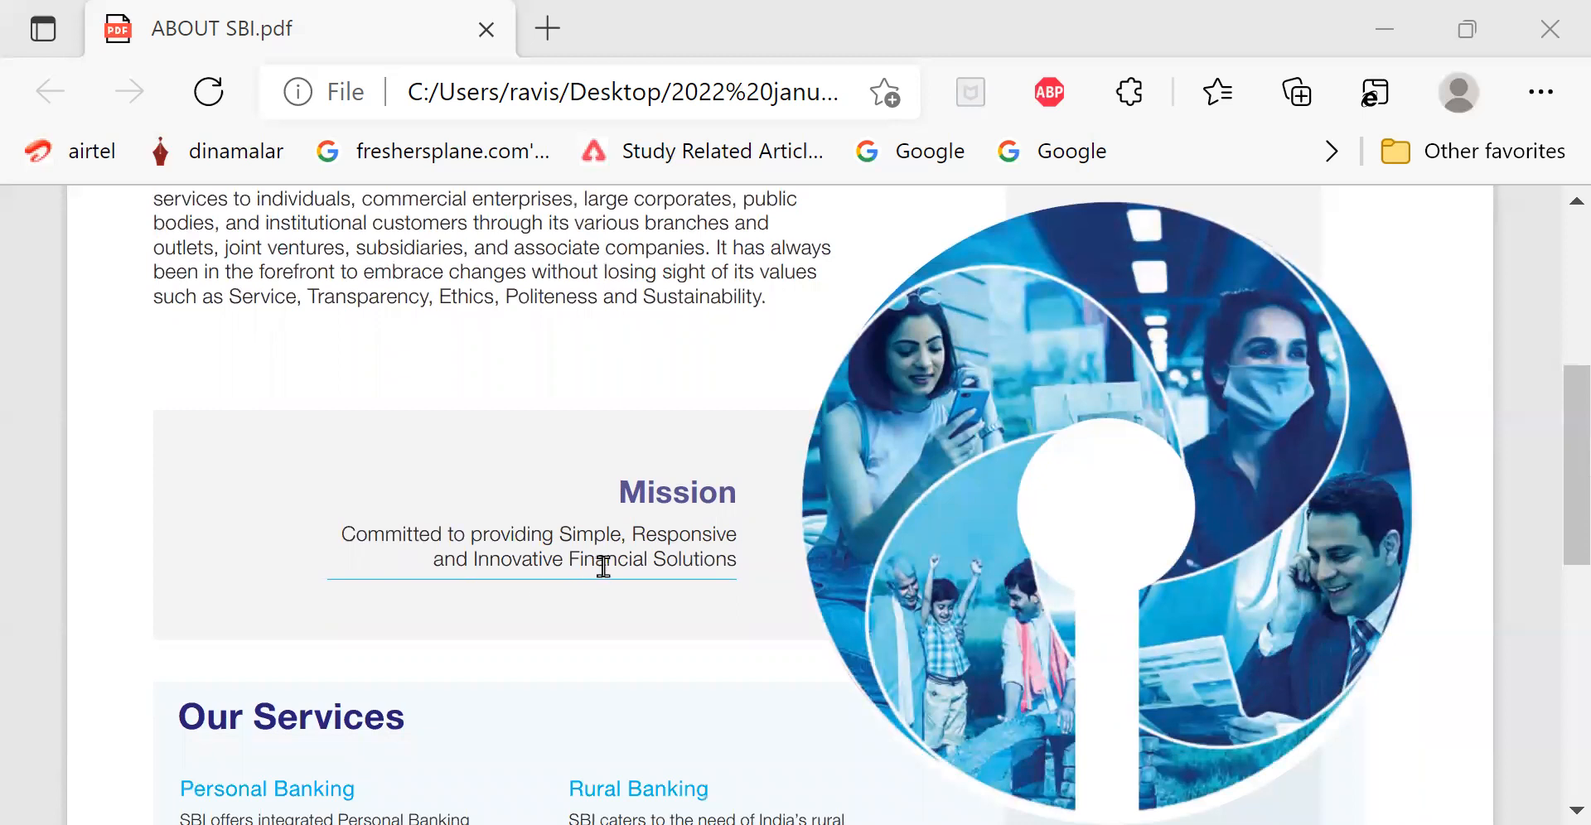
mouse_move(726, 580)
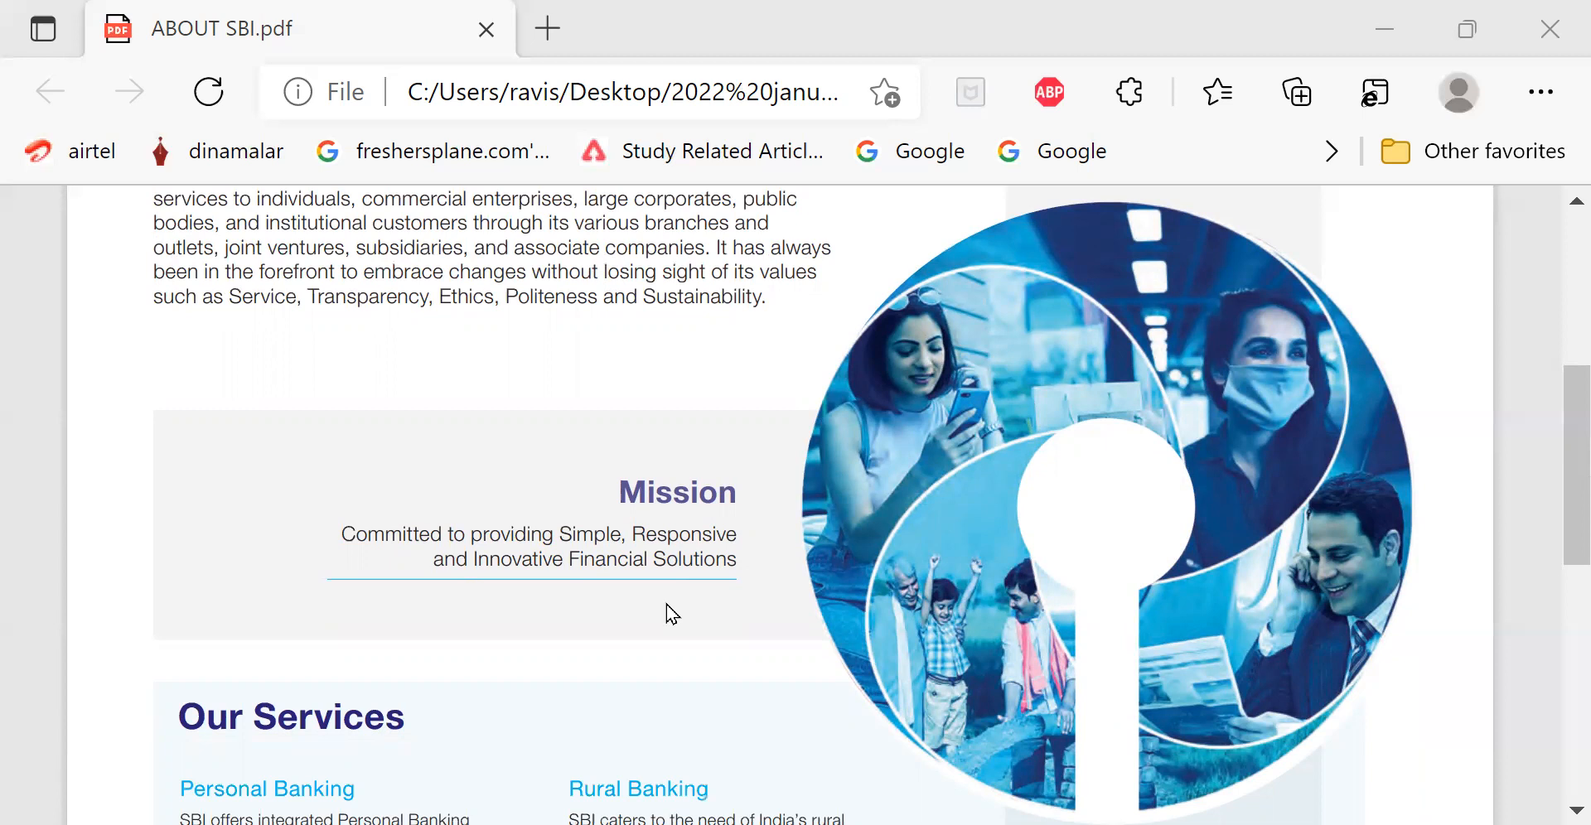
mouse_move(773, 585)
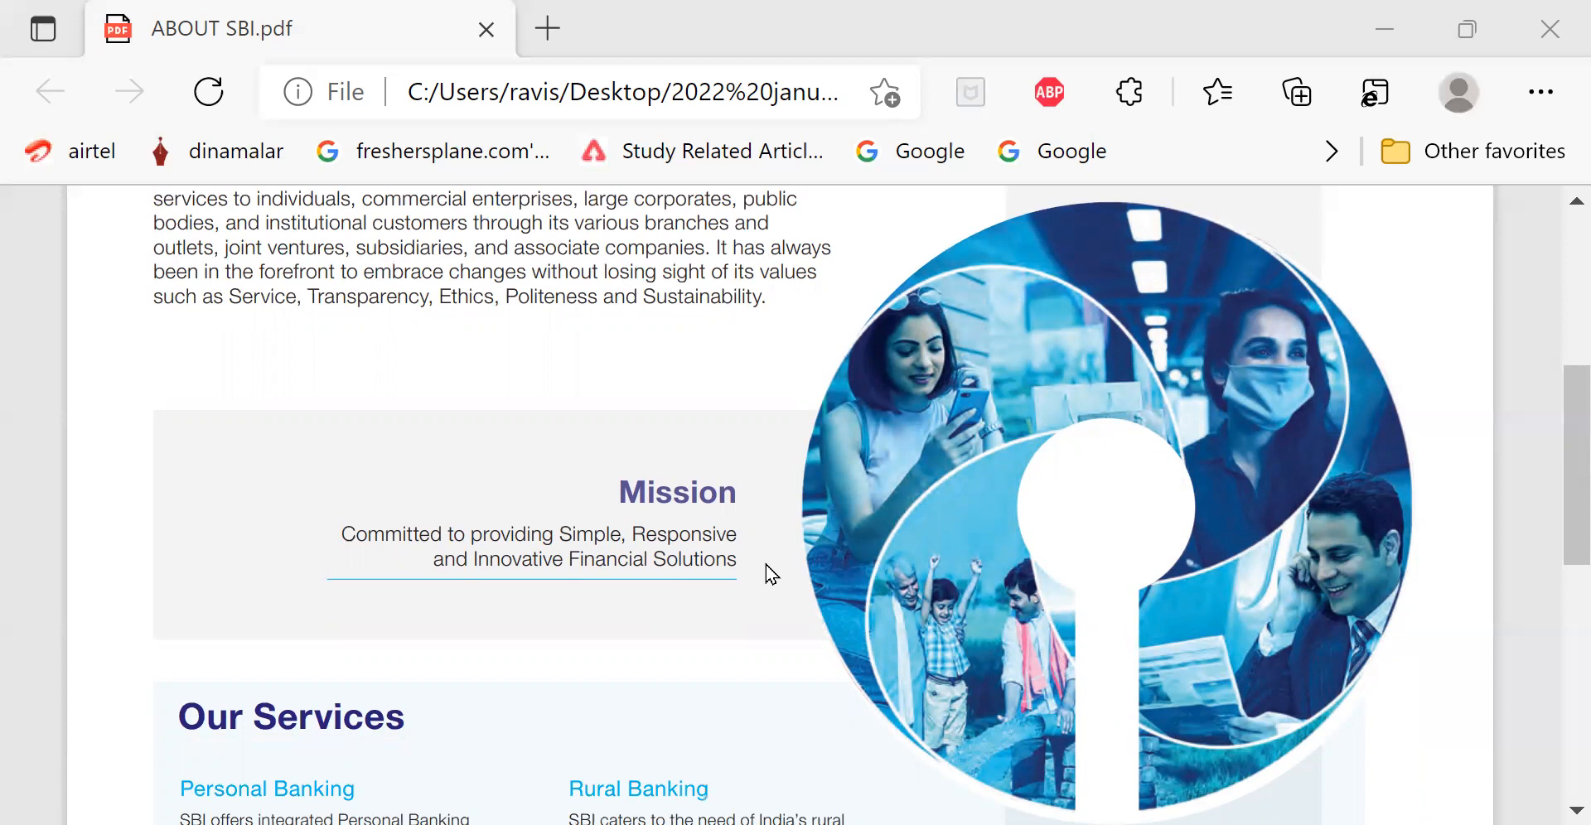
scroll("down", 3)
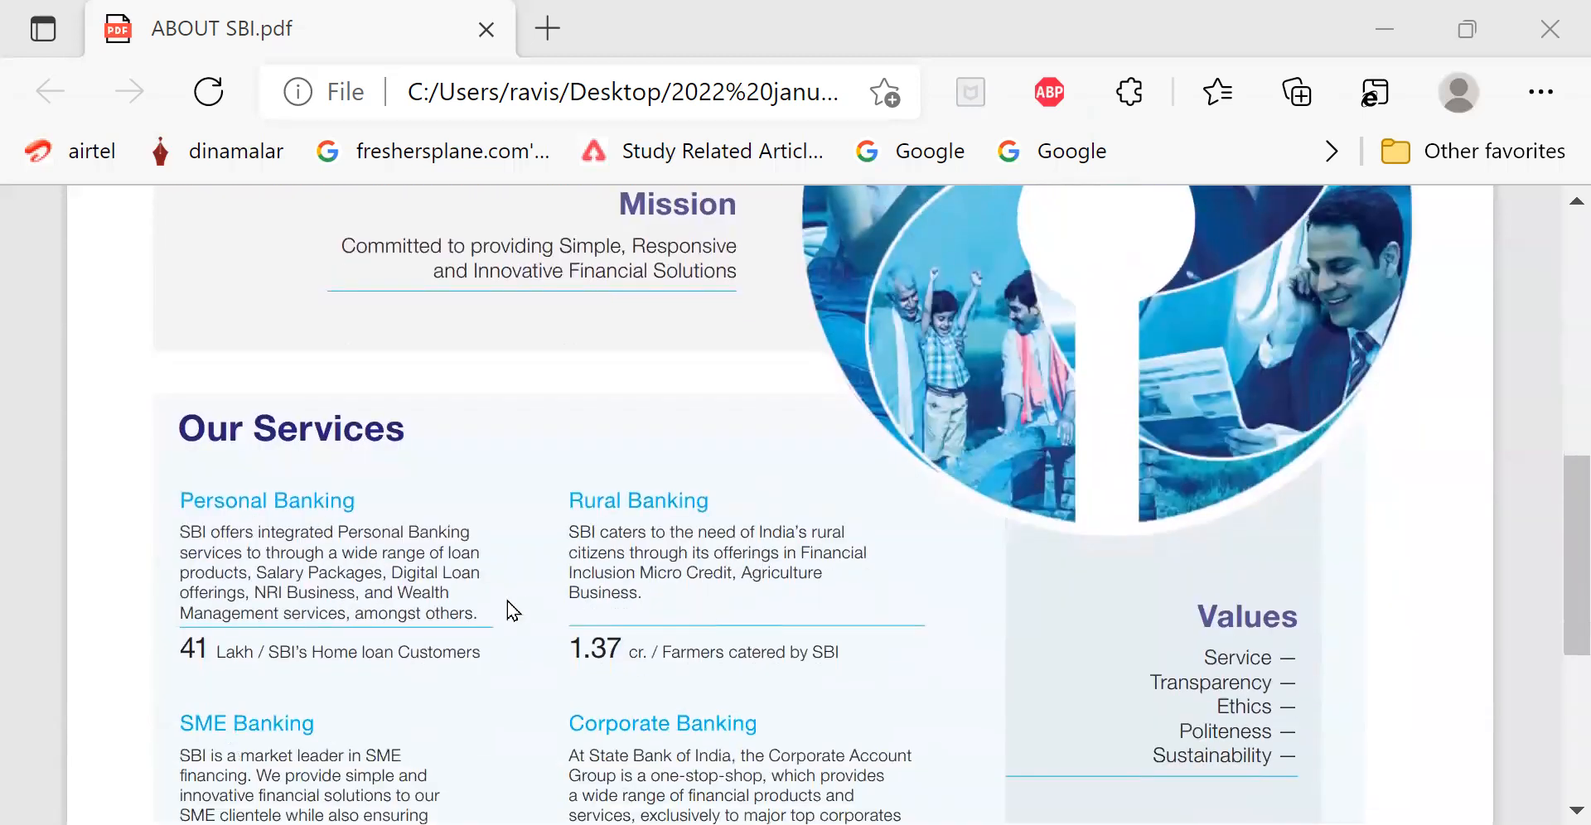
mouse_move(443, 507)
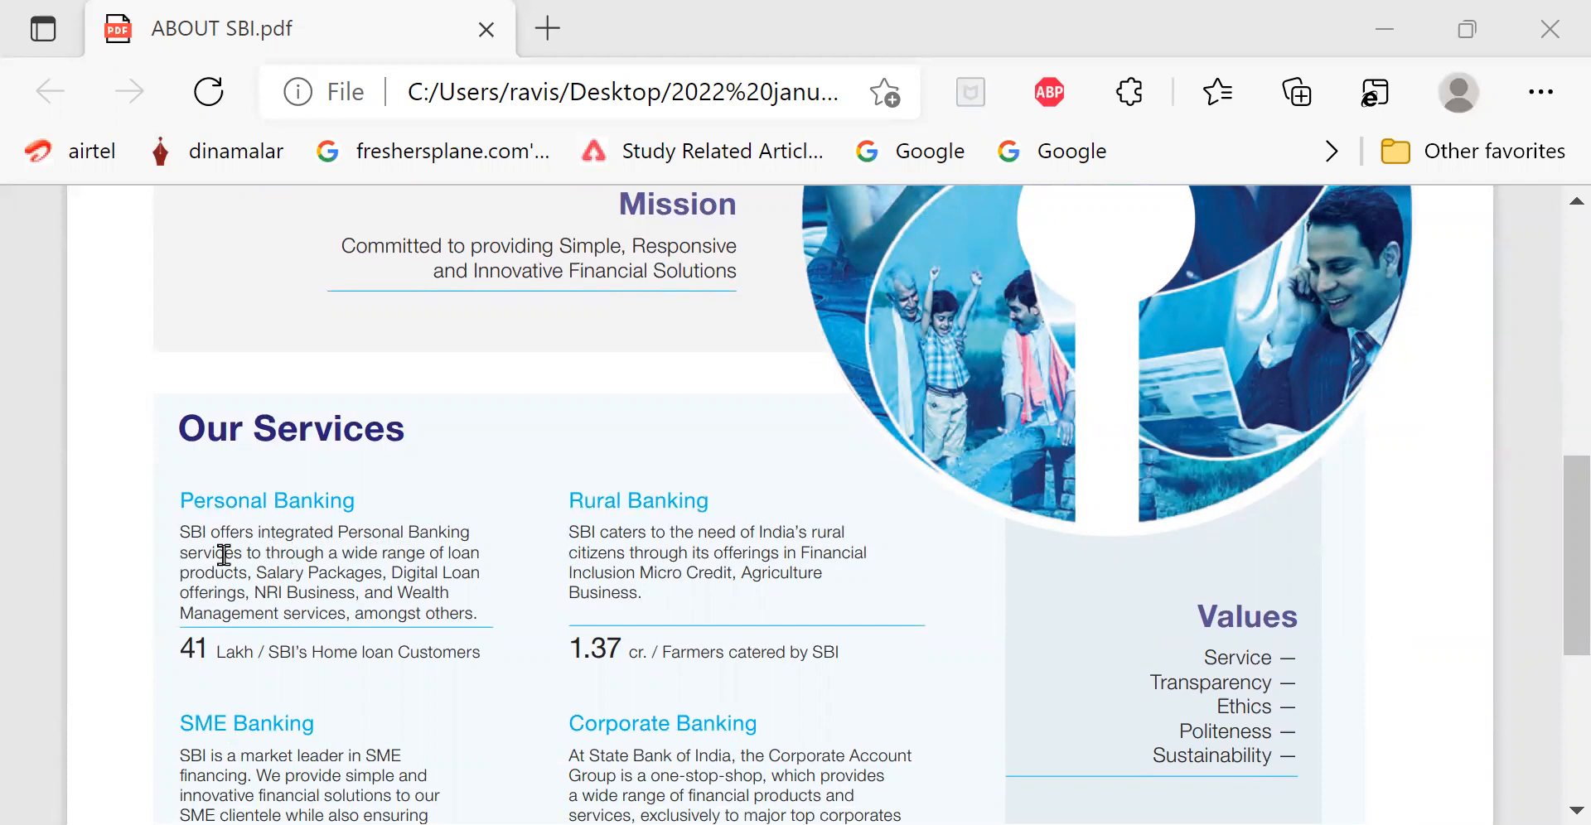
mouse_move(398, 563)
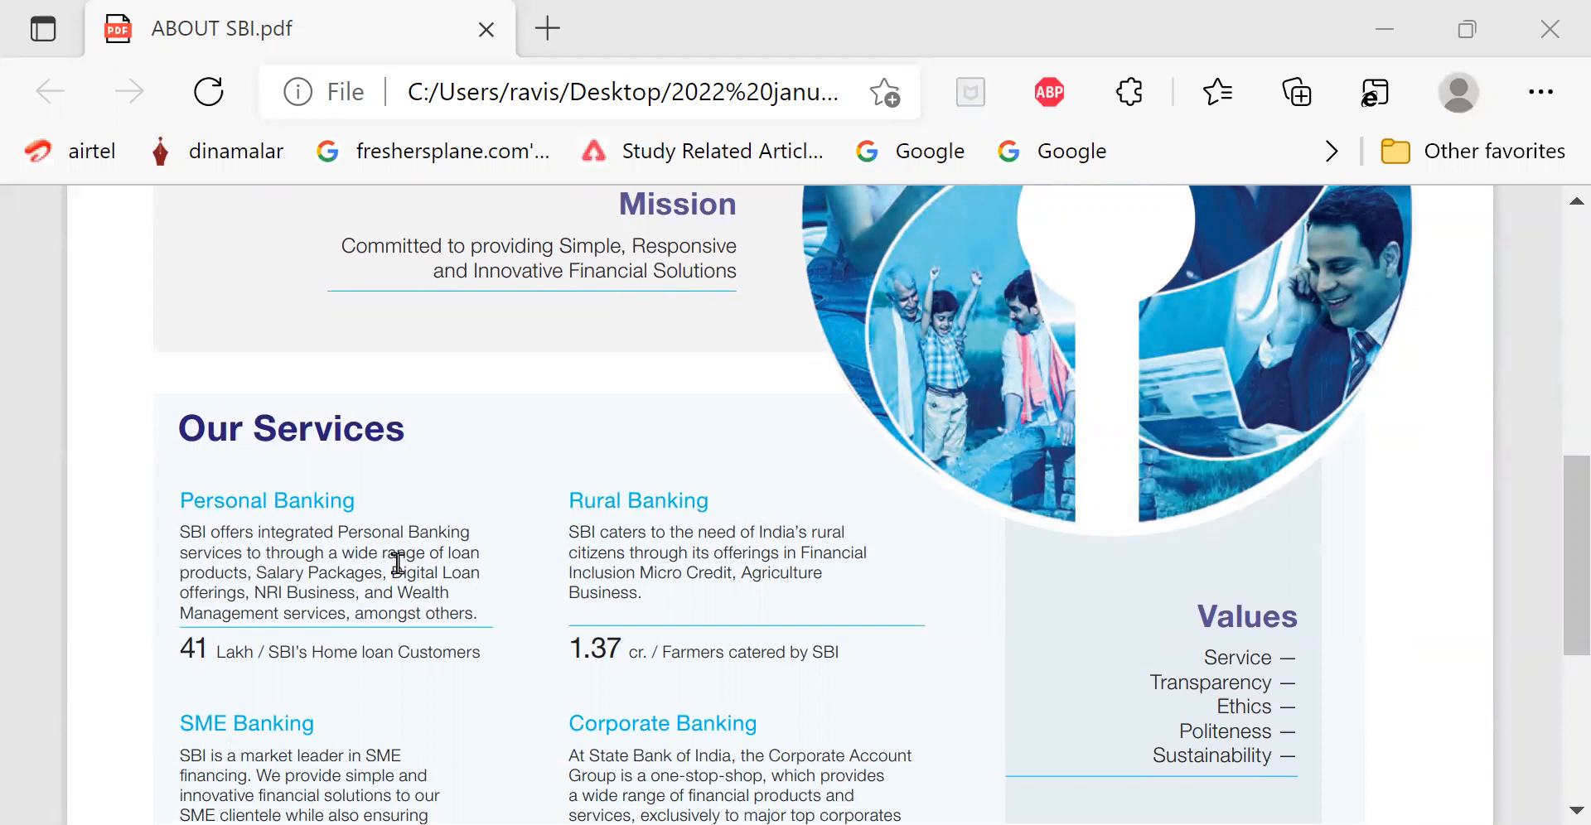
mouse_move(292, 588)
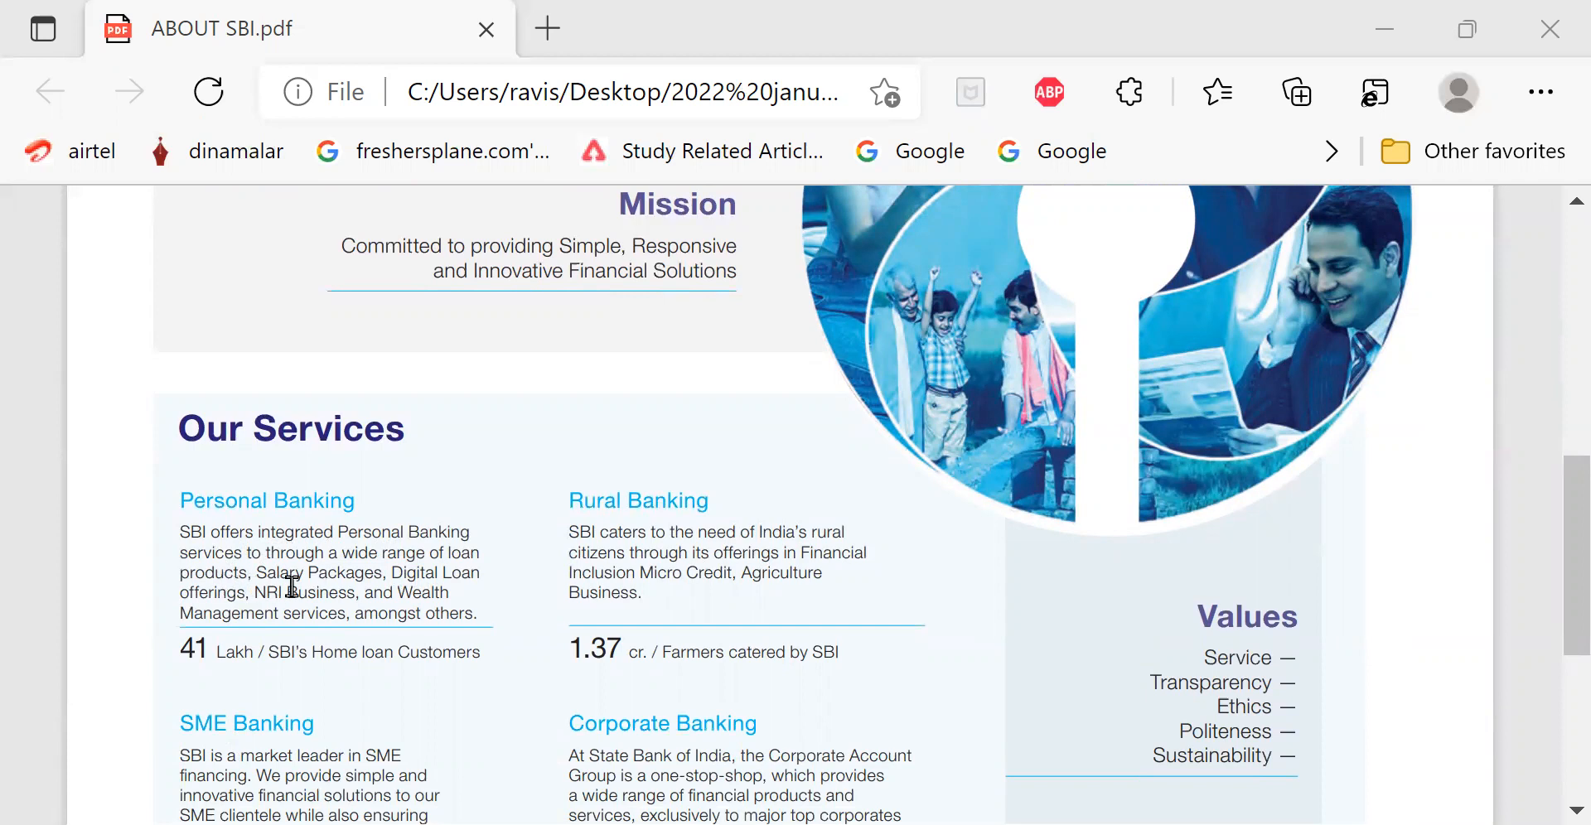
mouse_move(497, 587)
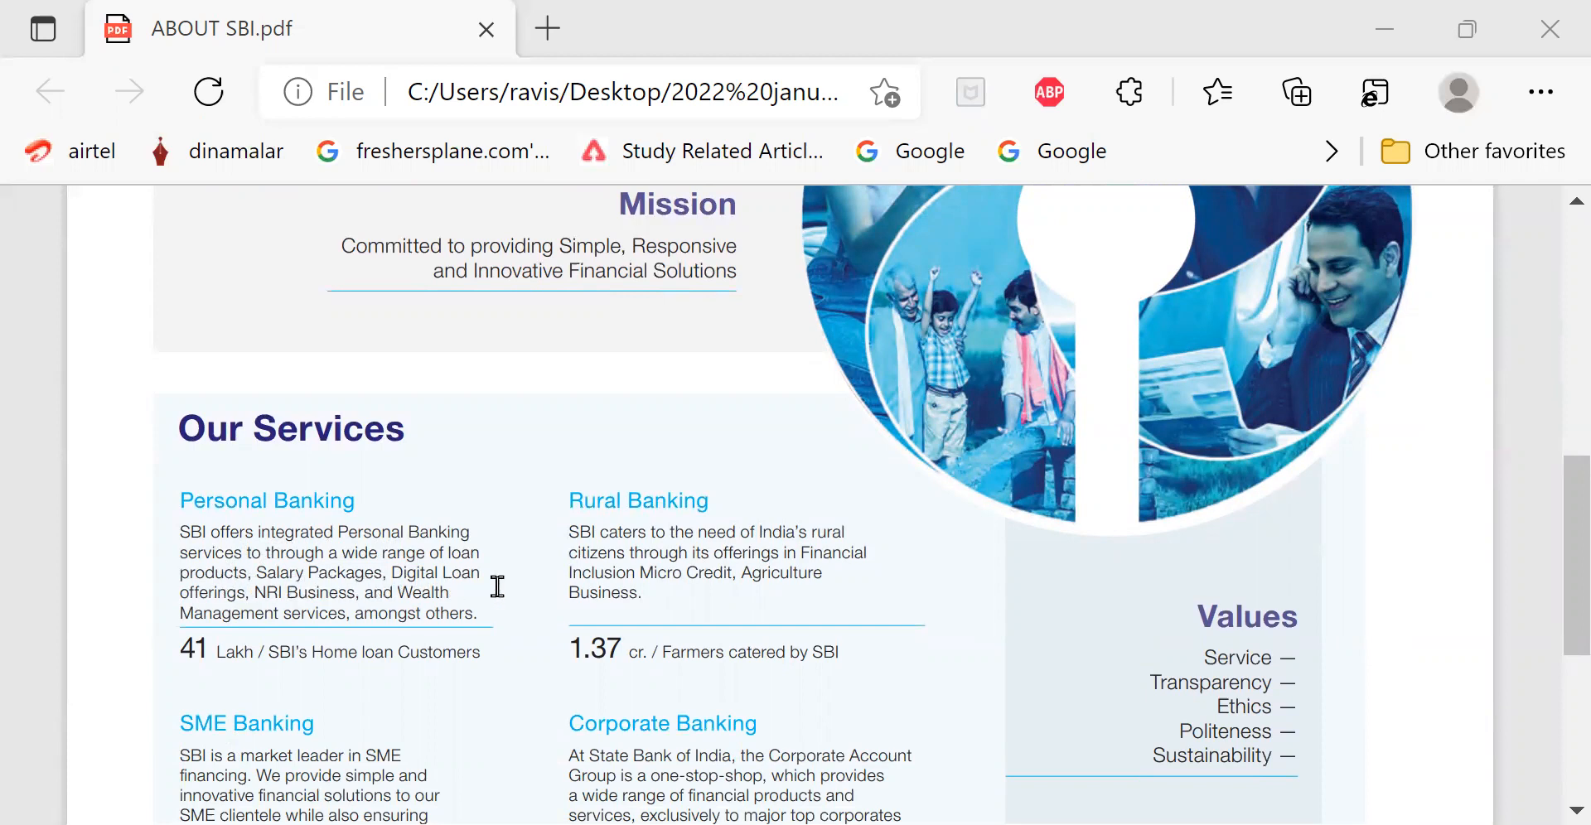
mouse_move(527, 635)
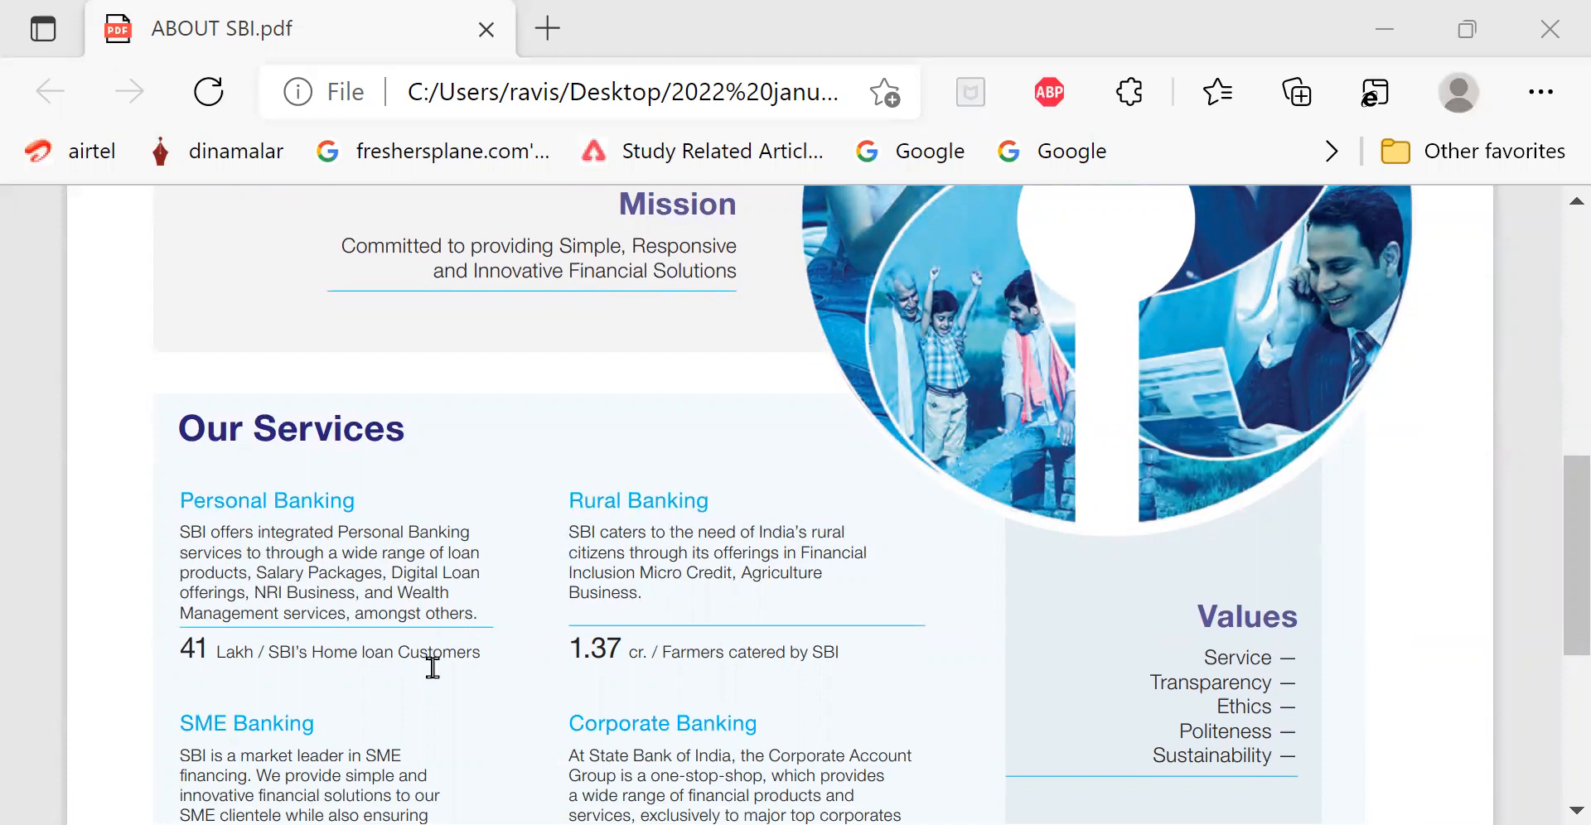
mouse_move(421, 666)
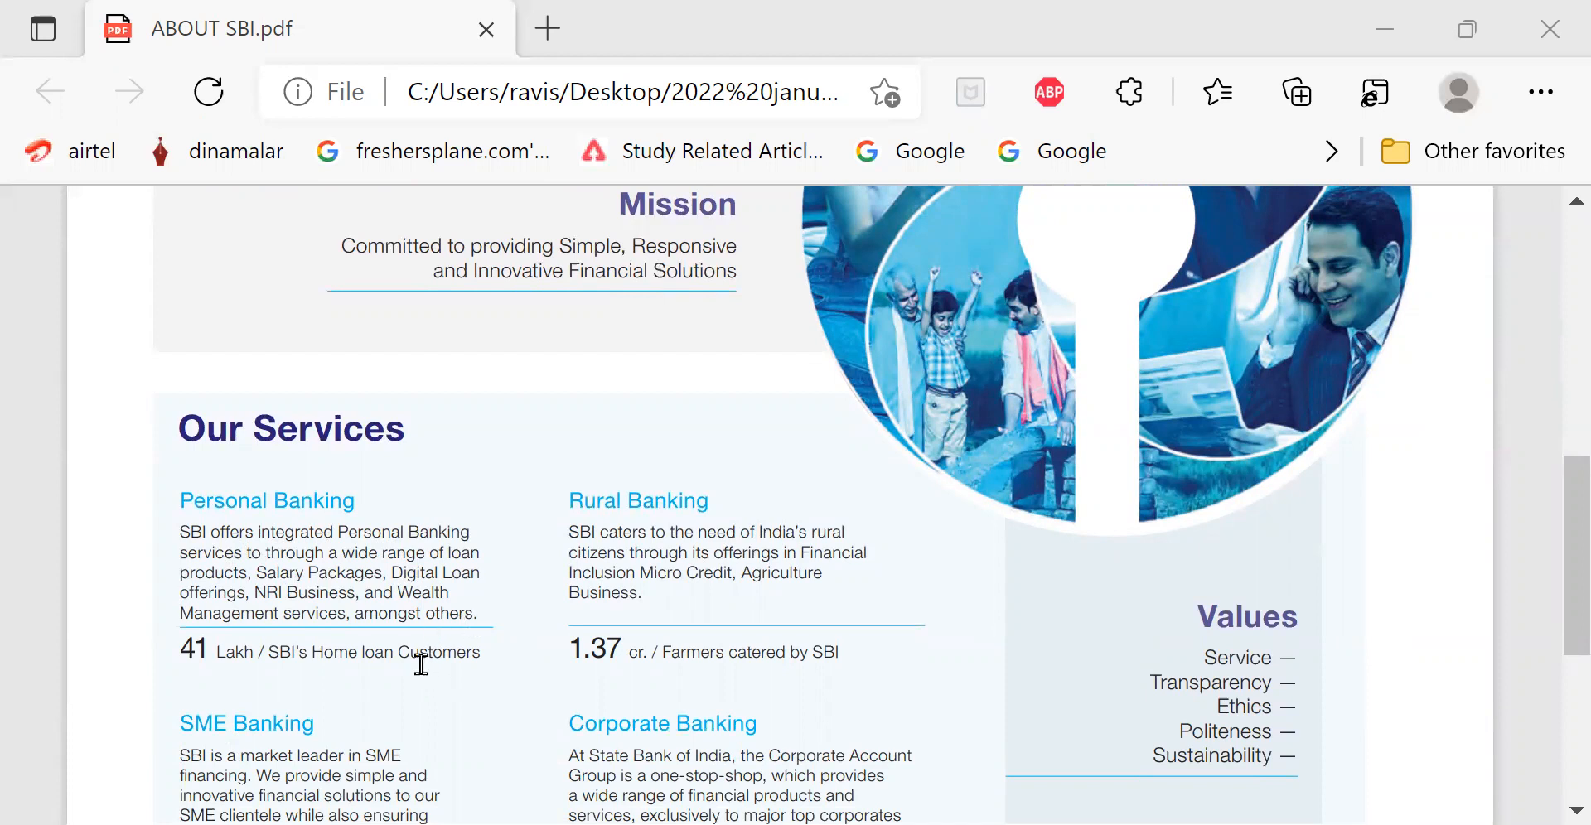
mouse_move(449, 638)
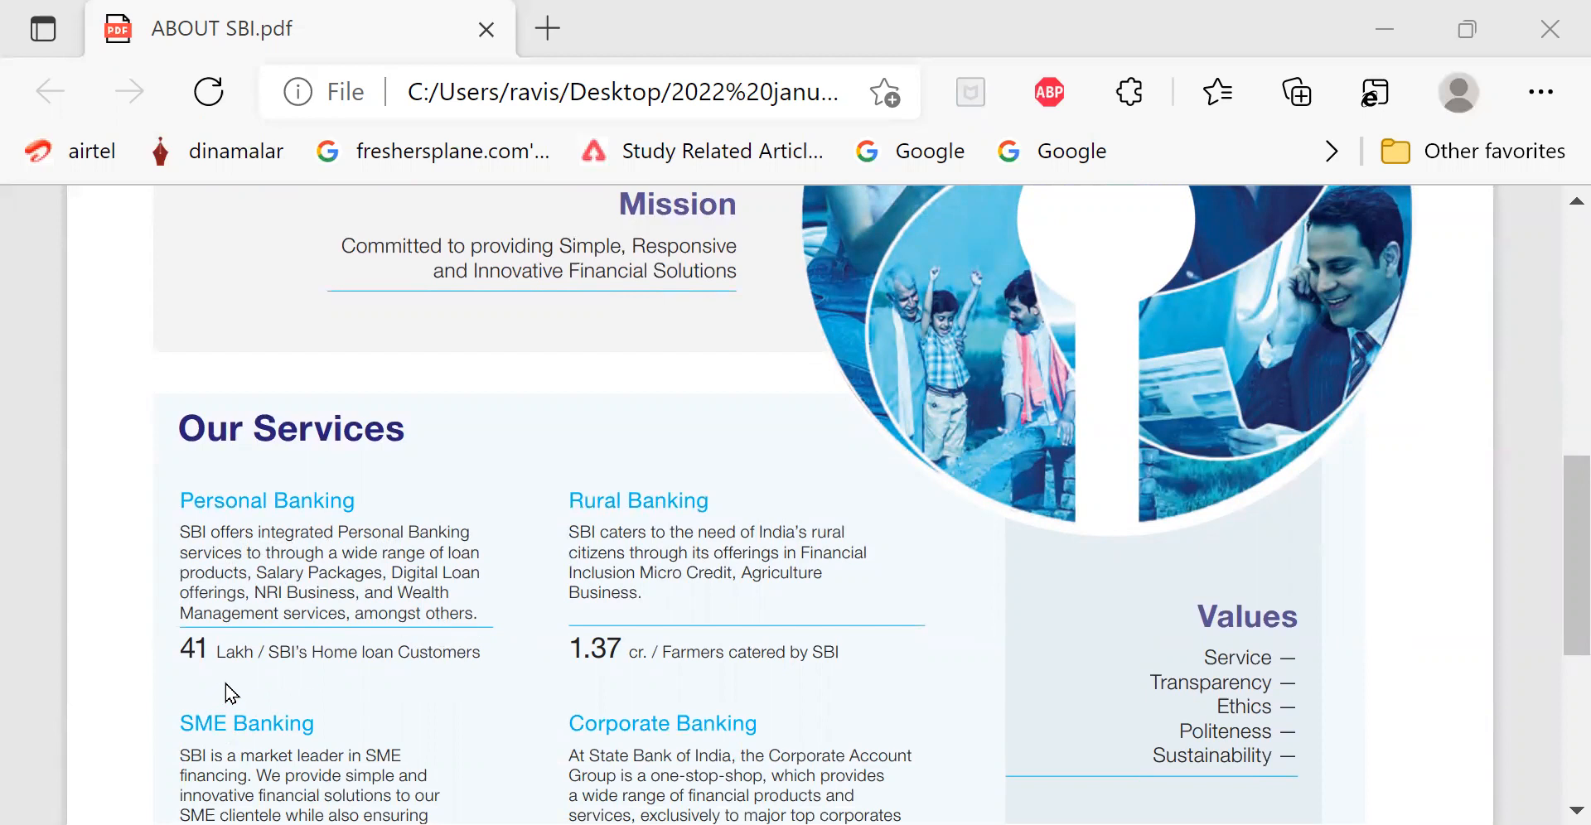
mouse_move(325, 676)
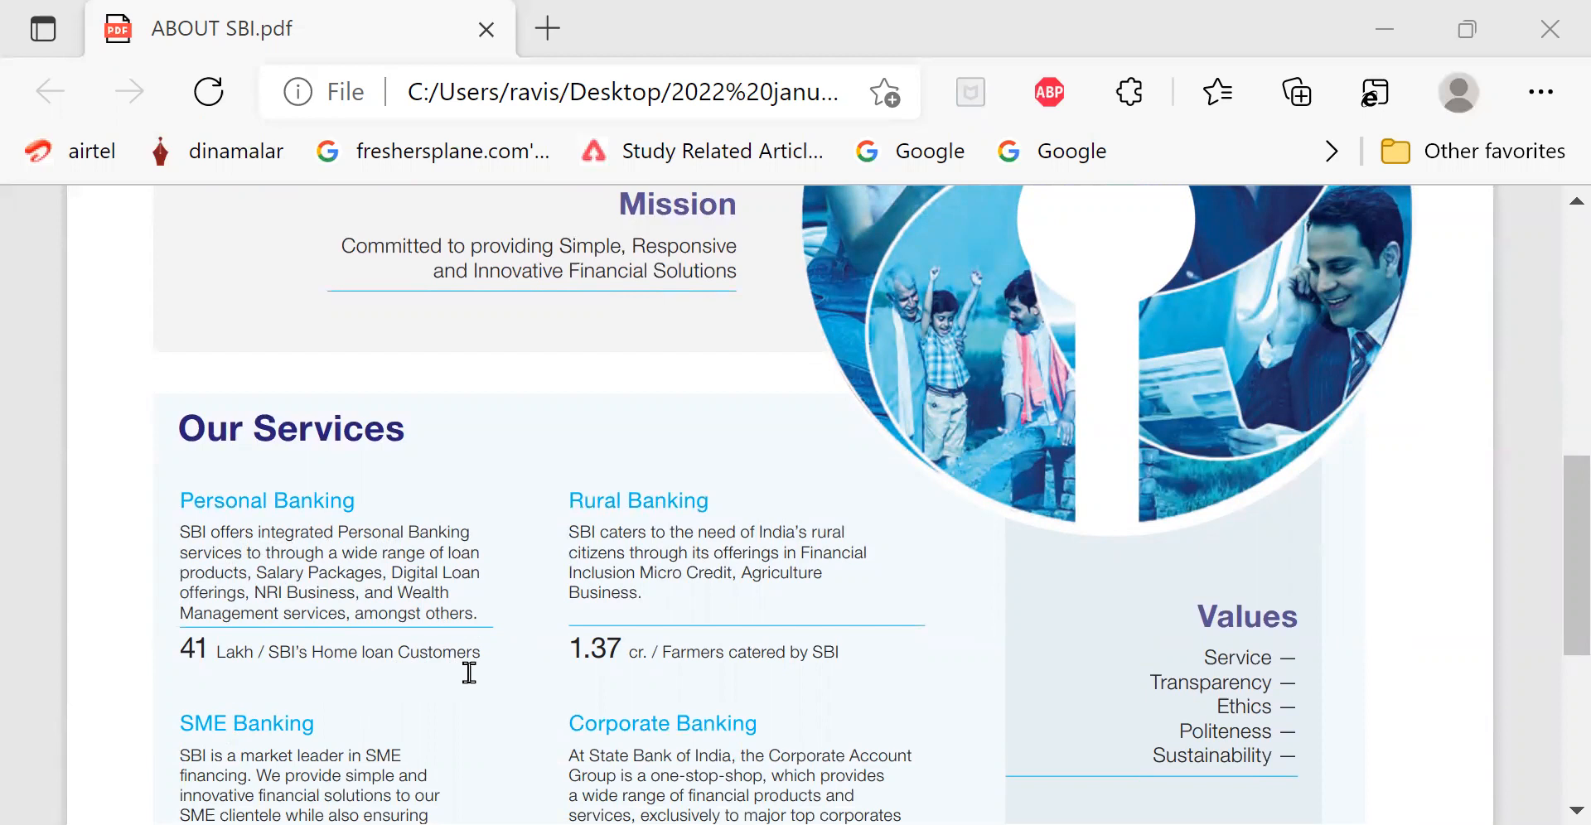
mouse_move(771, 497)
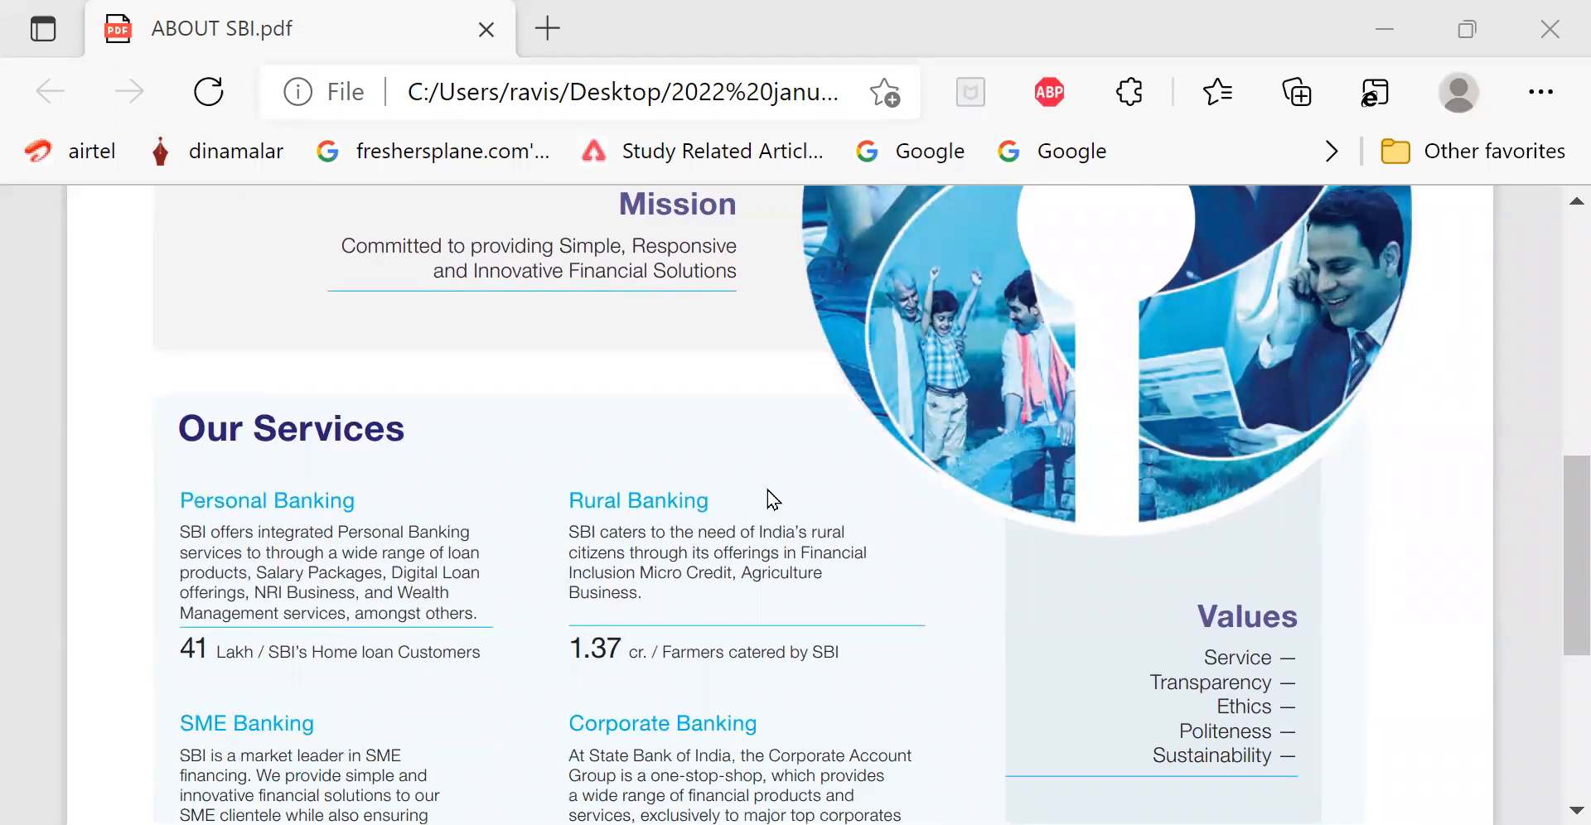
mouse_move(670, 598)
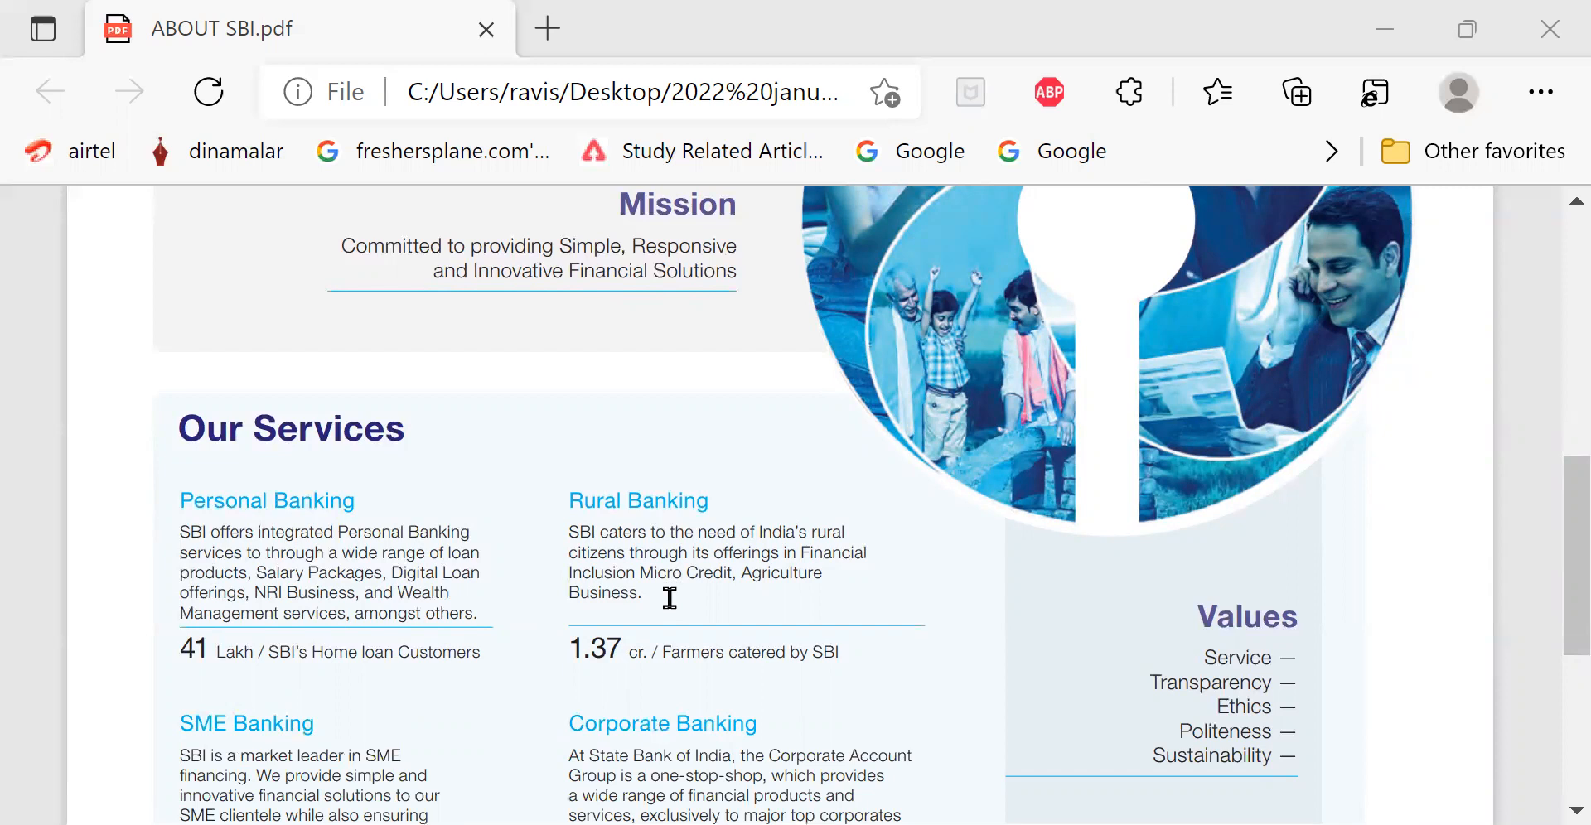
mouse_move(678, 615)
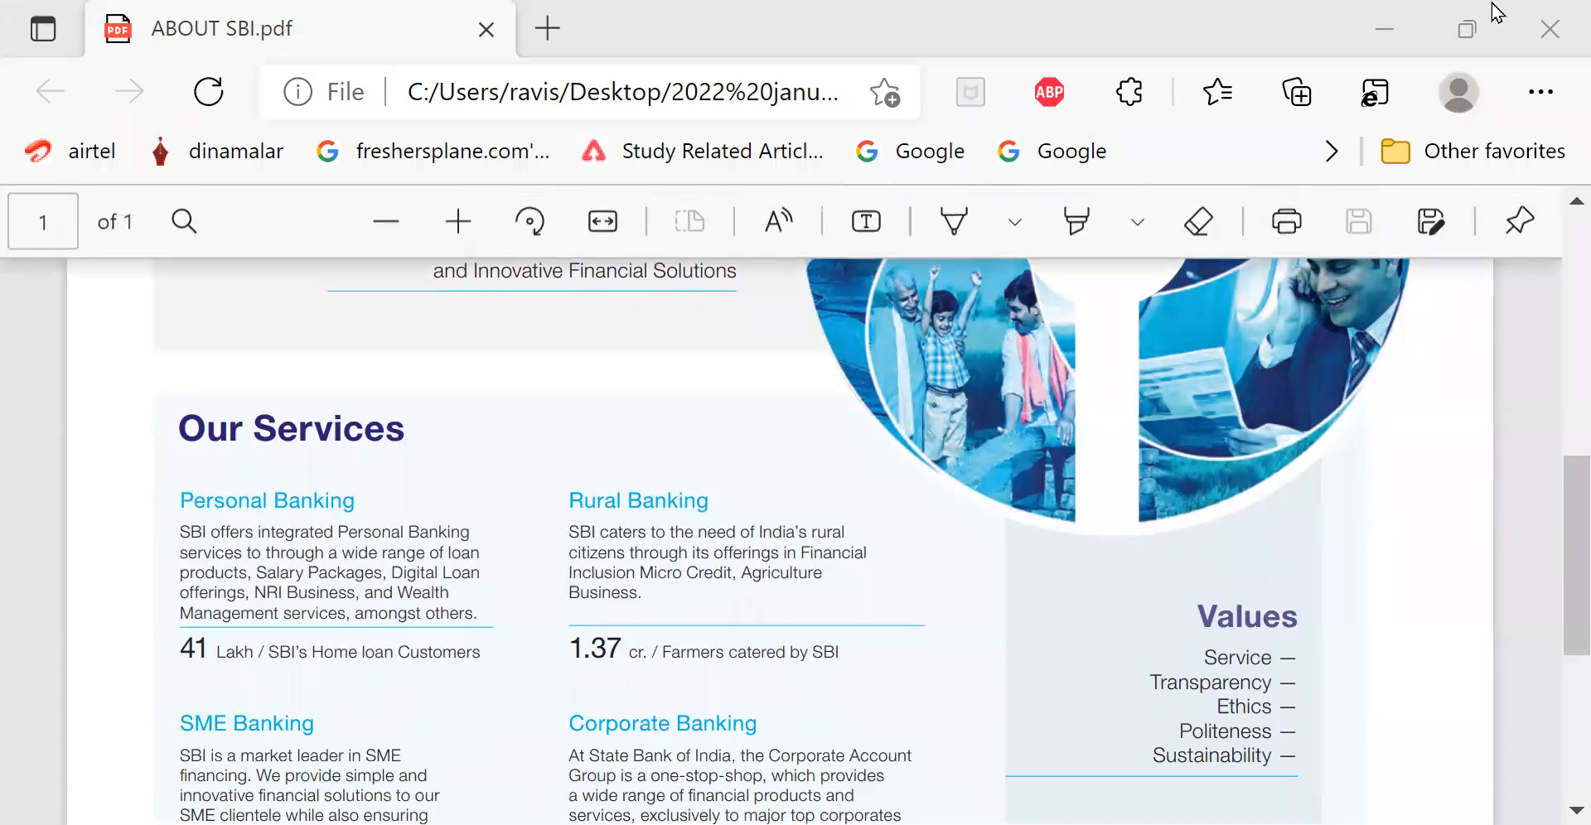
mouse_move(867, 603)
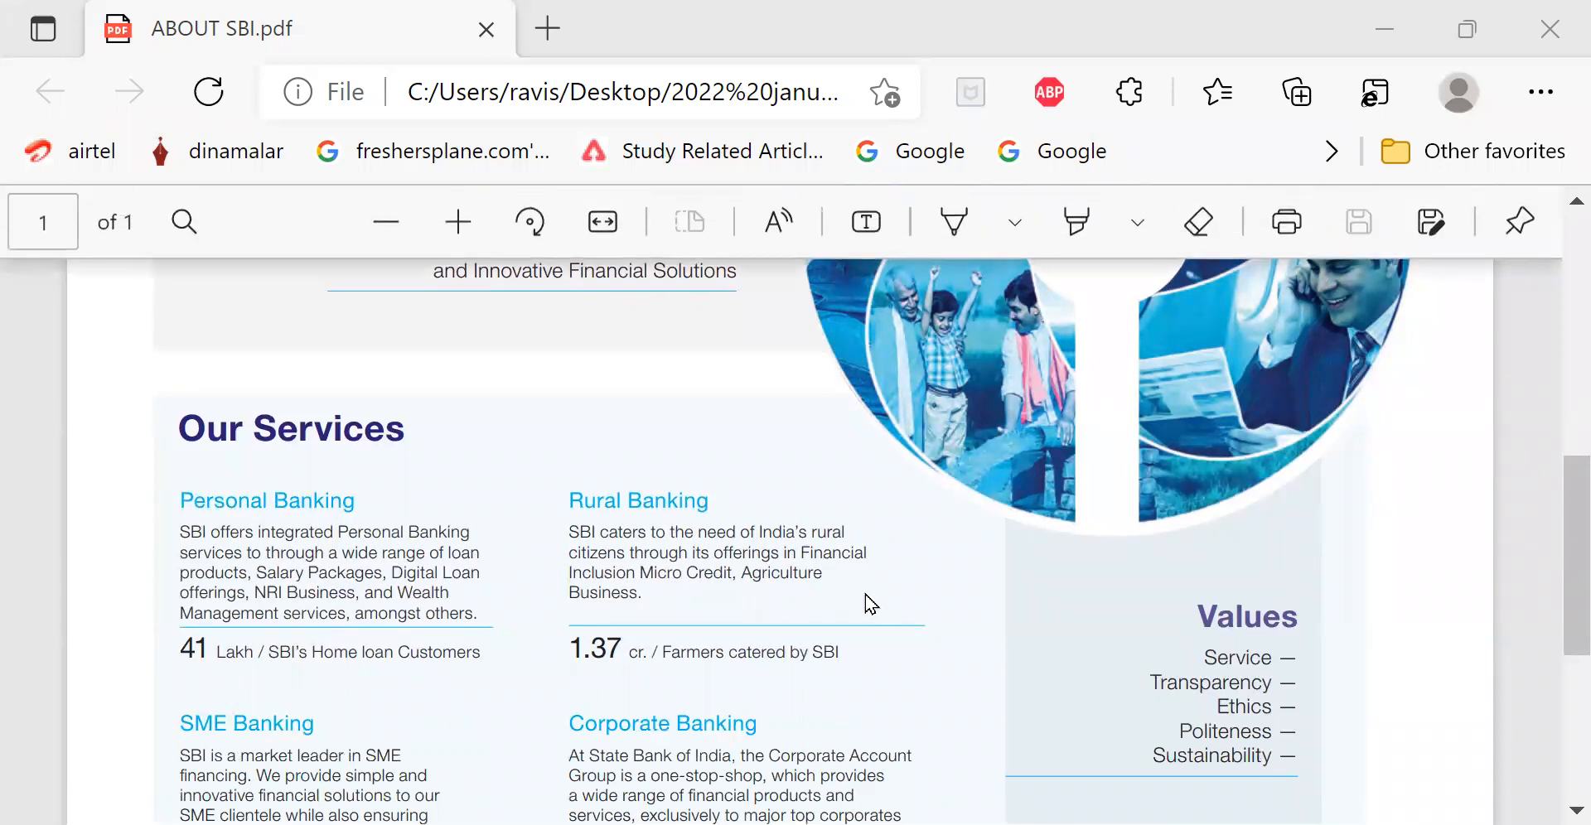
scroll("down", 3)
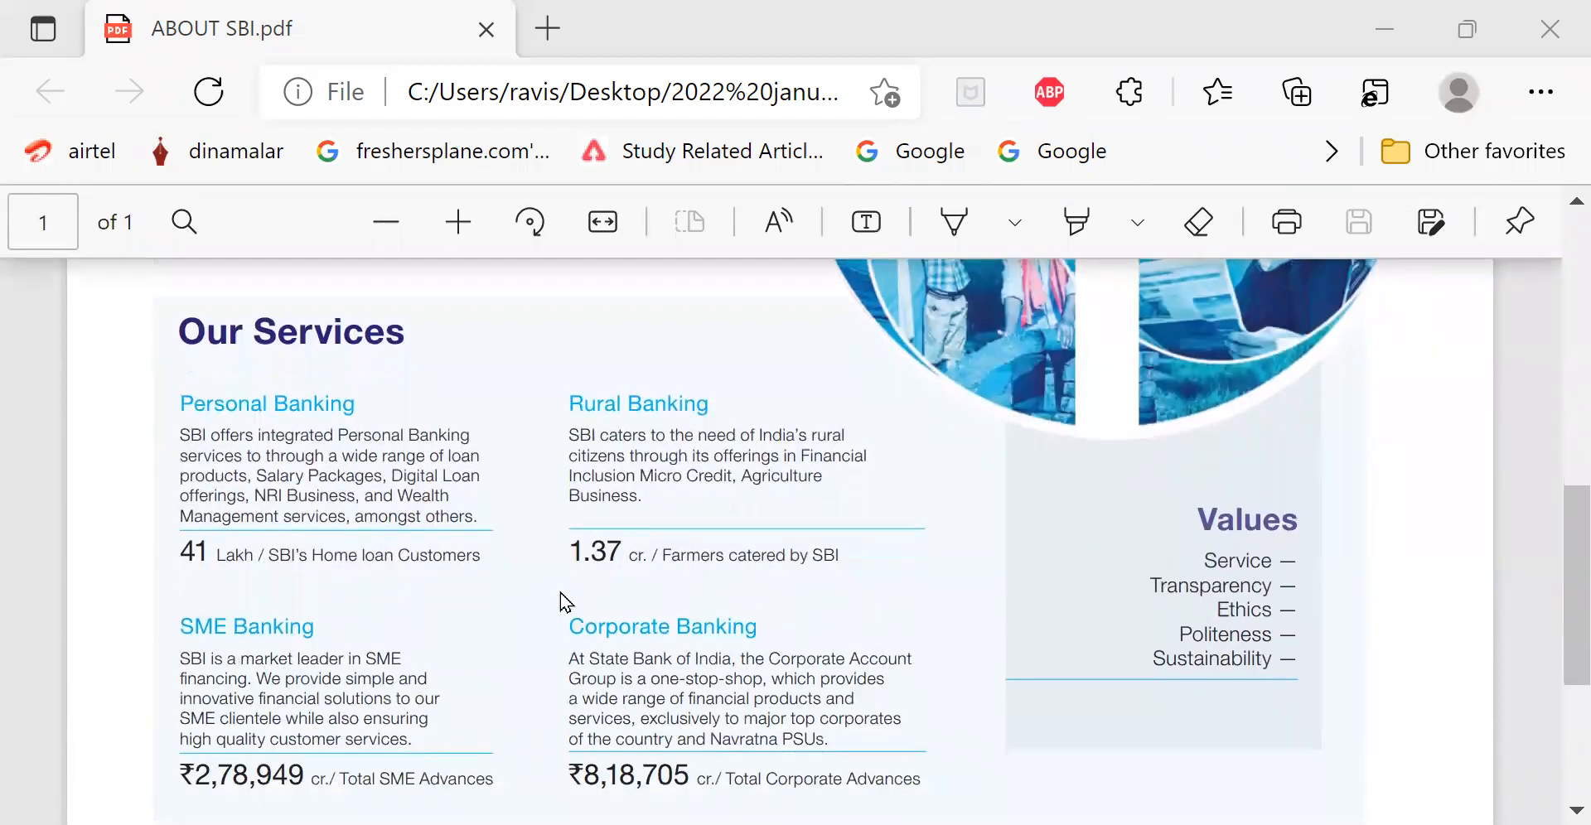
mouse_move(573, 512)
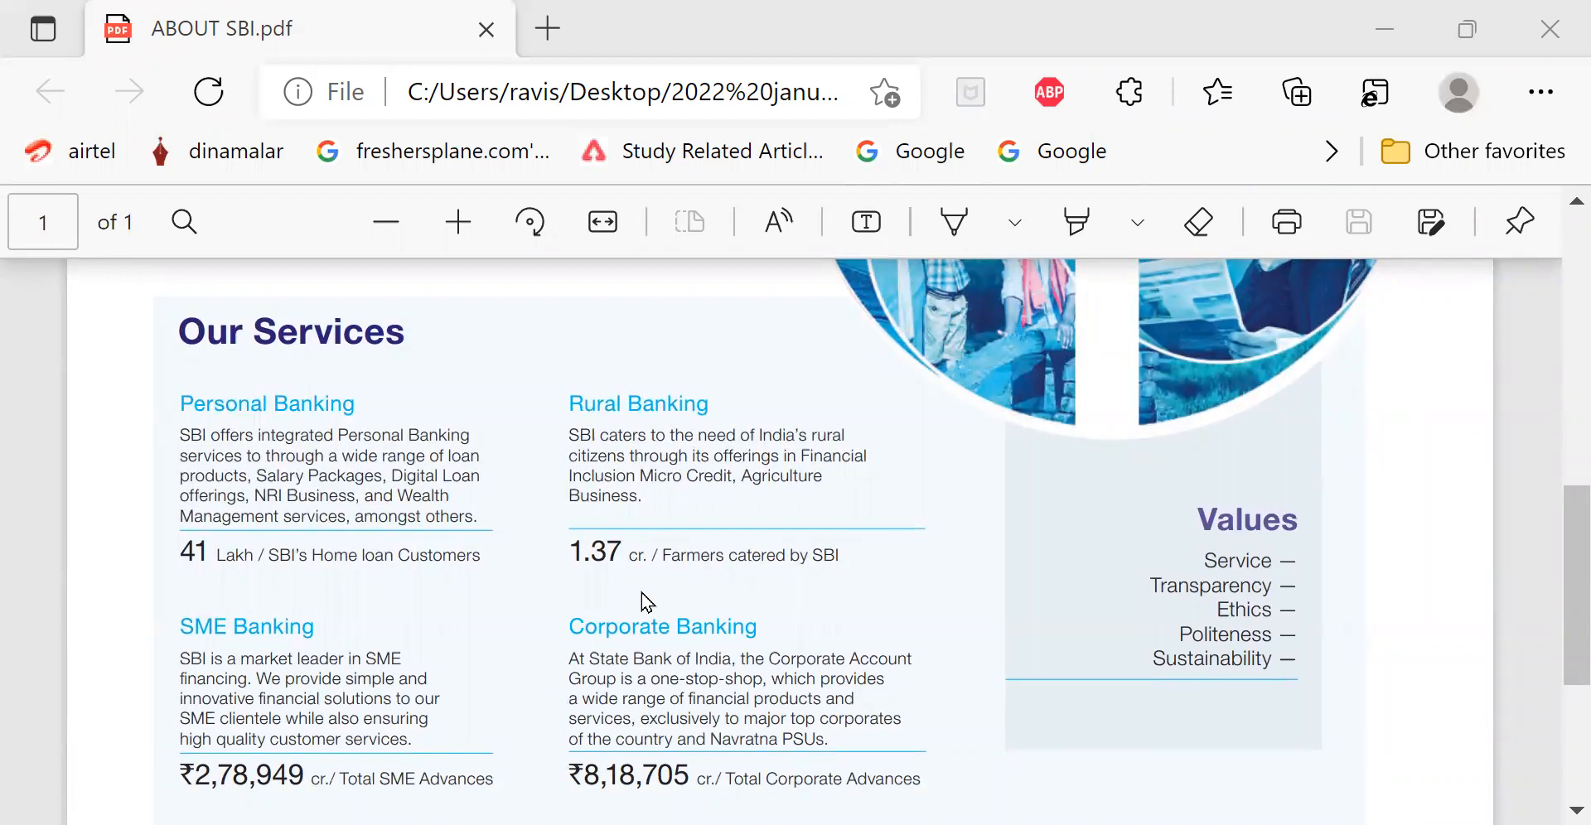
mouse_move(651, 595)
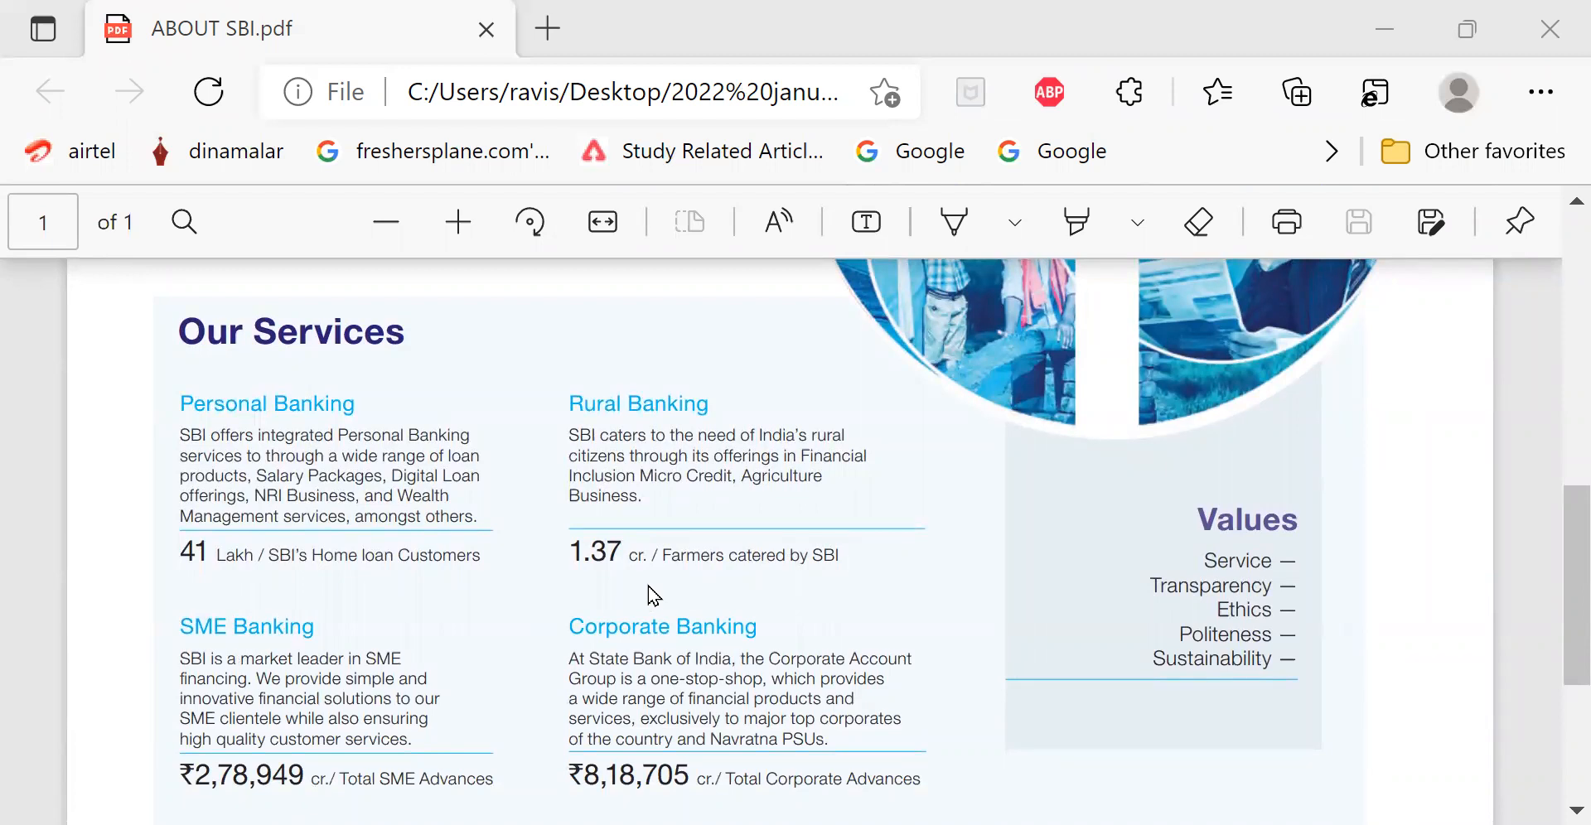
scroll("down", 3)
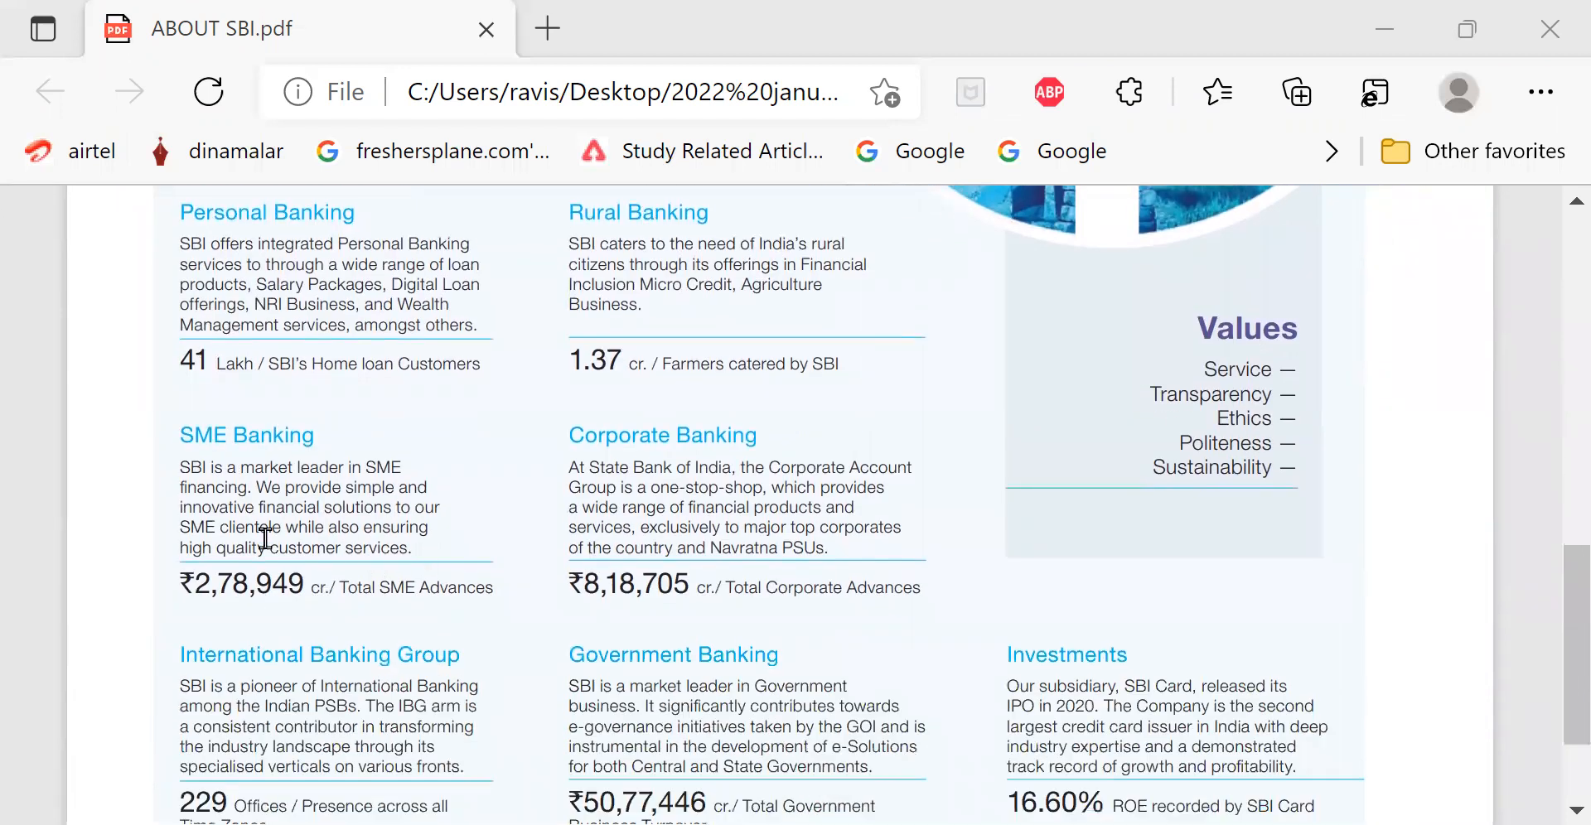
mouse_move(507, 514)
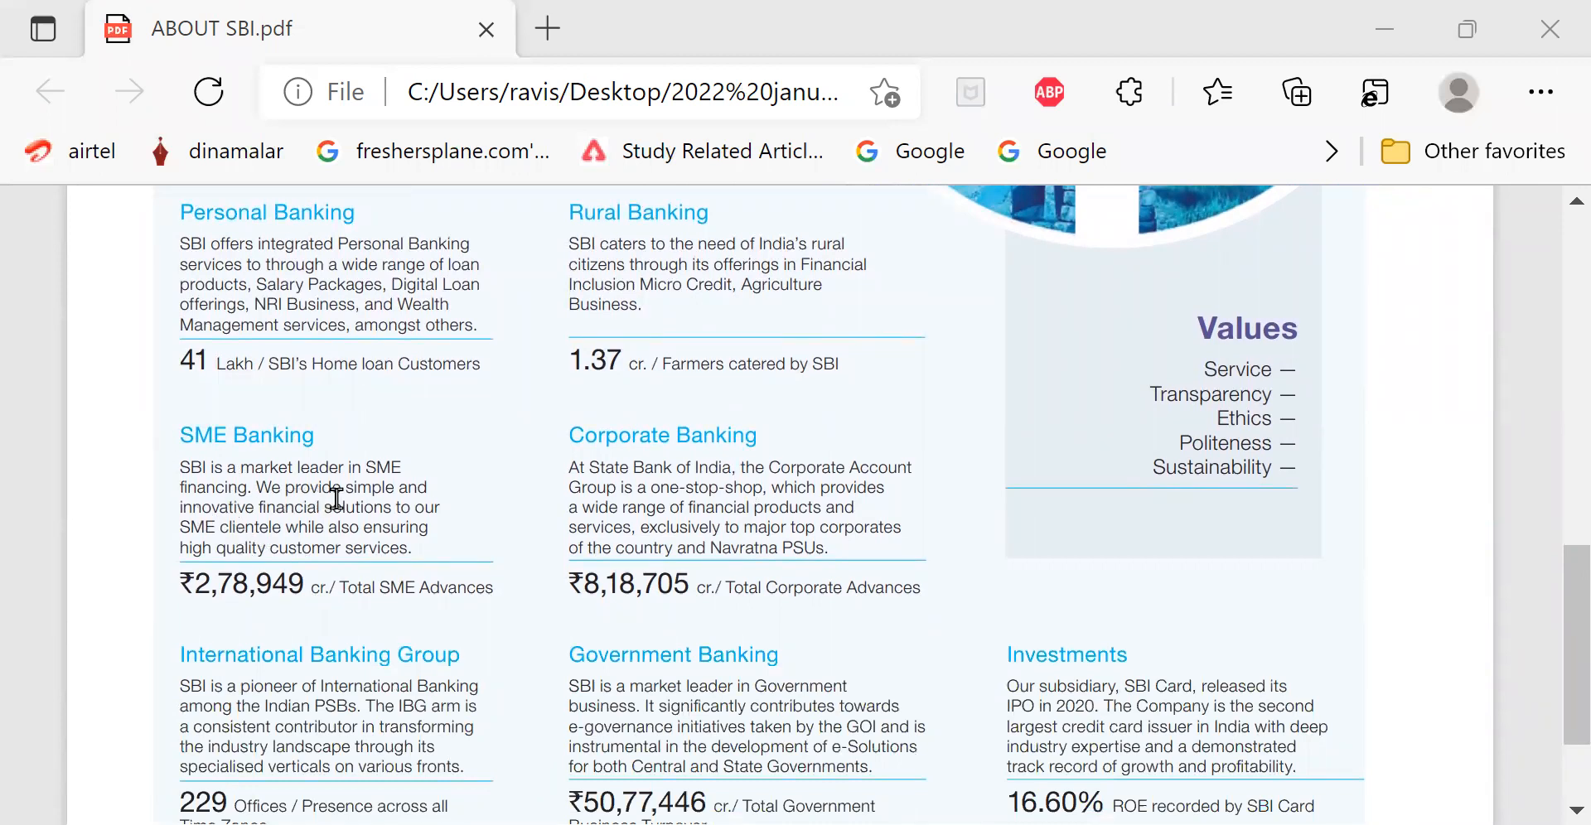
mouse_move(438, 477)
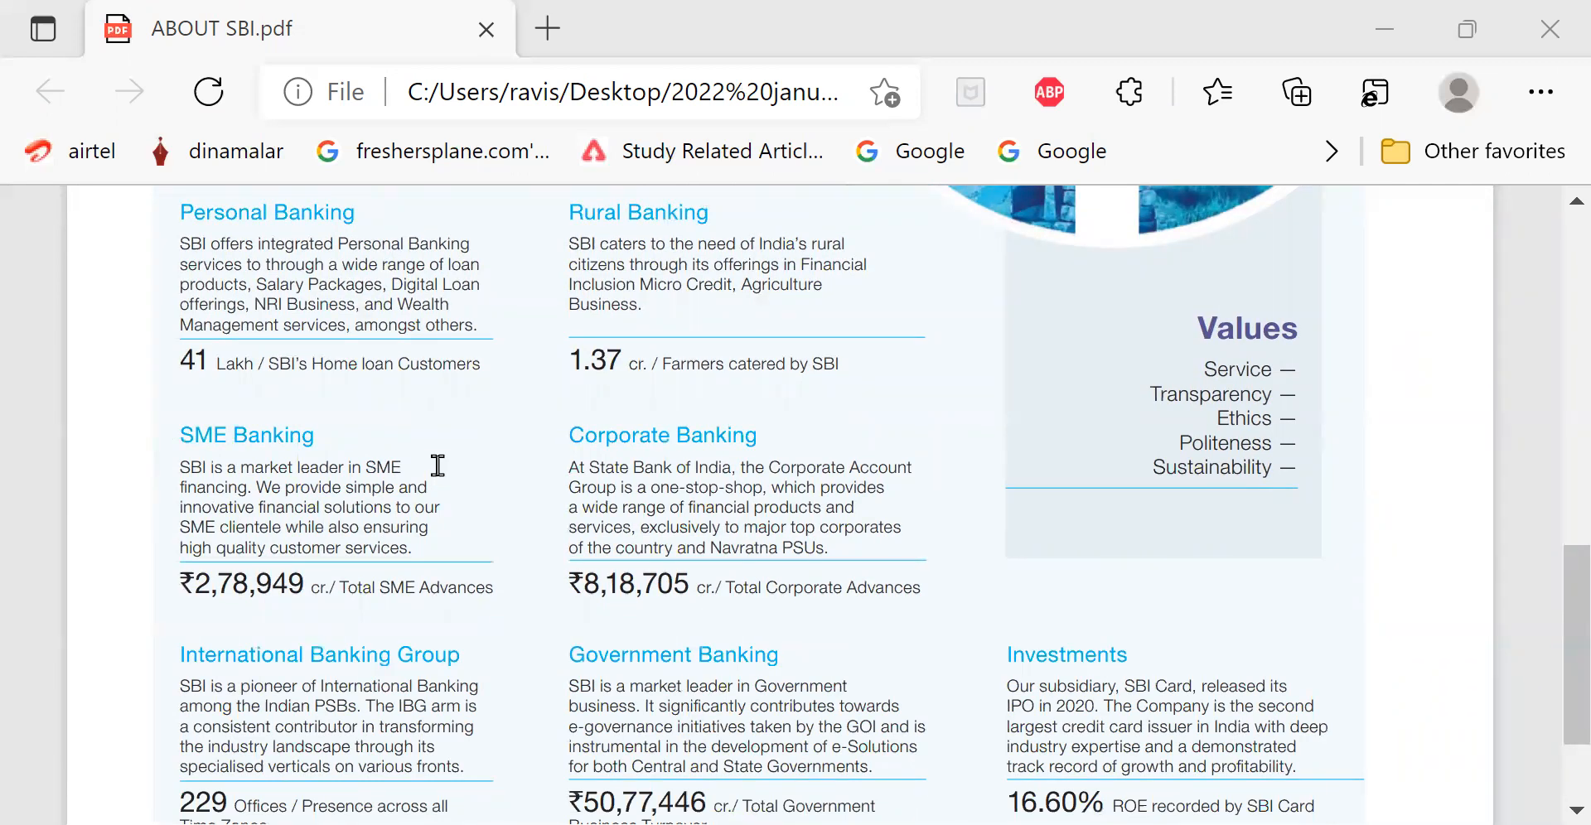
mouse_move(454, 476)
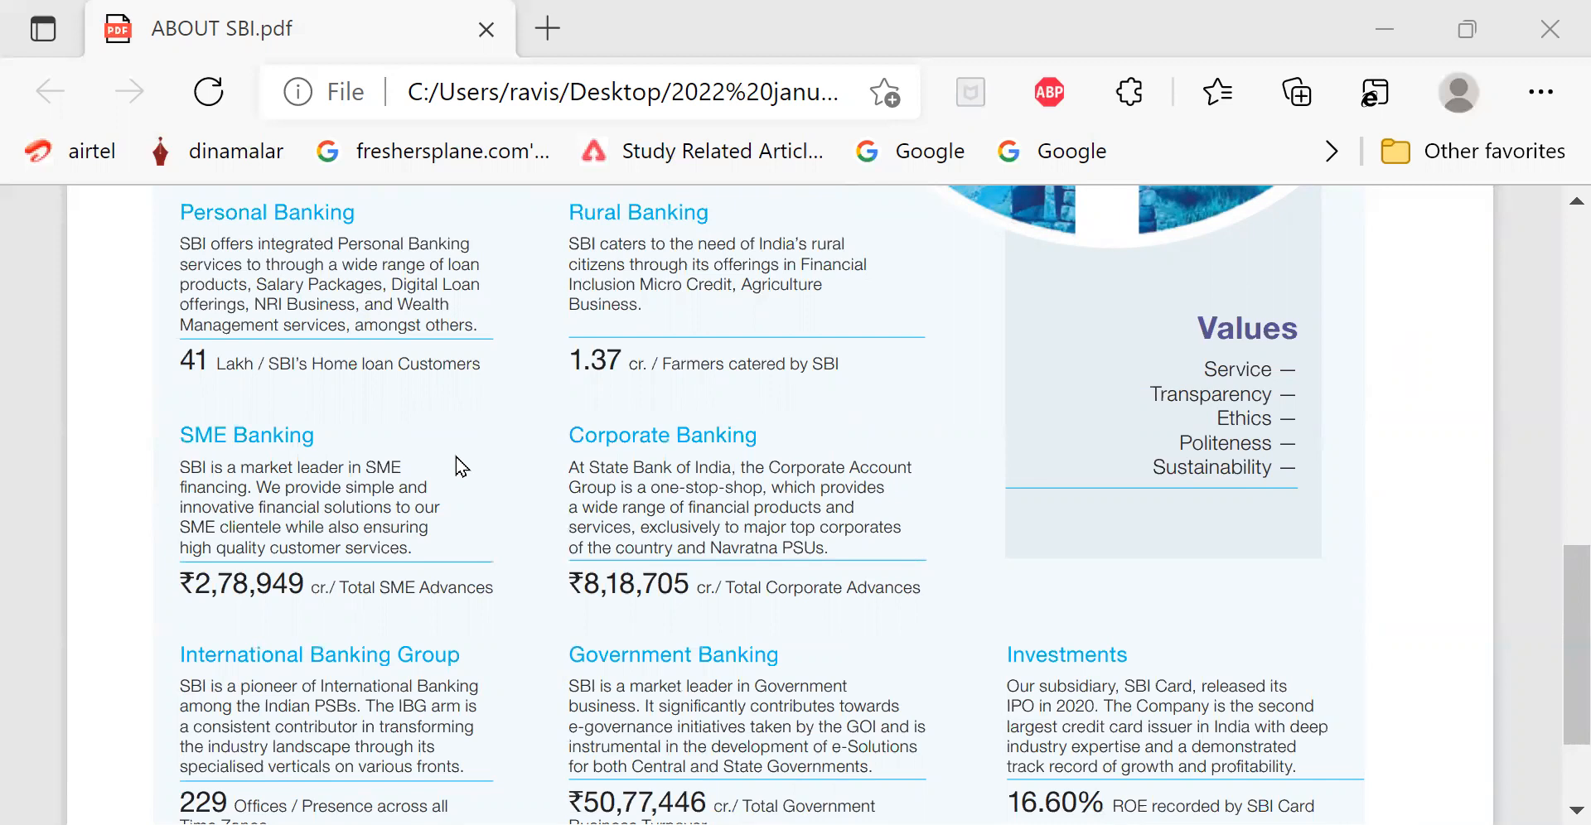
mouse_move(479, 545)
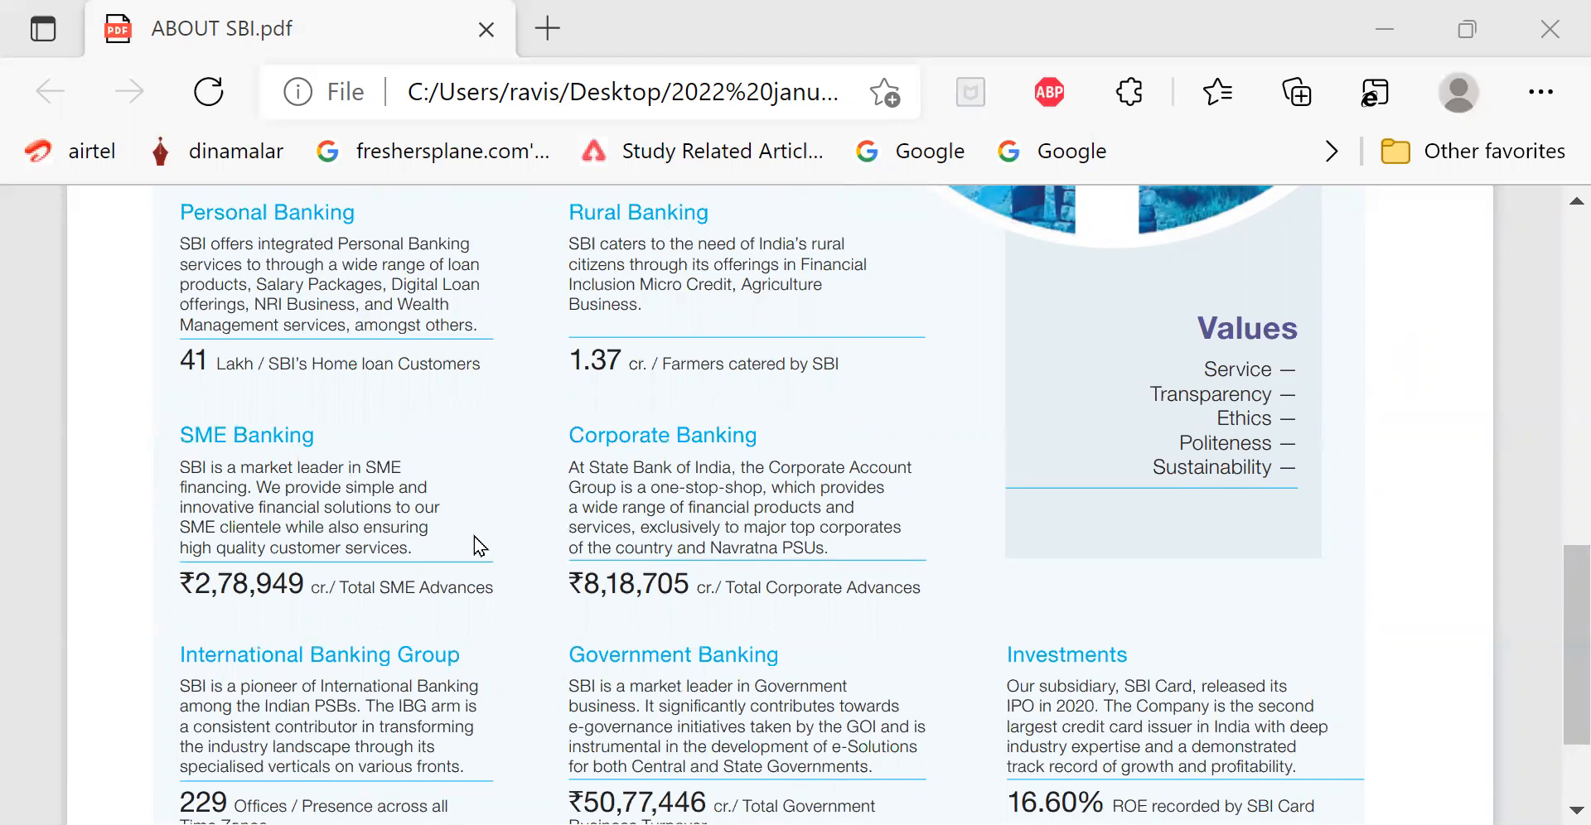
mouse_move(273, 573)
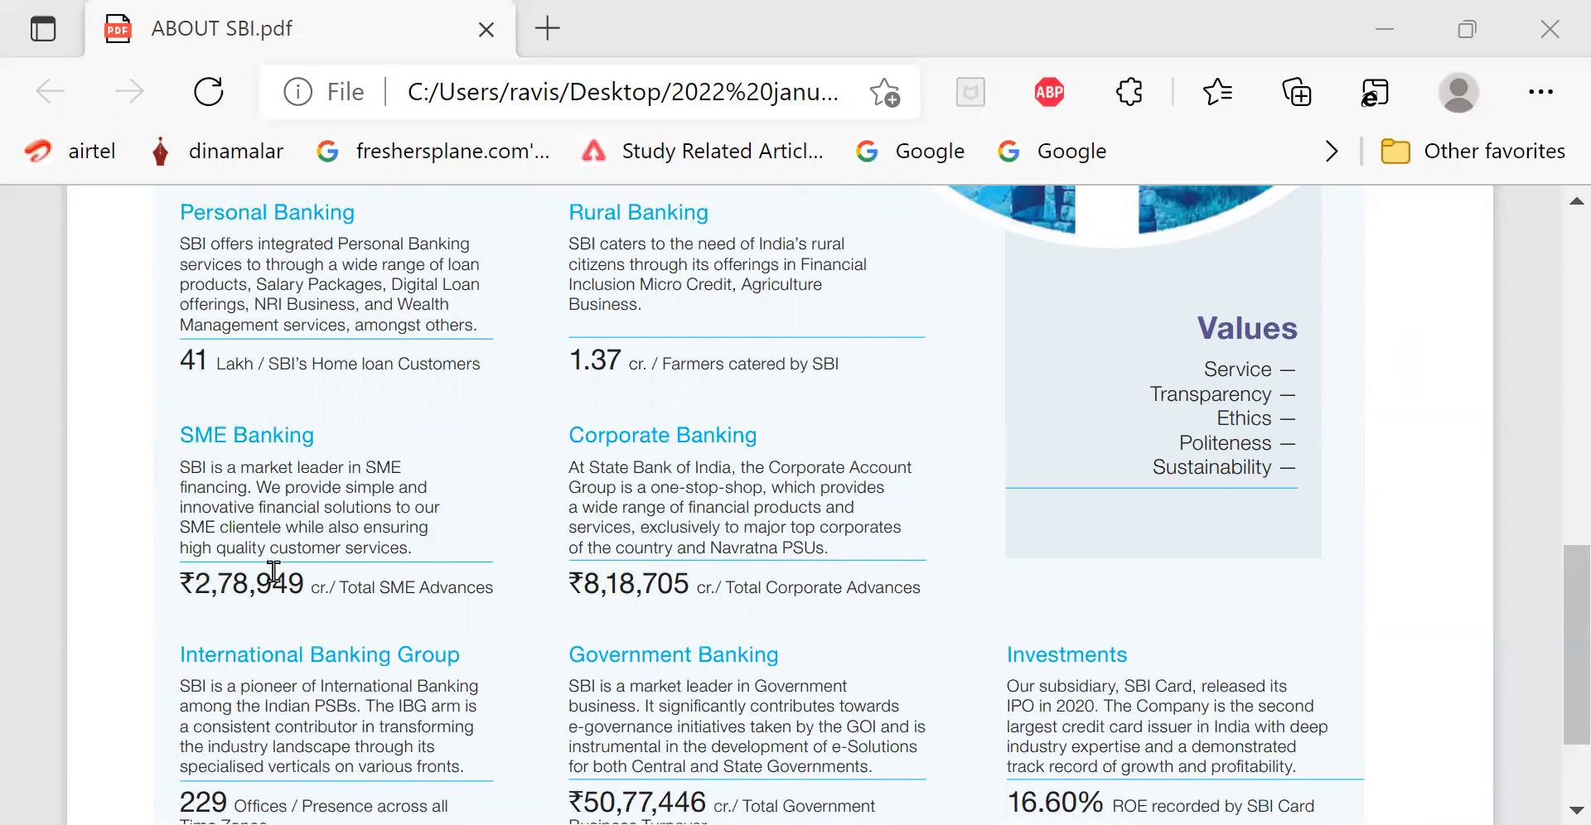
mouse_move(186, 623)
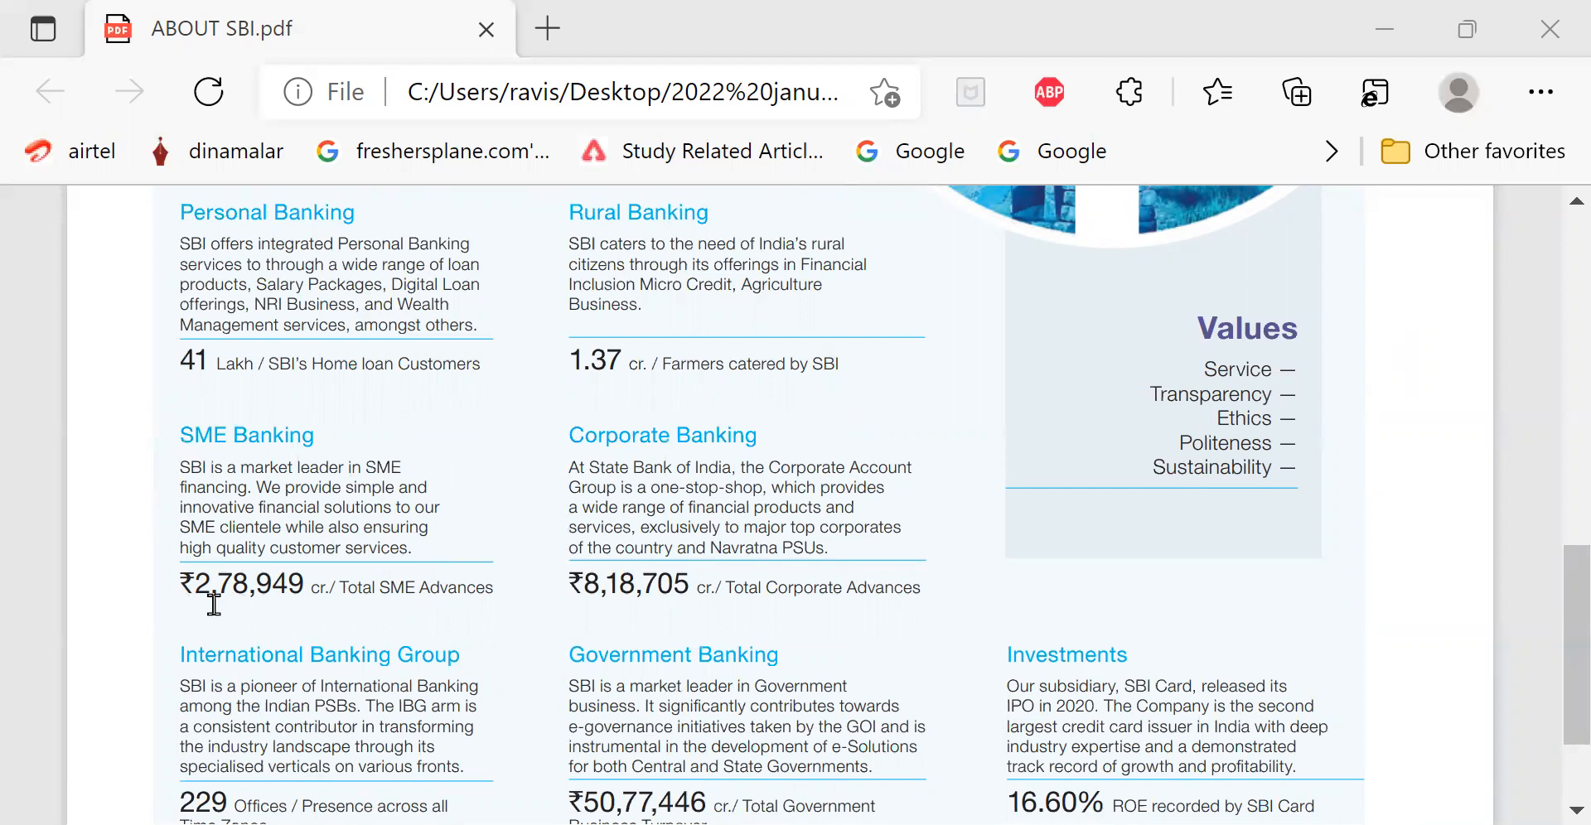
mouse_move(252, 605)
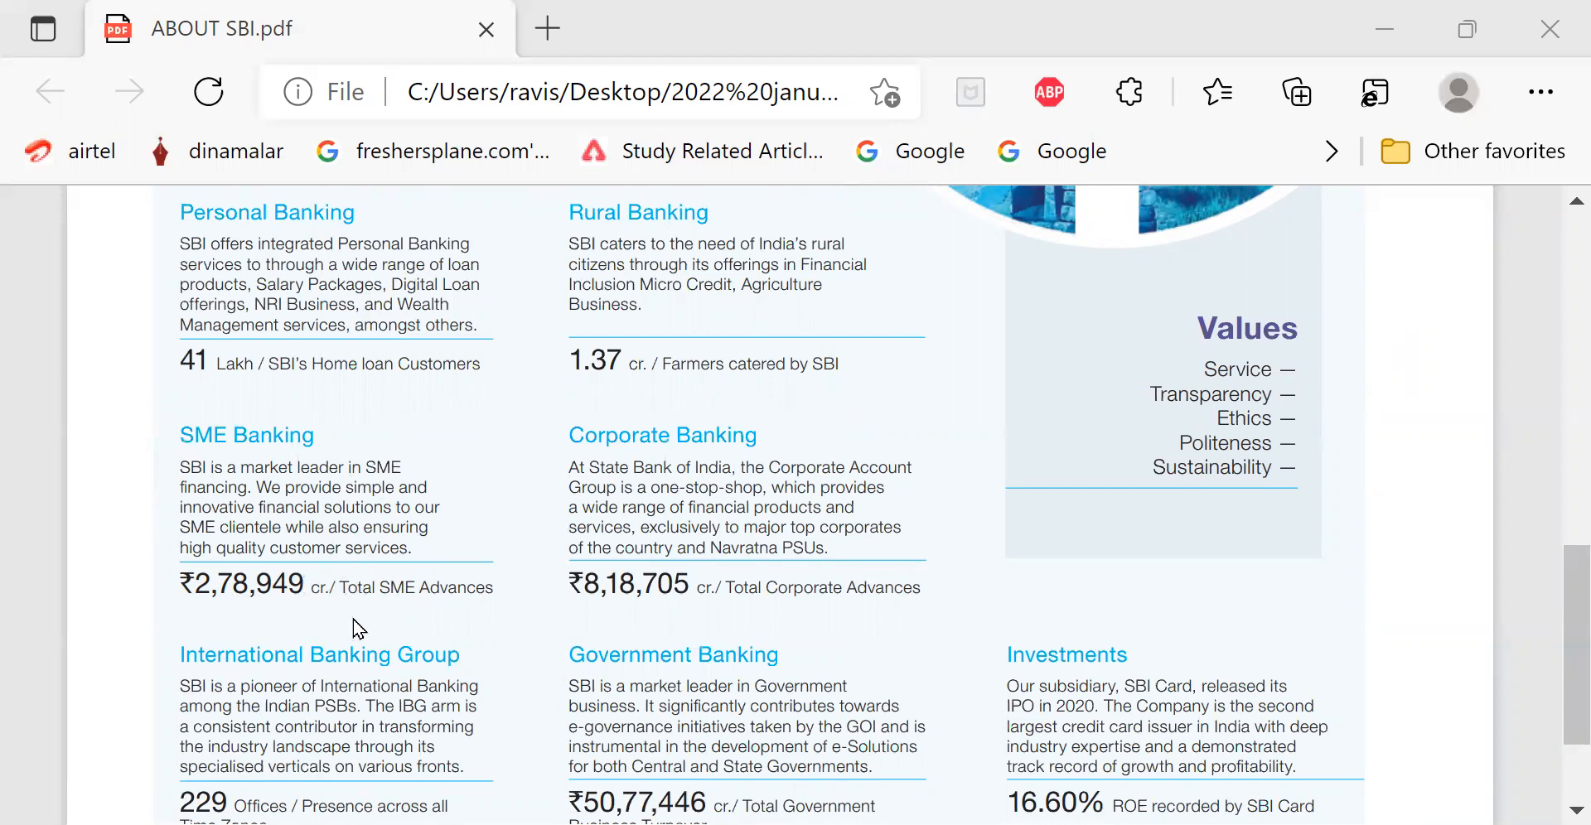
mouse_move(291, 621)
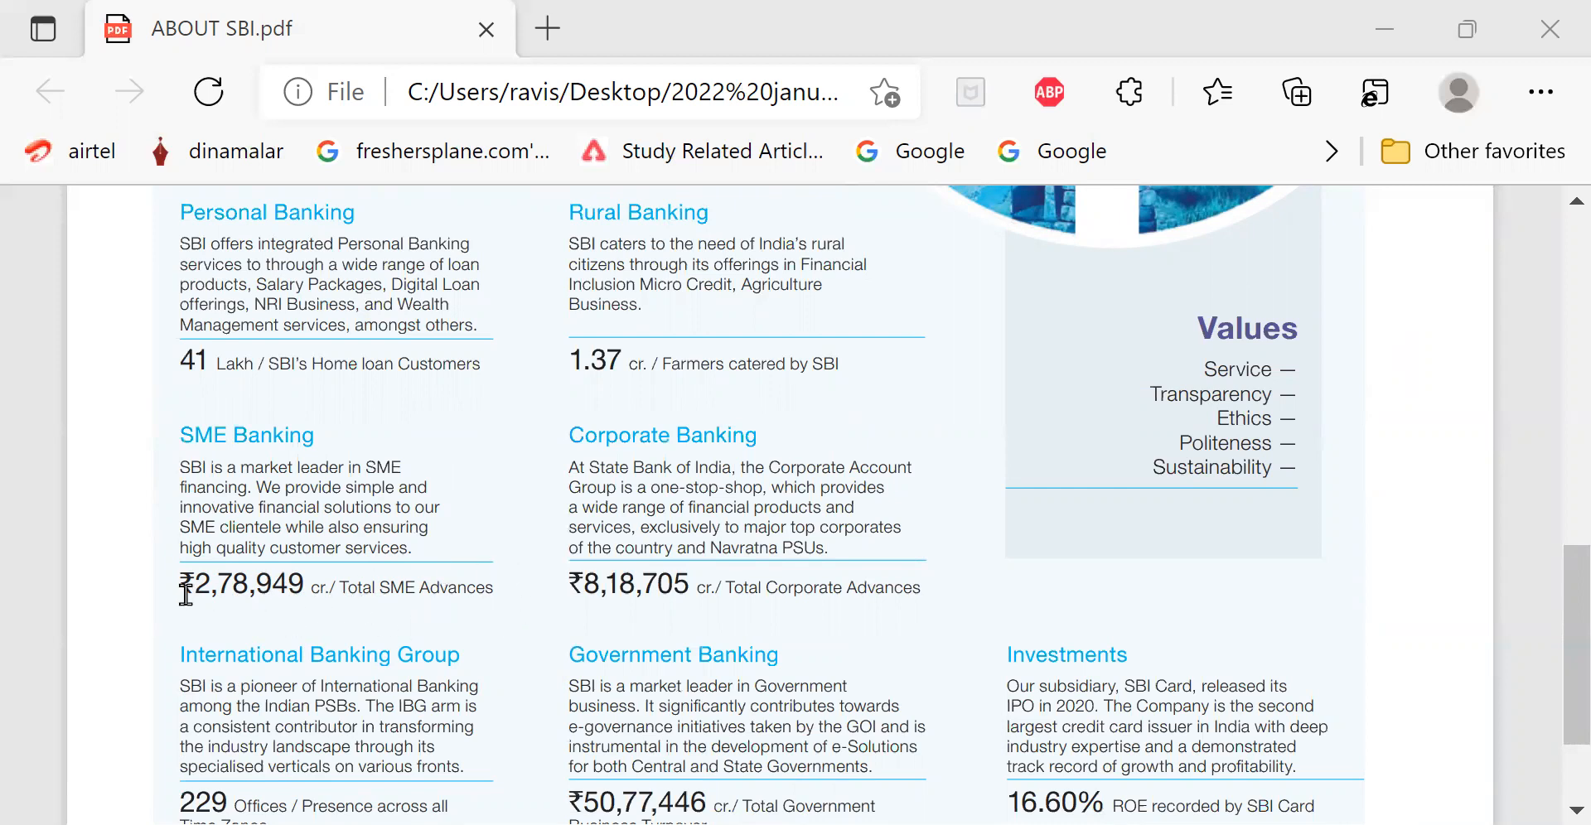
mouse_move(290, 605)
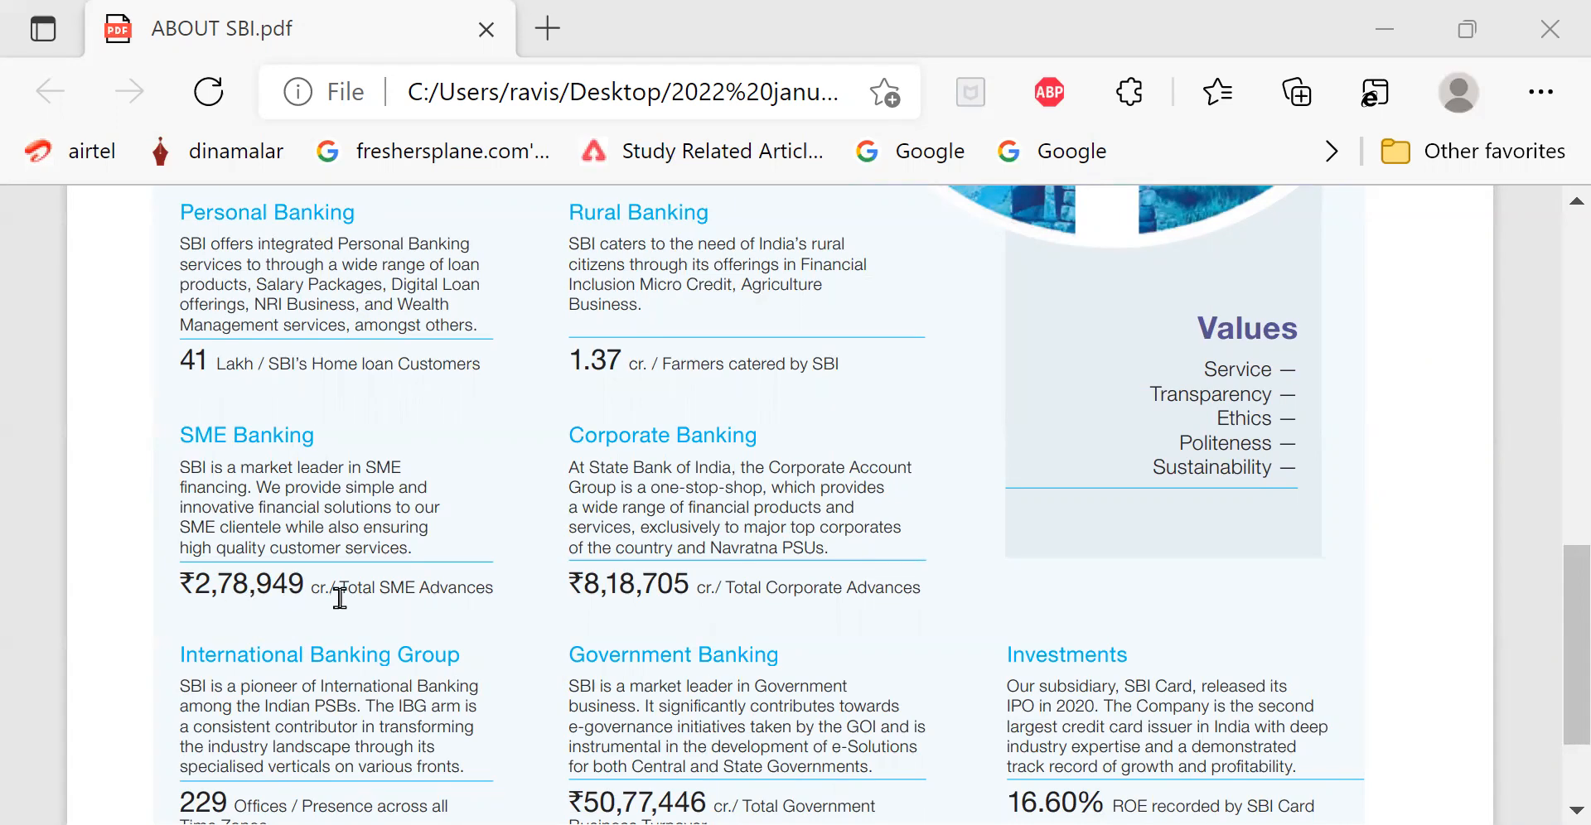
mouse_move(533, 598)
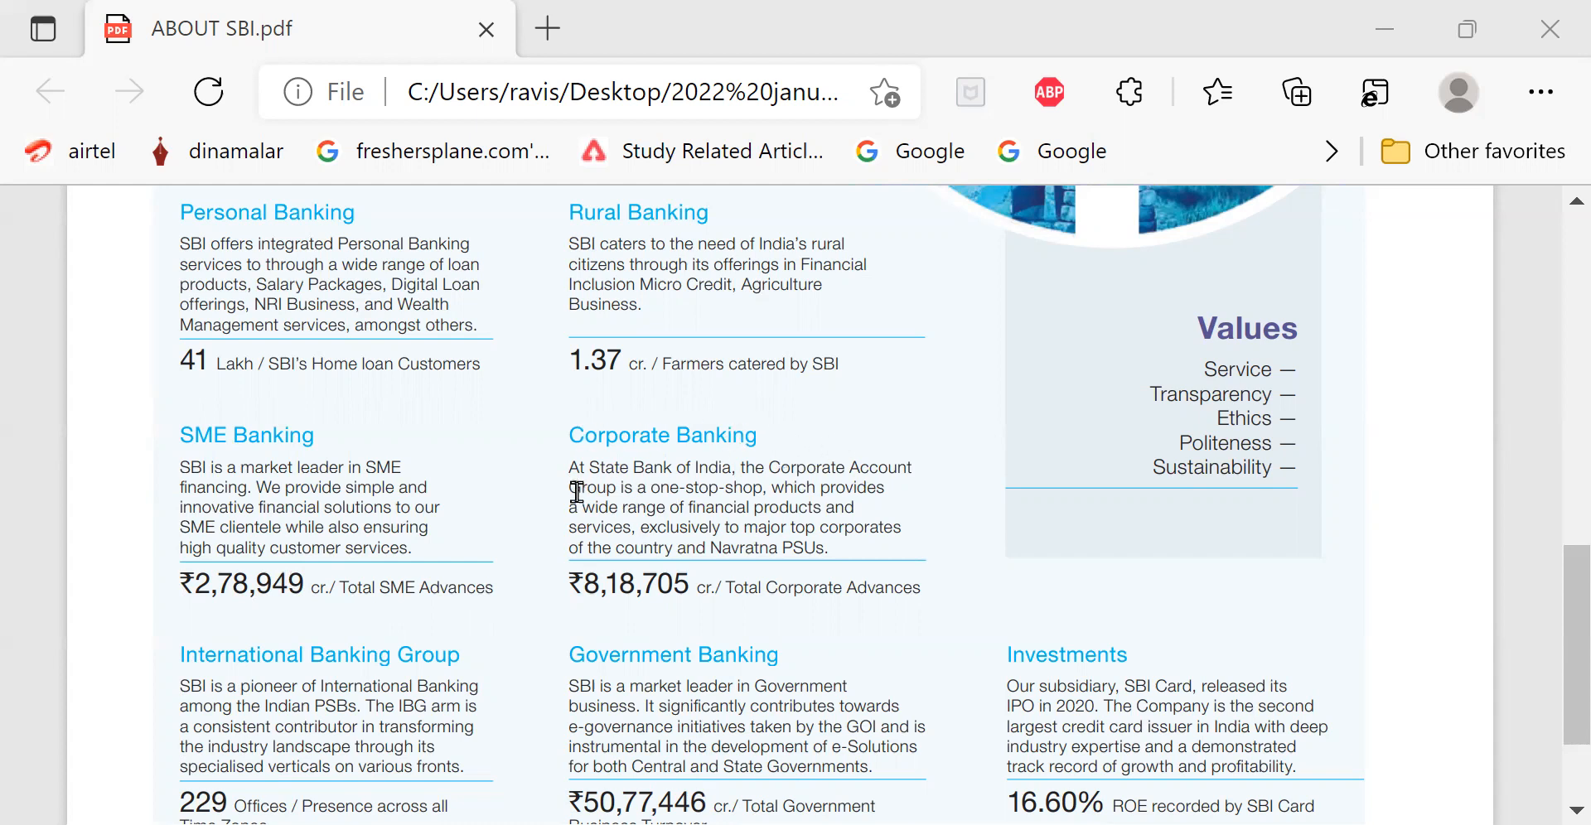
mouse_move(905, 479)
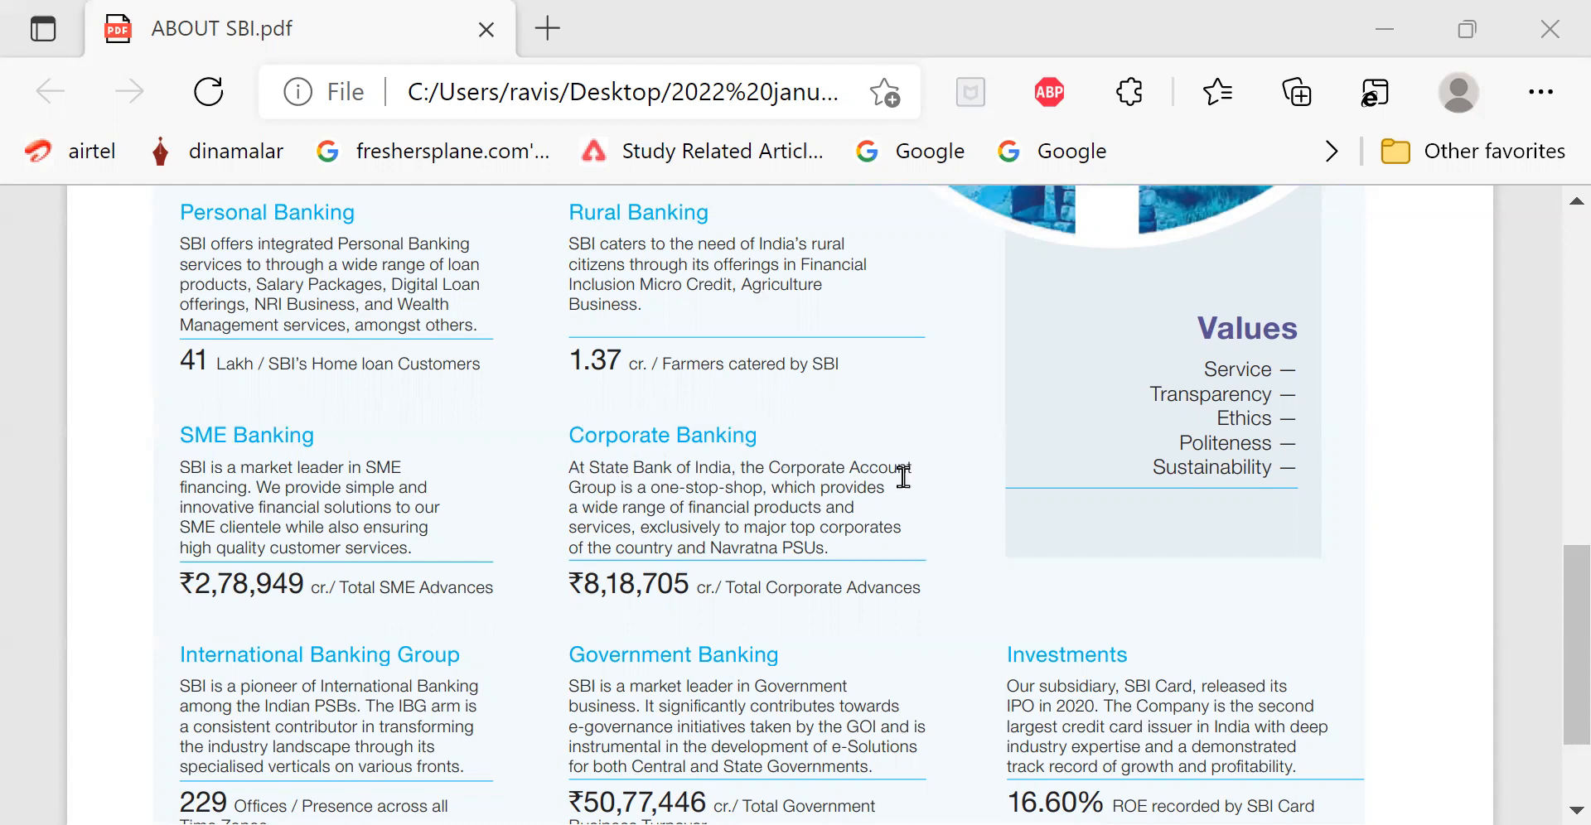
mouse_move(697, 554)
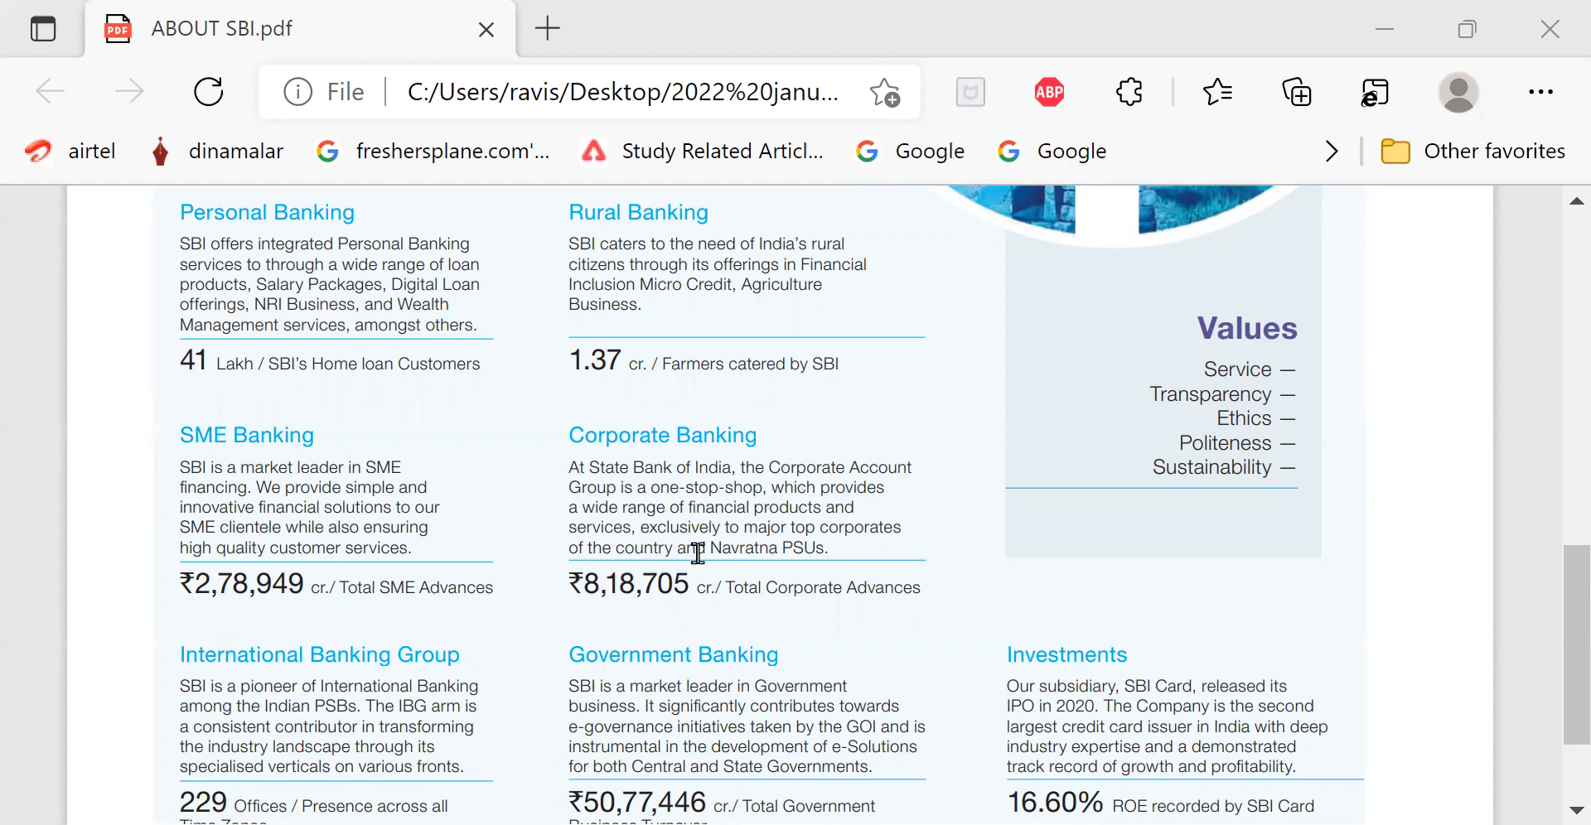
mouse_move(825, 517)
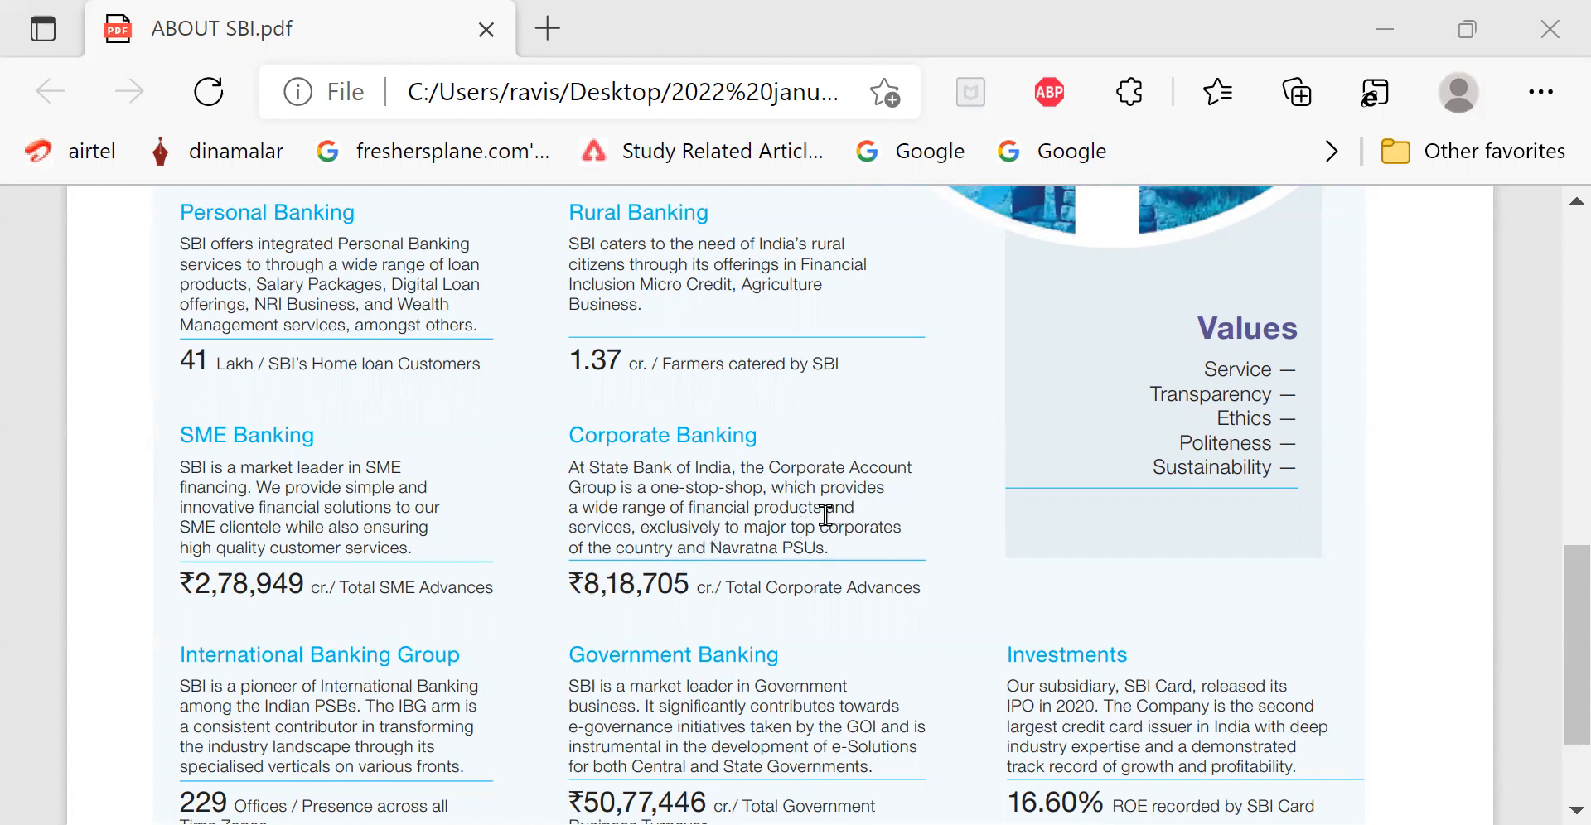
mouse_move(617, 527)
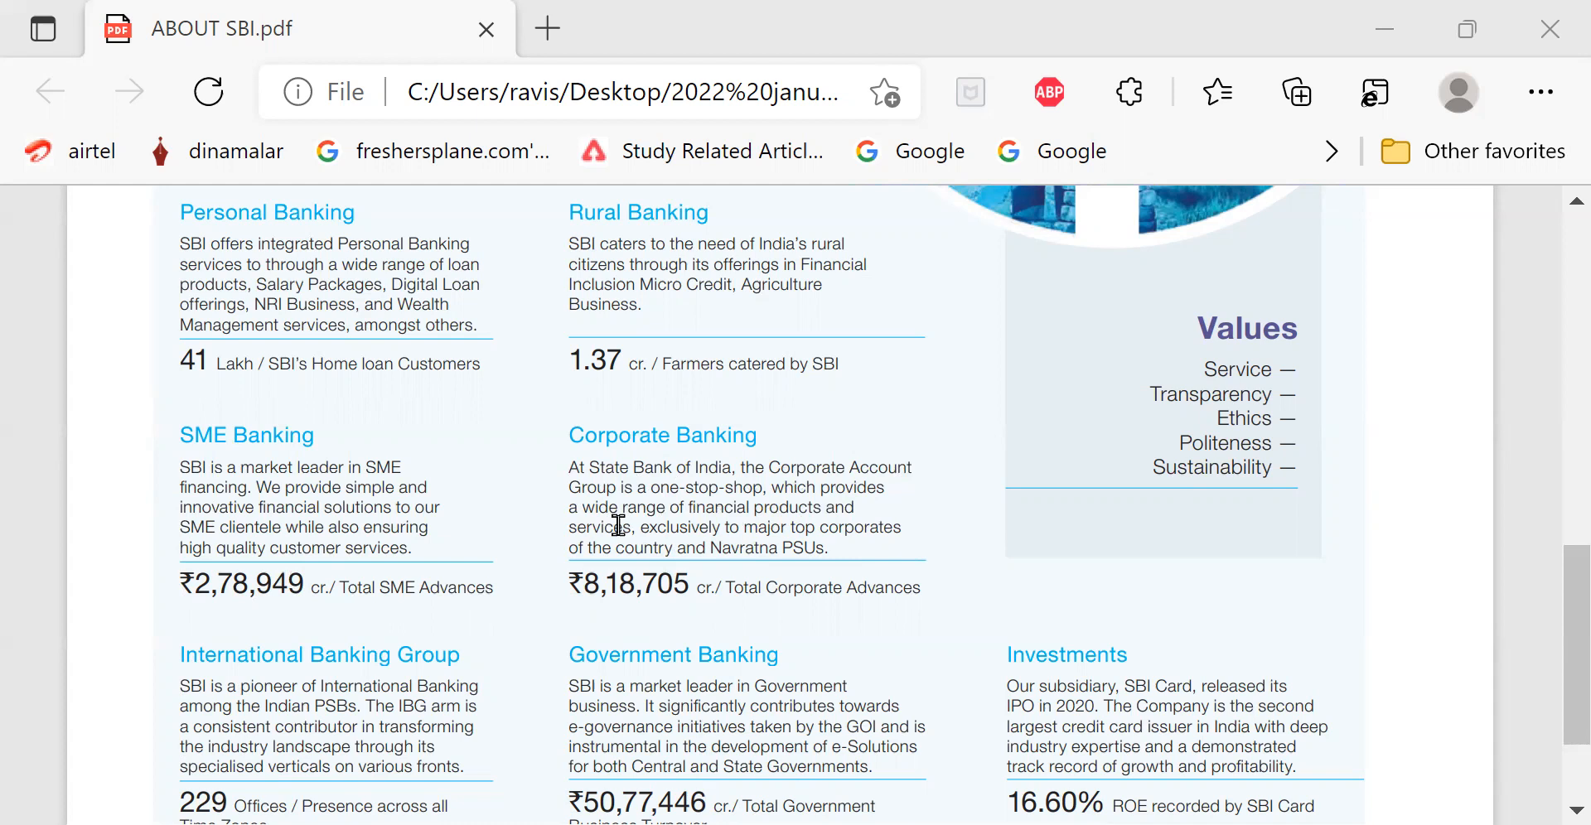
mouse_move(828, 587)
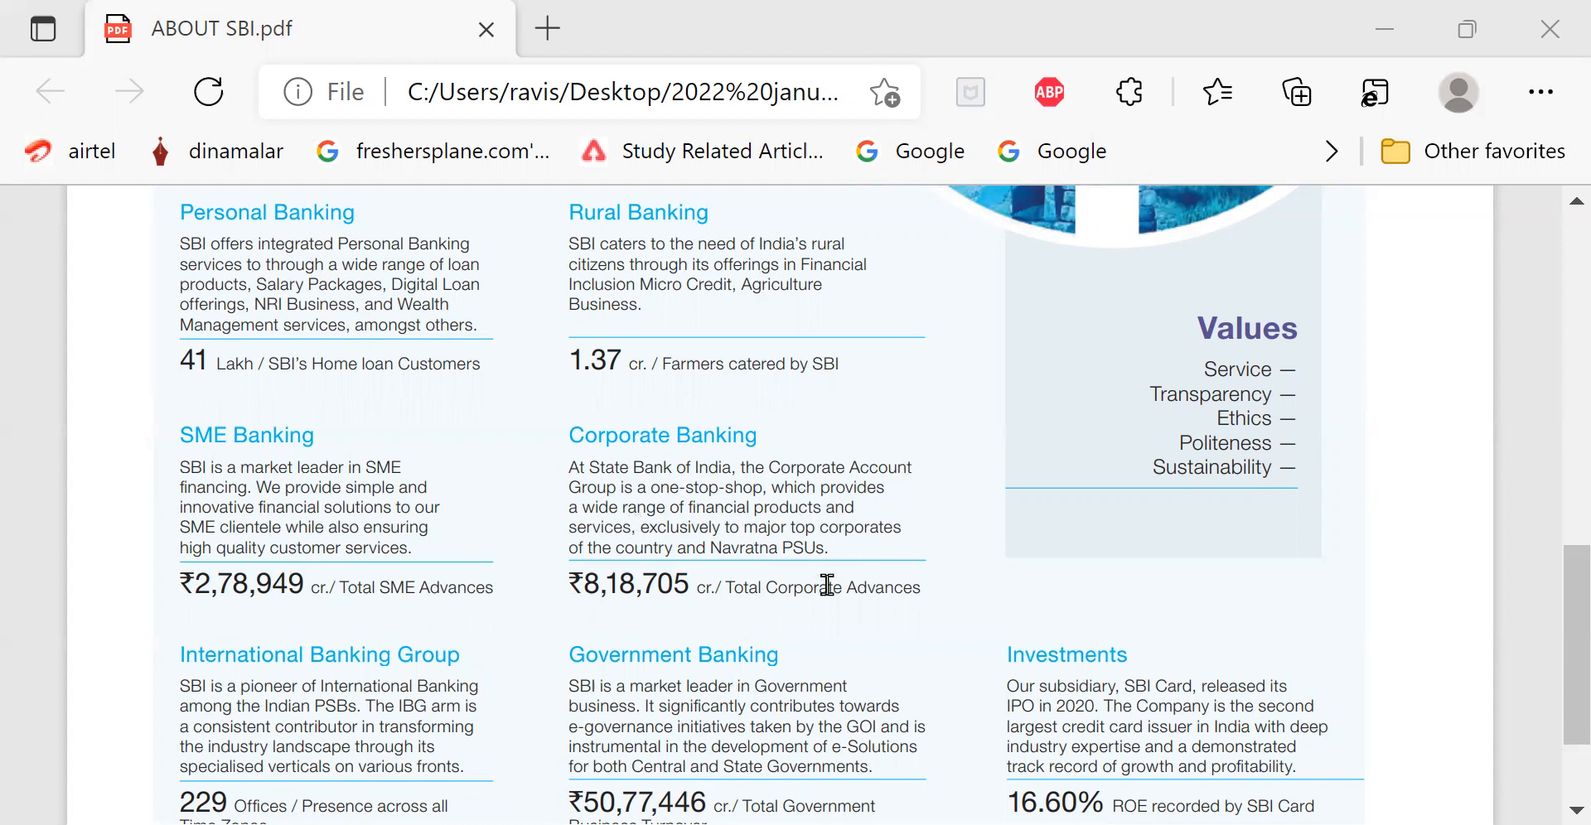
mouse_move(905, 625)
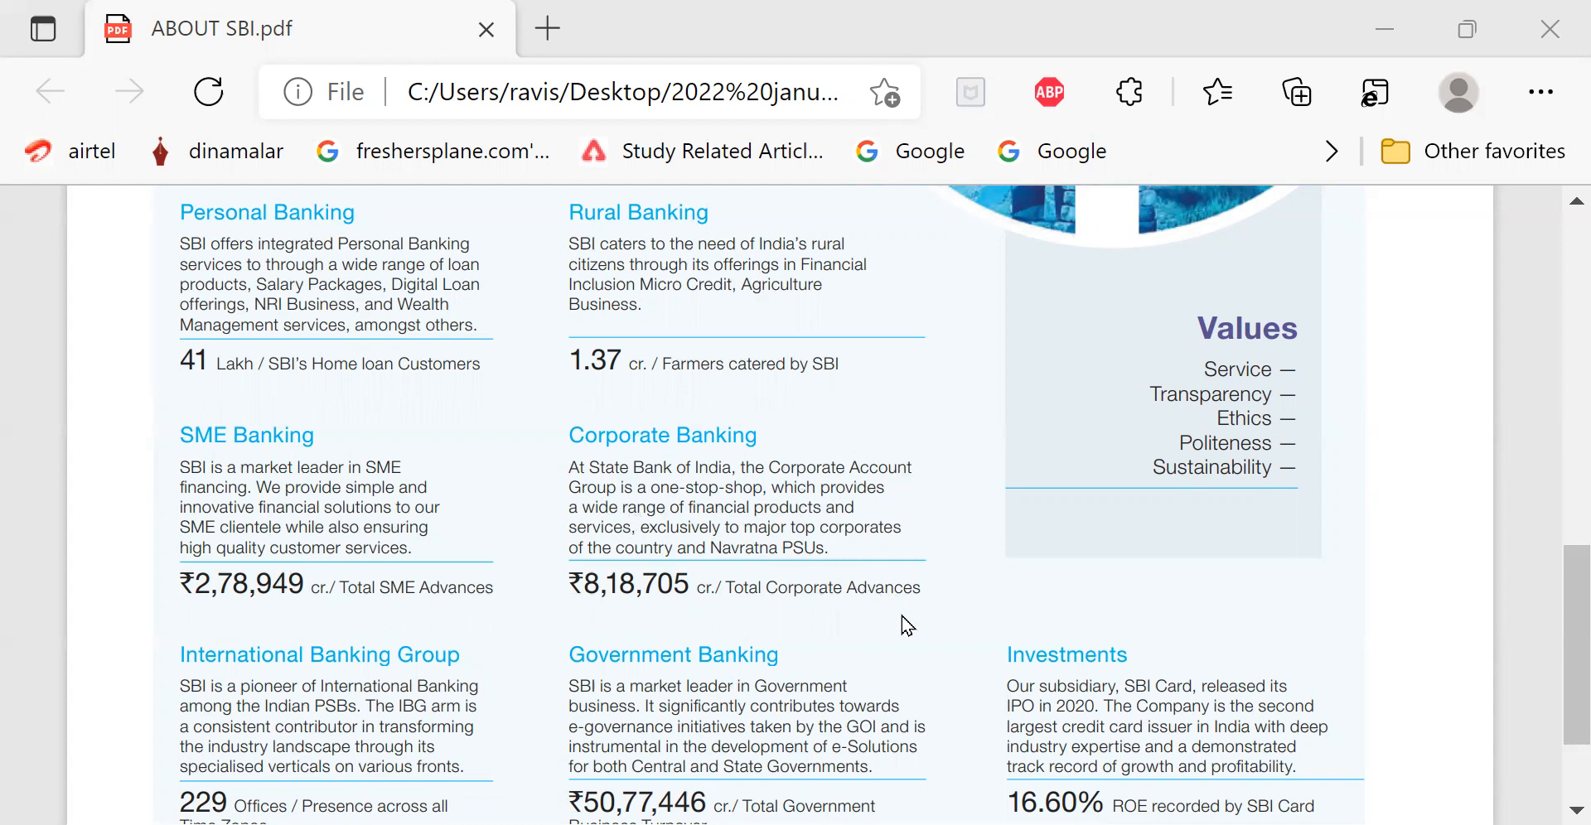
scroll("down", 3)
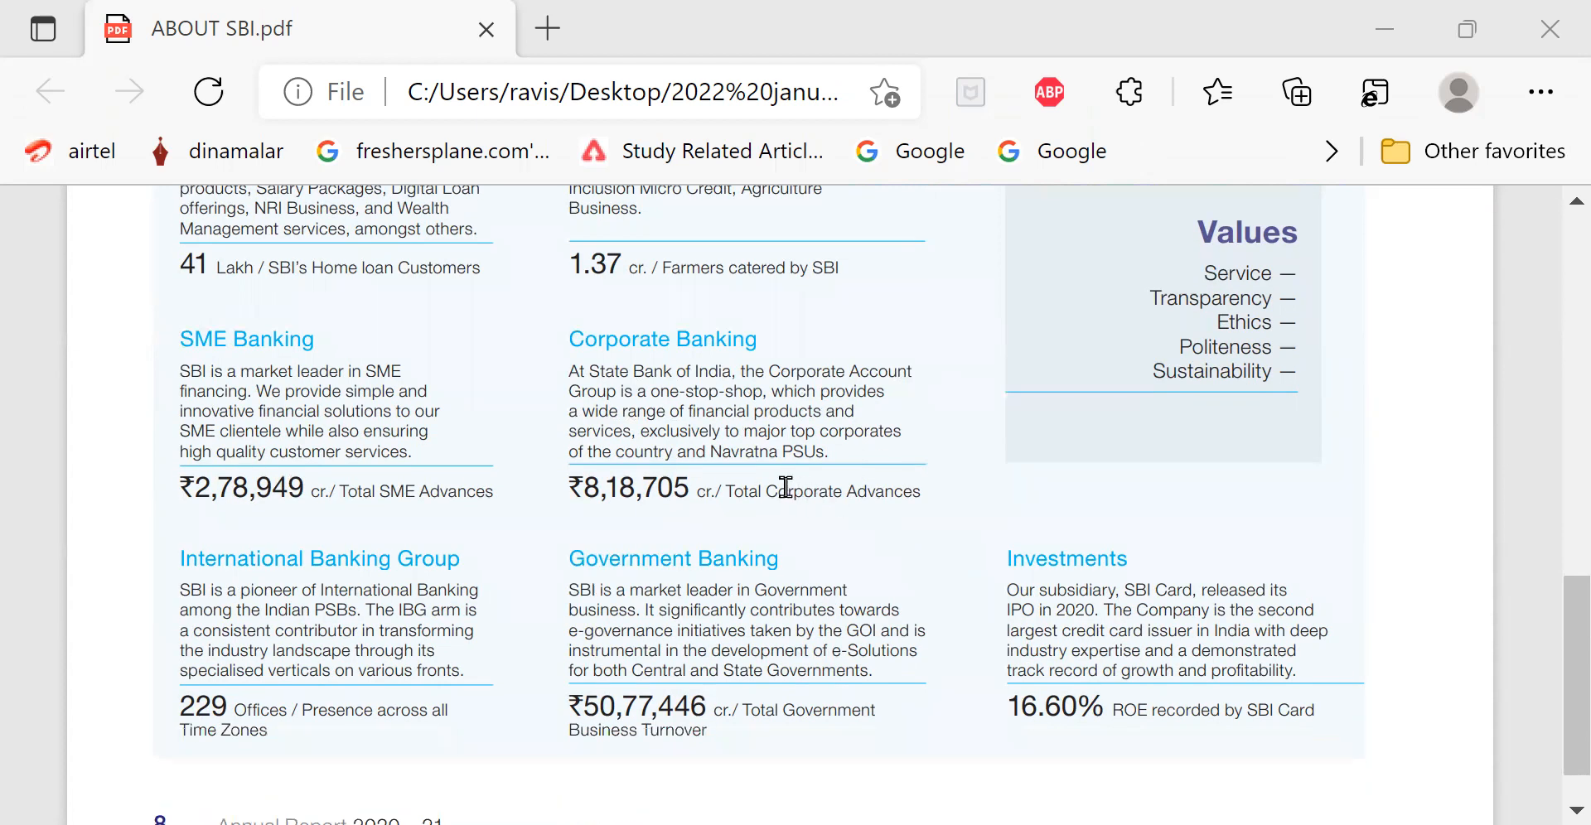
mouse_move(926, 469)
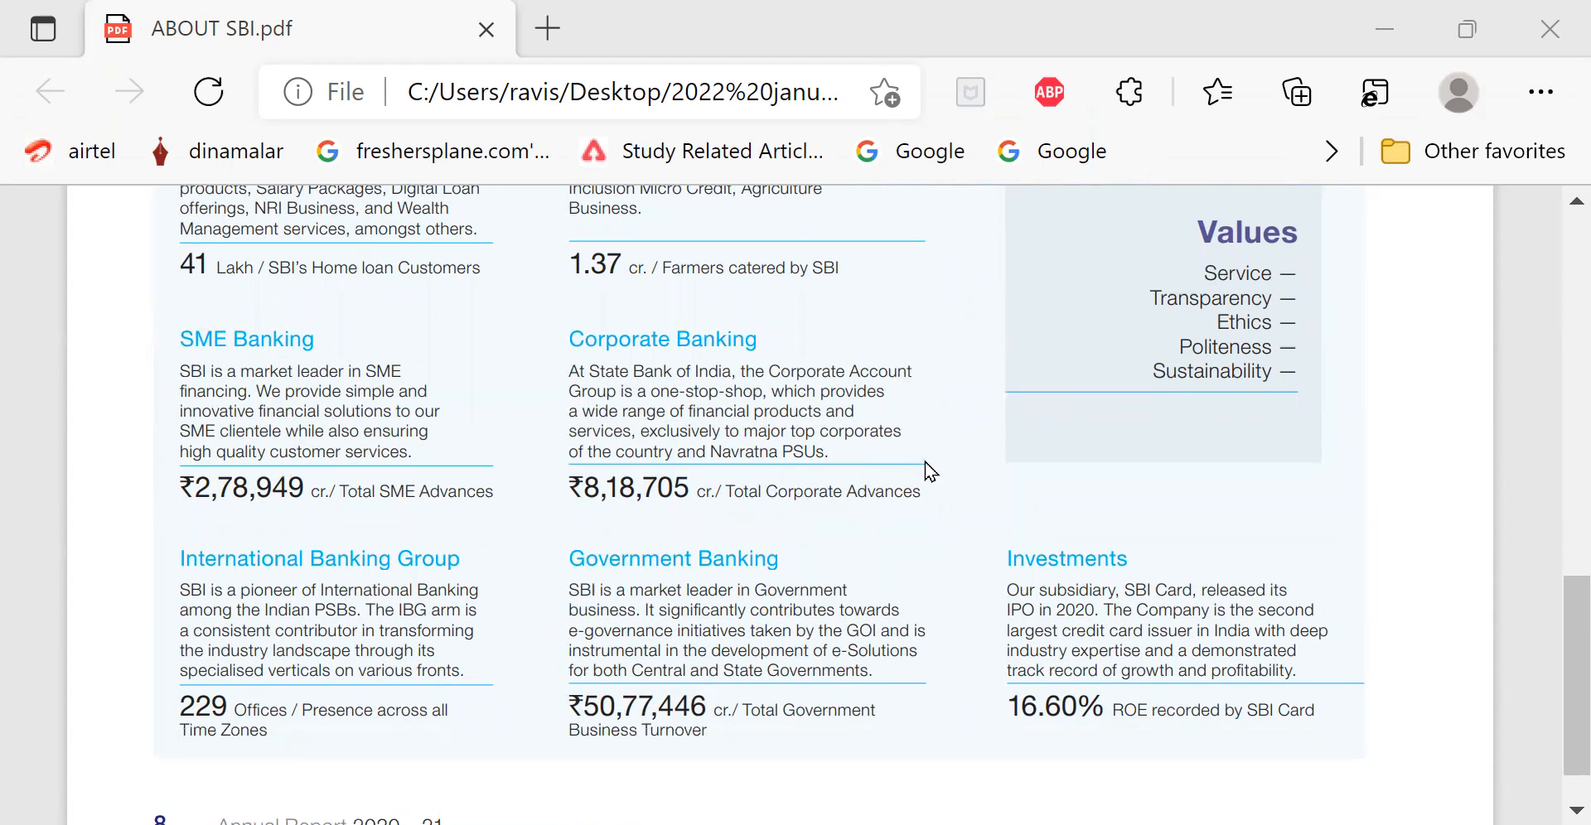
mouse_move(839, 473)
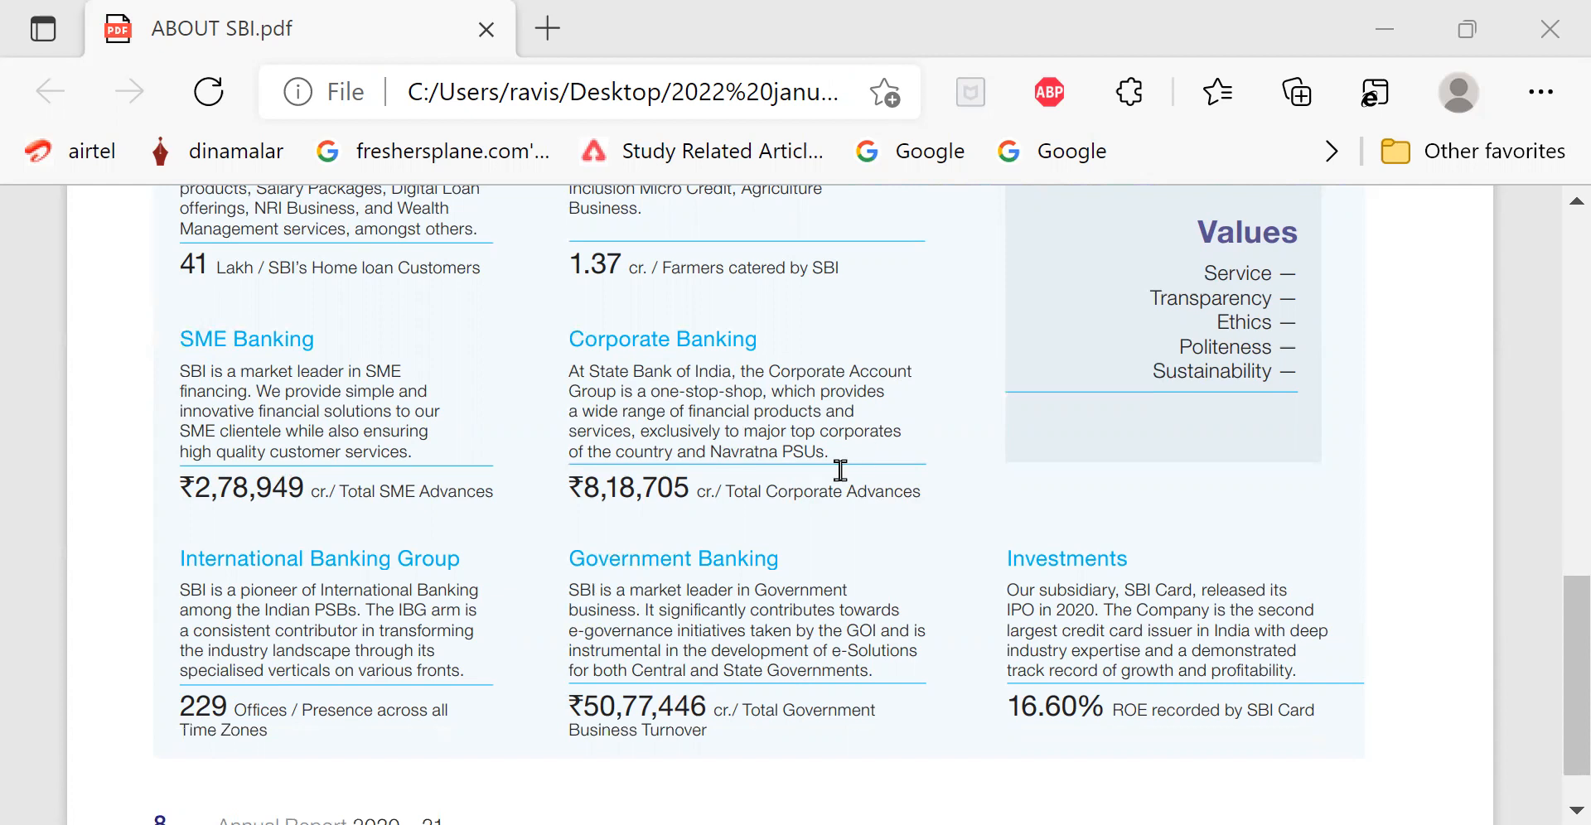
mouse_move(577, 509)
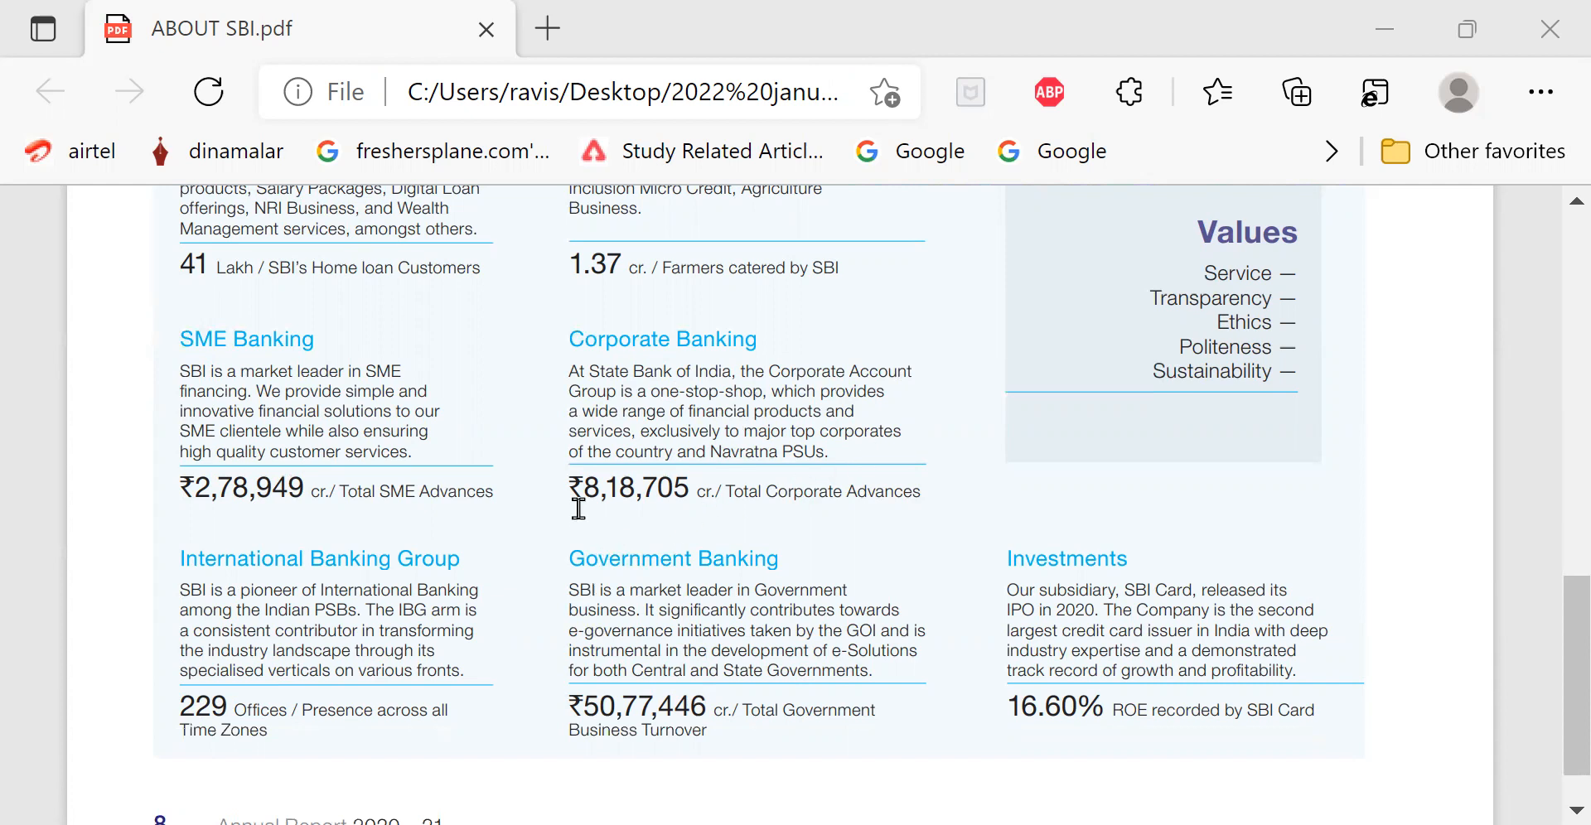
mouse_move(646, 507)
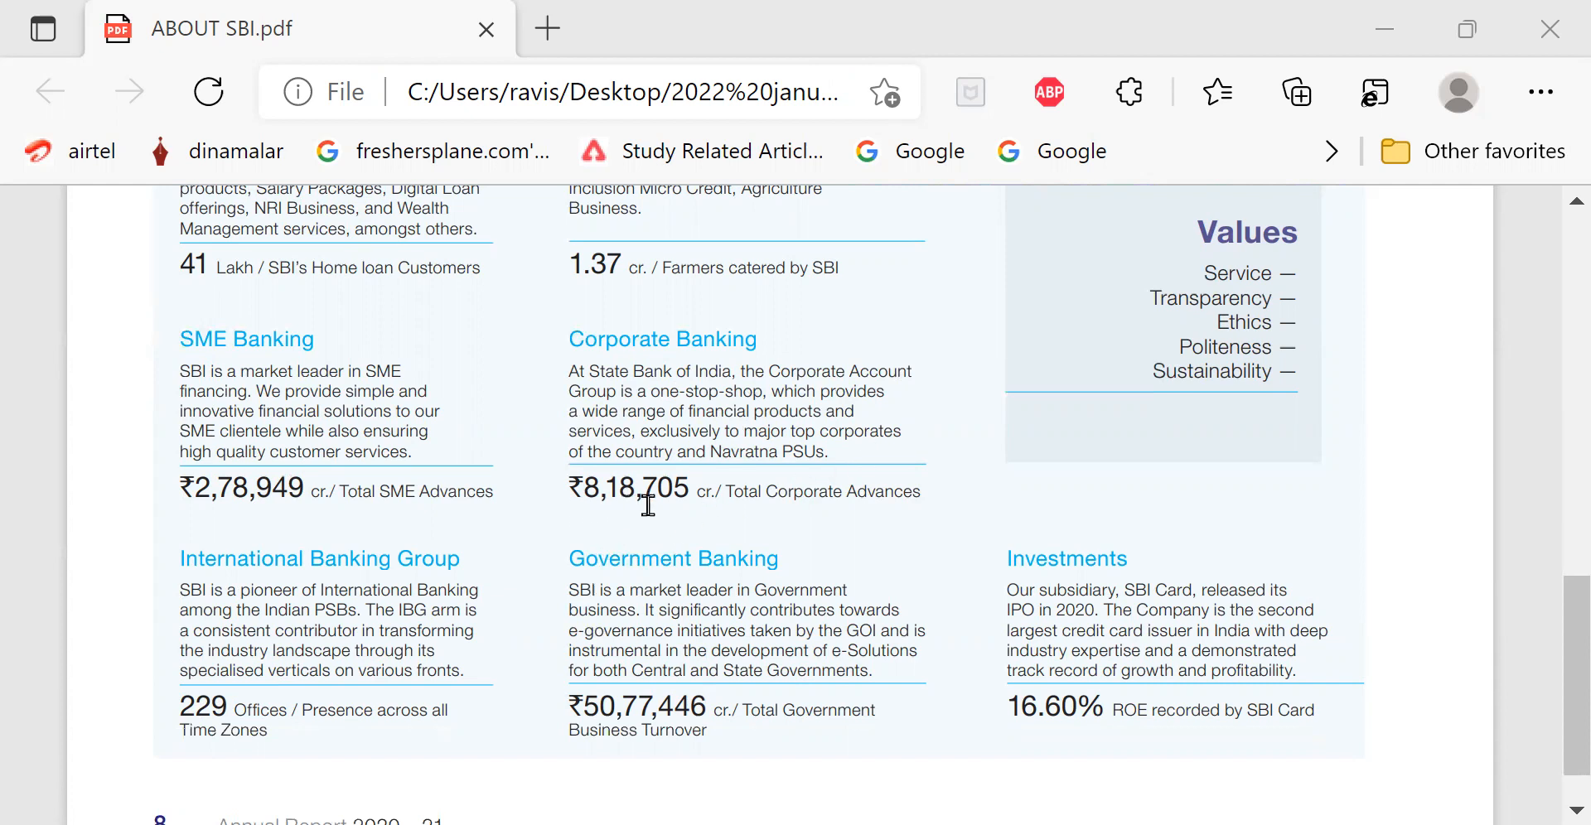
mouse_move(717, 514)
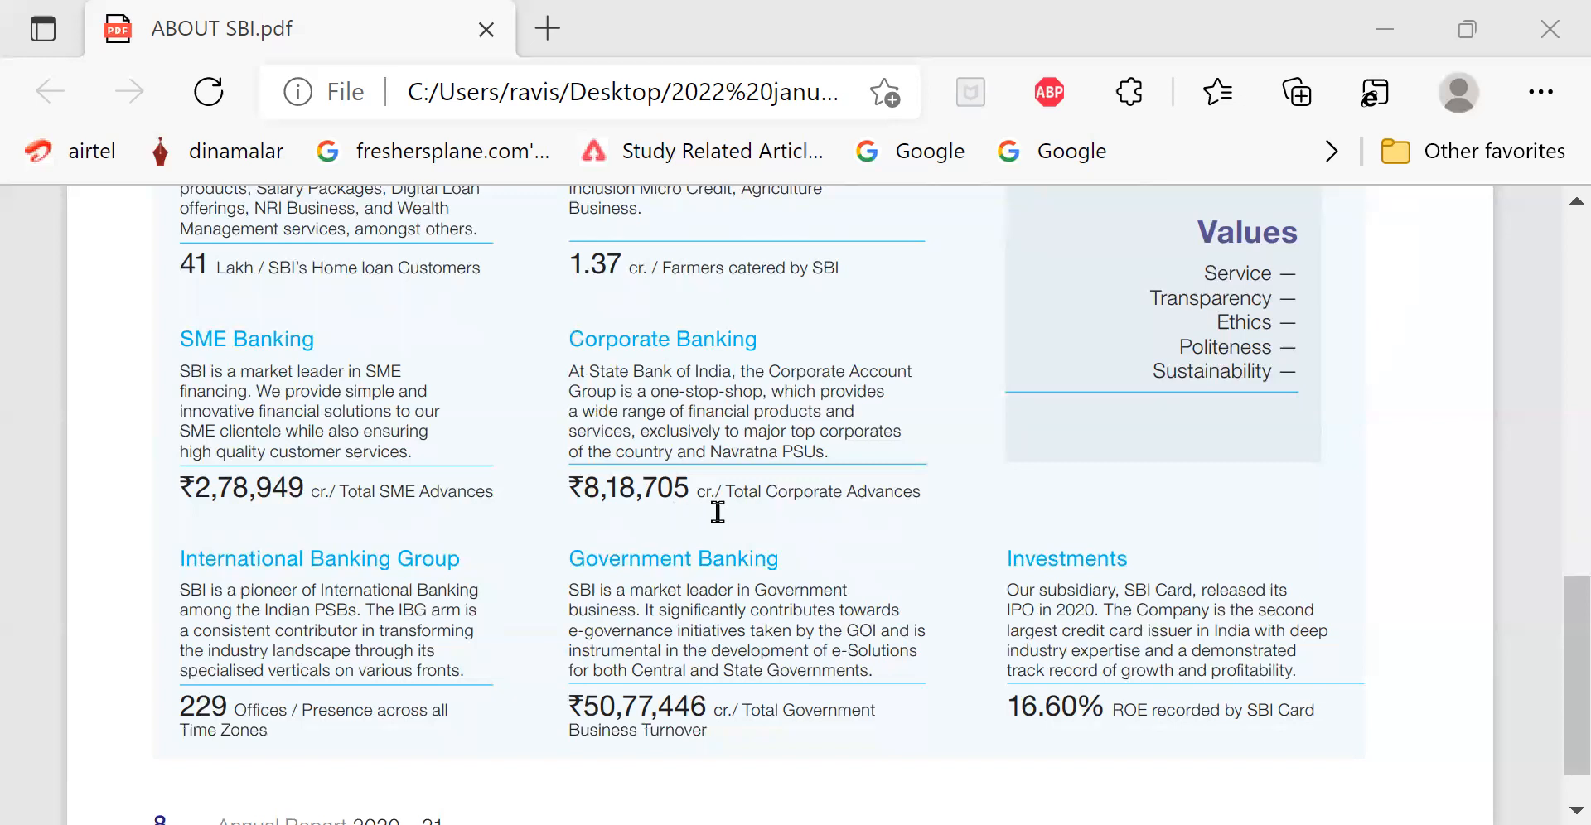
mouse_move(737, 444)
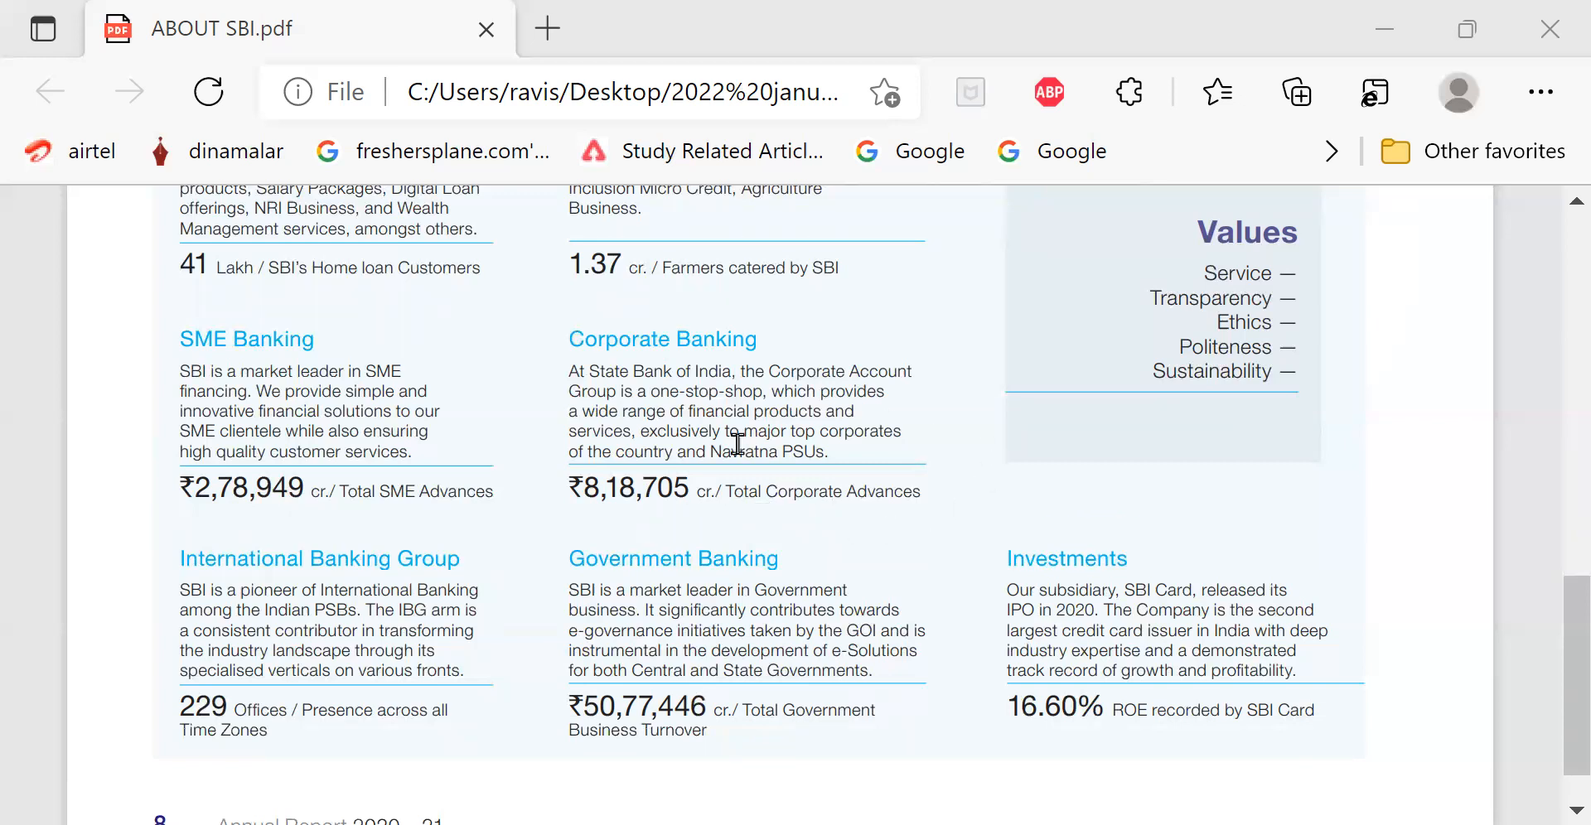
mouse_move(354, 585)
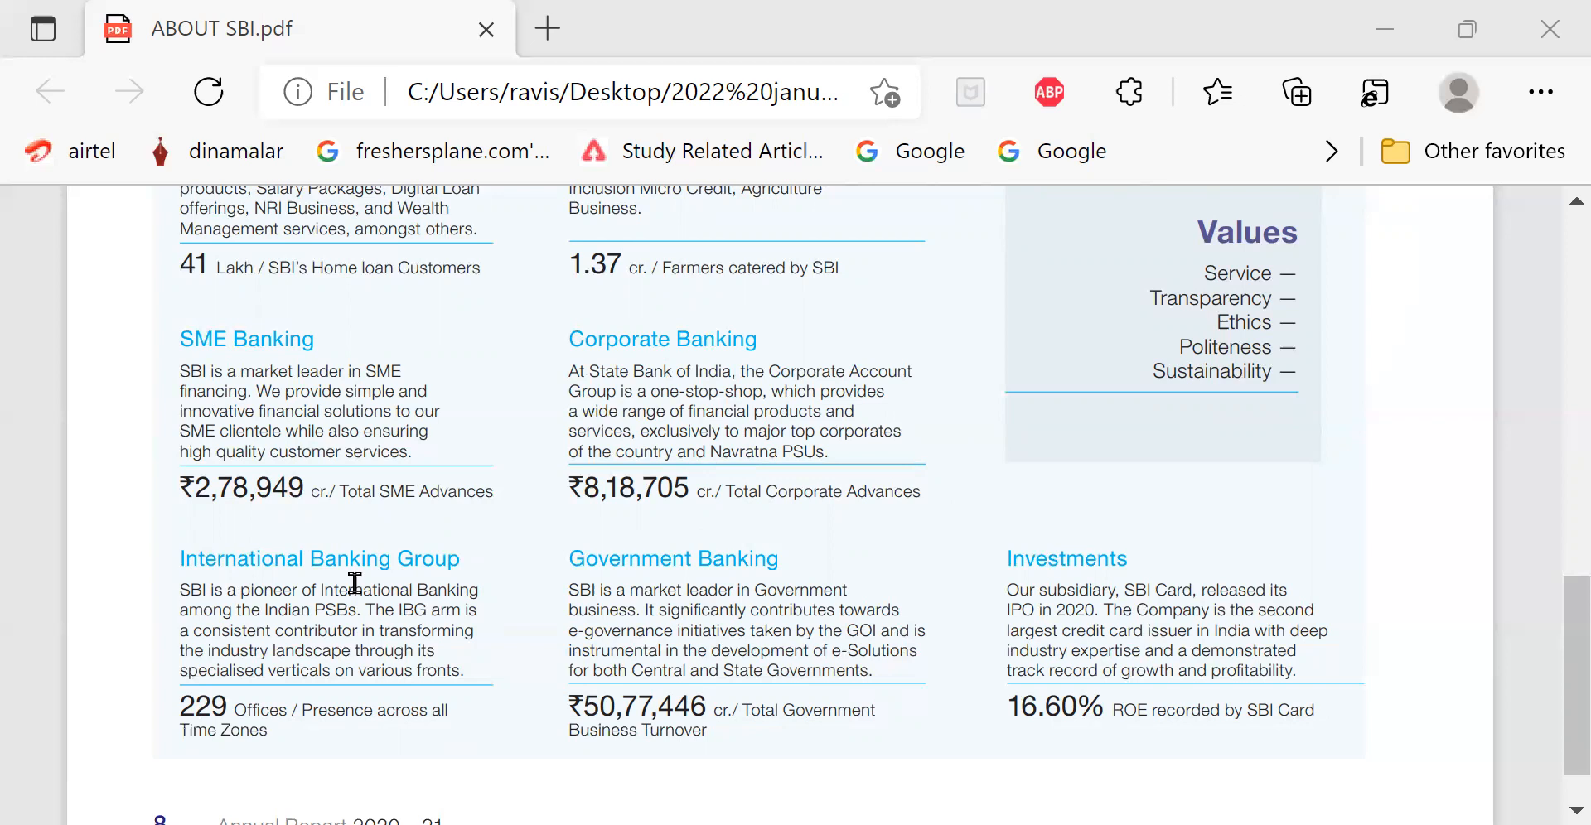
scroll("down", 3)
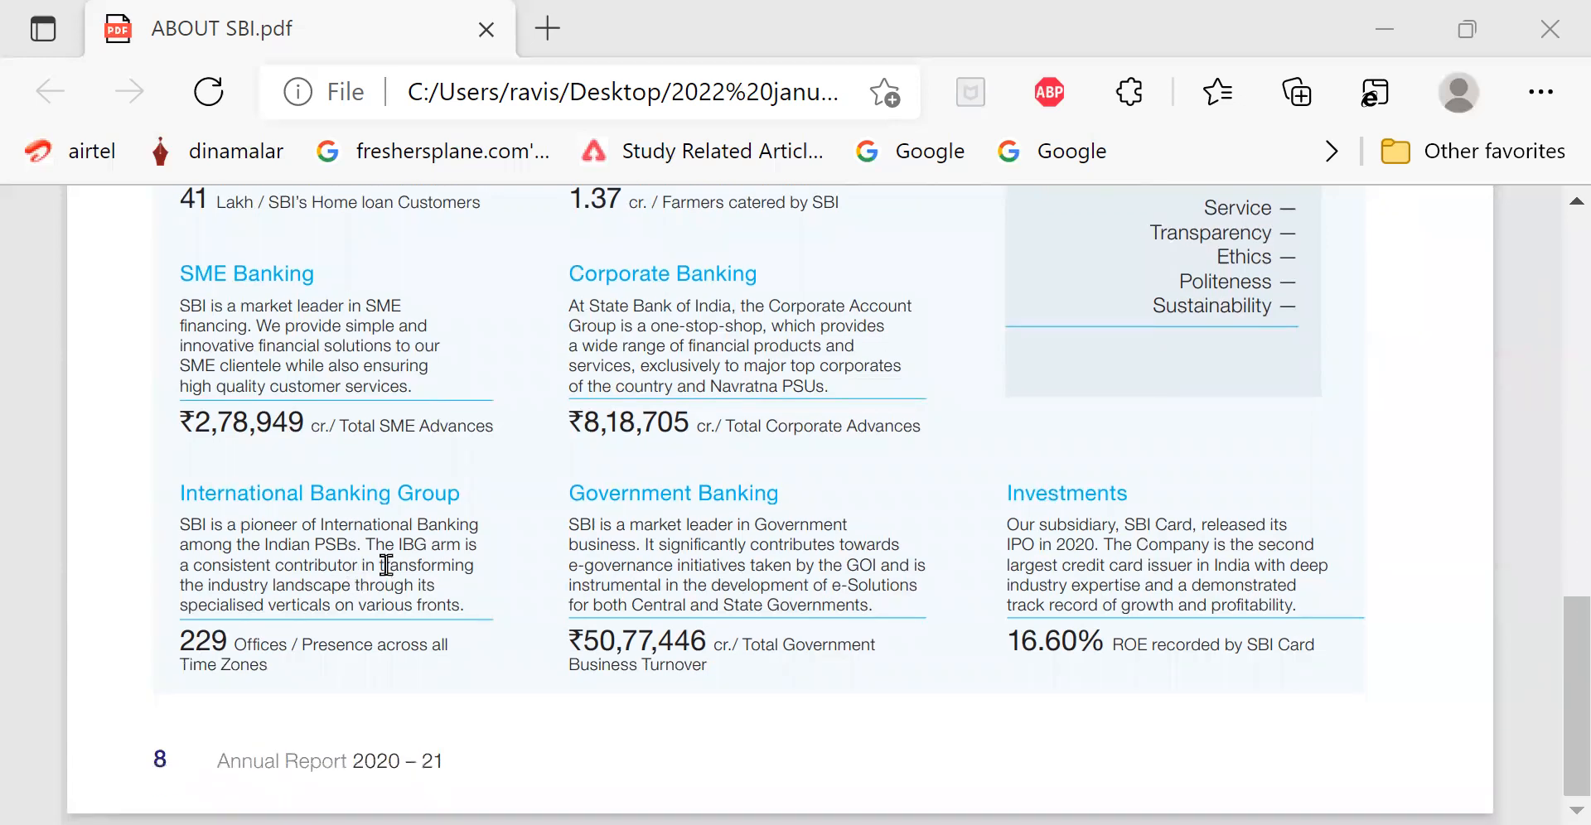
mouse_move(276, 568)
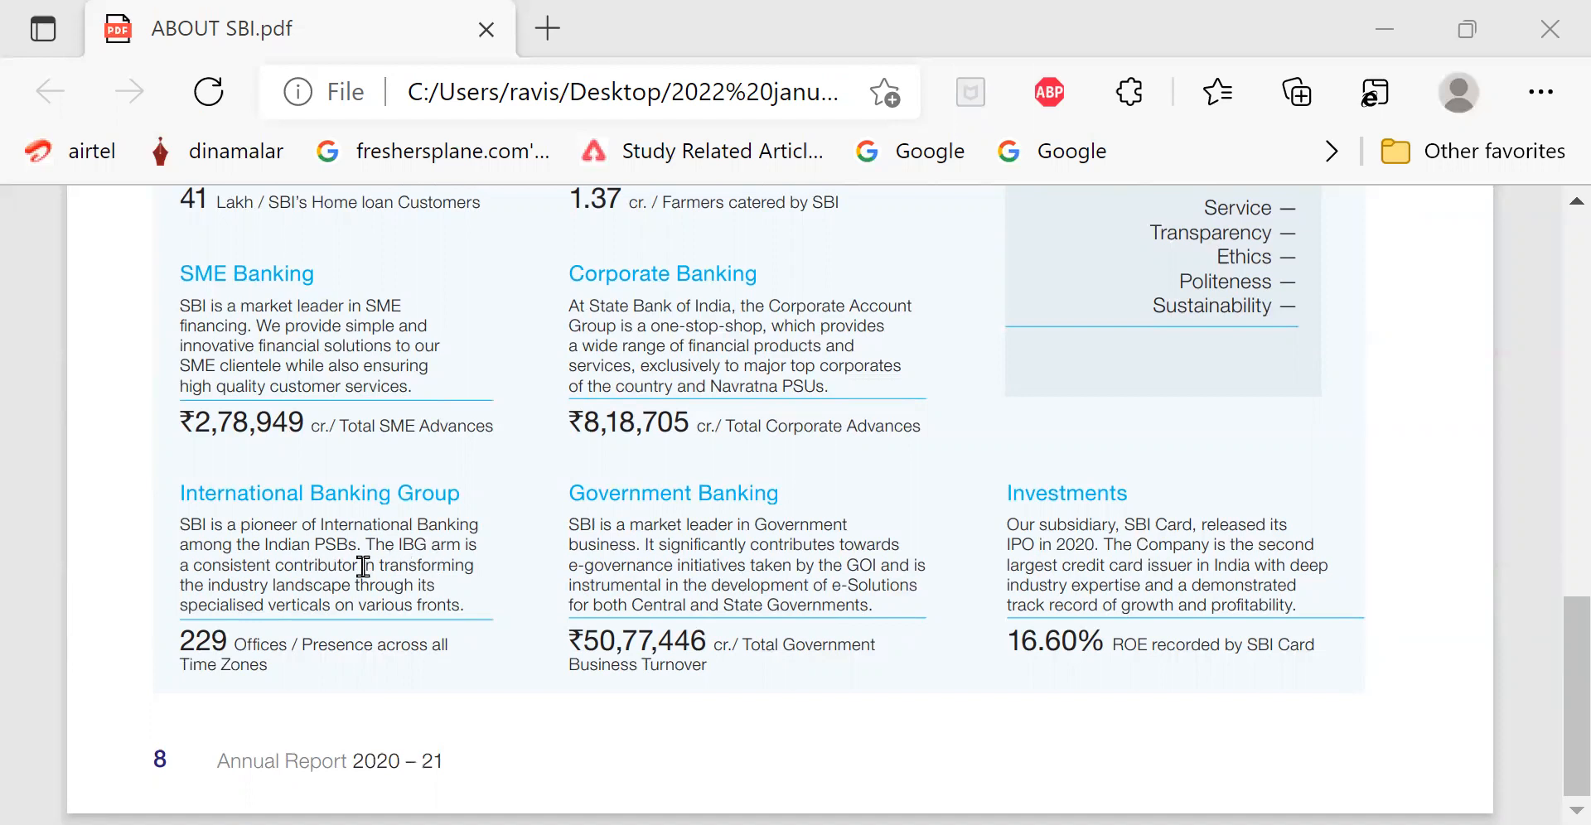
mouse_move(295, 577)
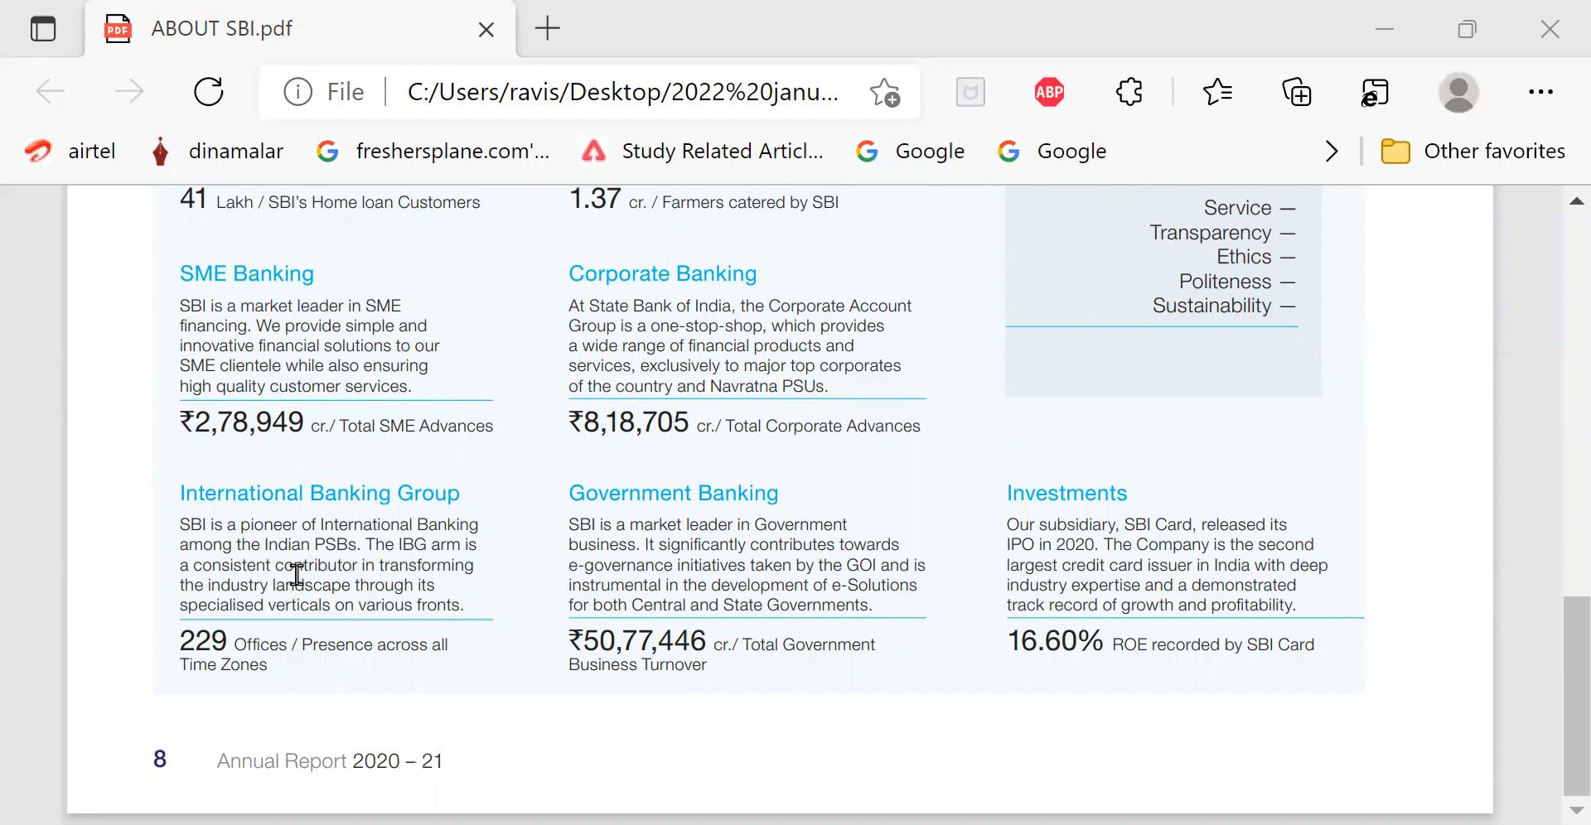
mouse_move(502, 604)
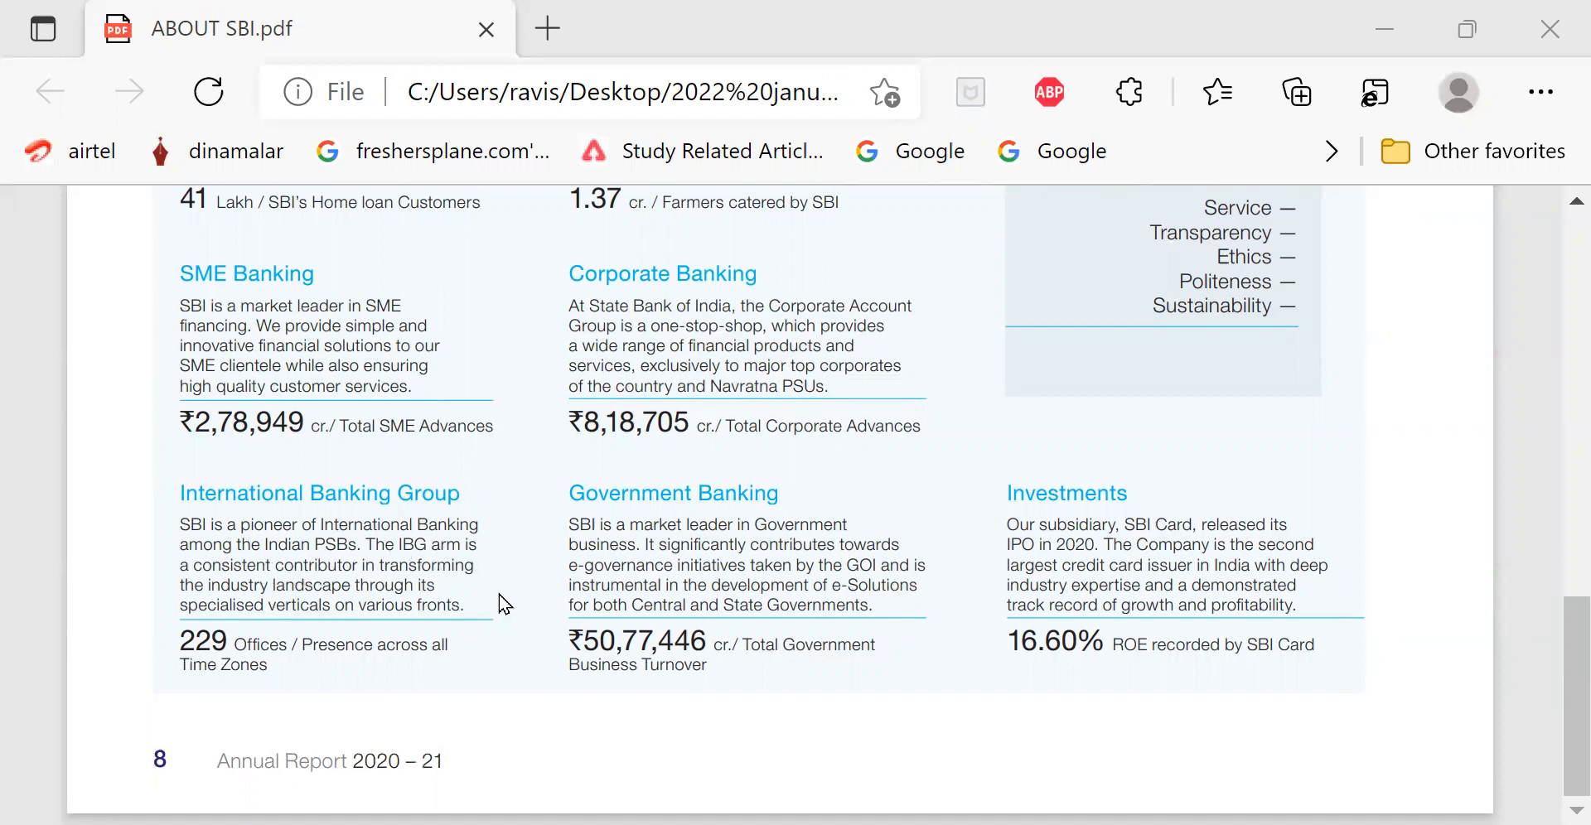
mouse_move(474, 599)
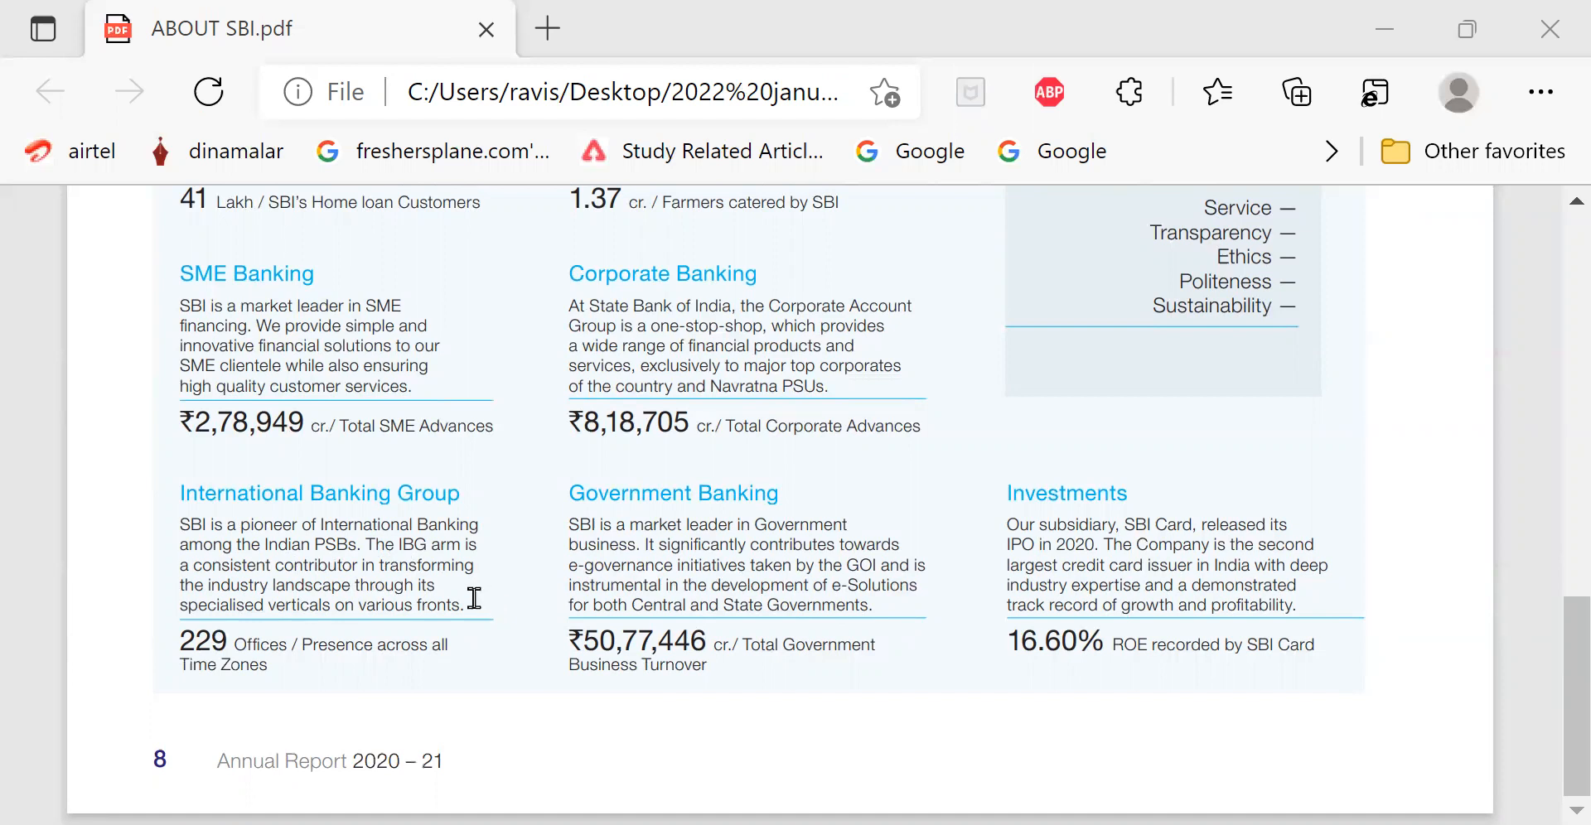
mouse_move(492, 547)
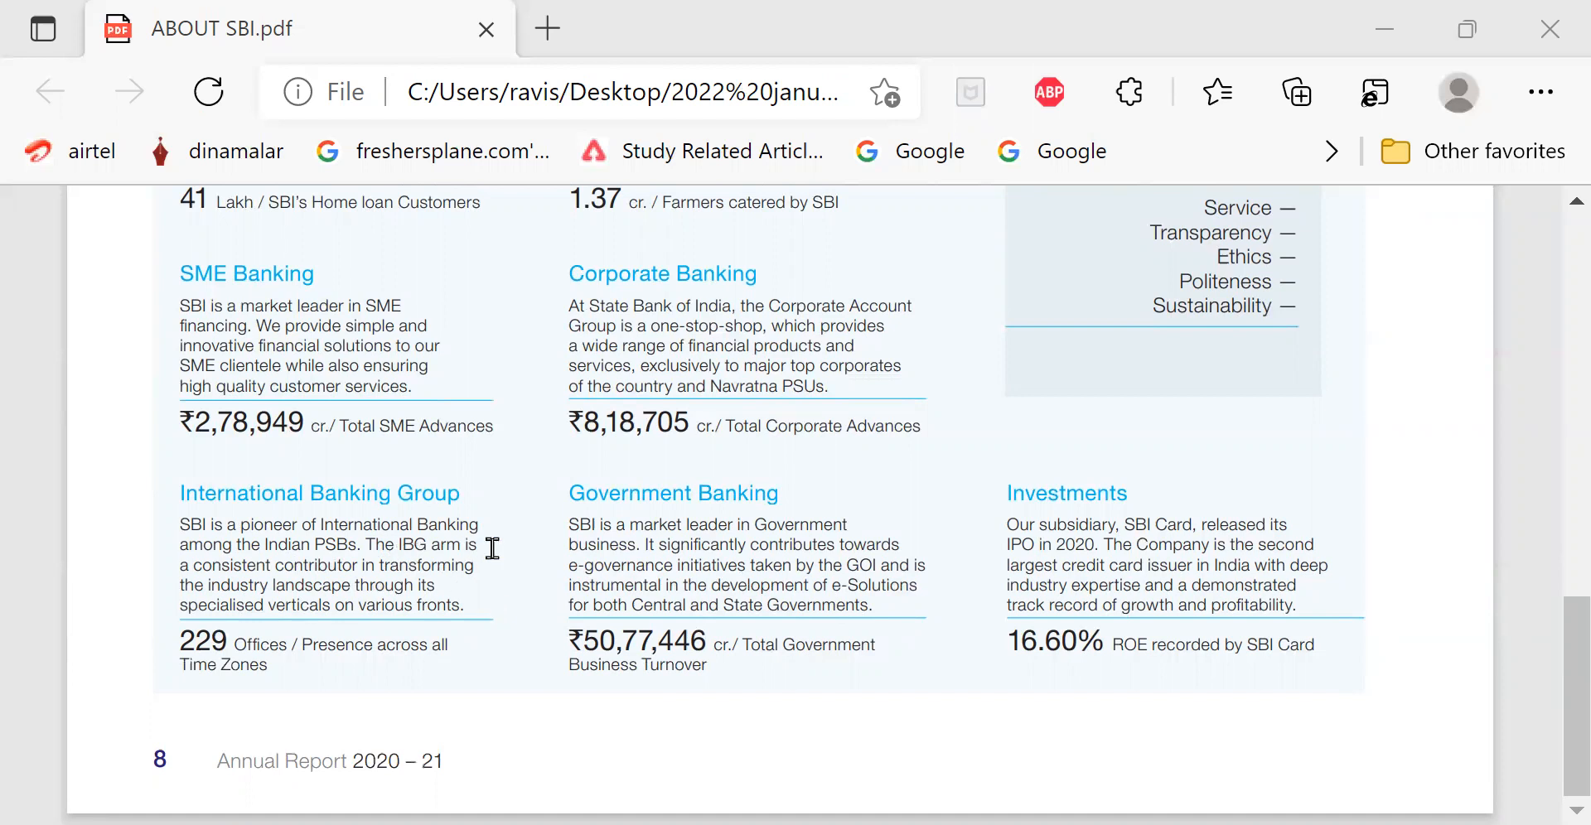
mouse_move(423, 582)
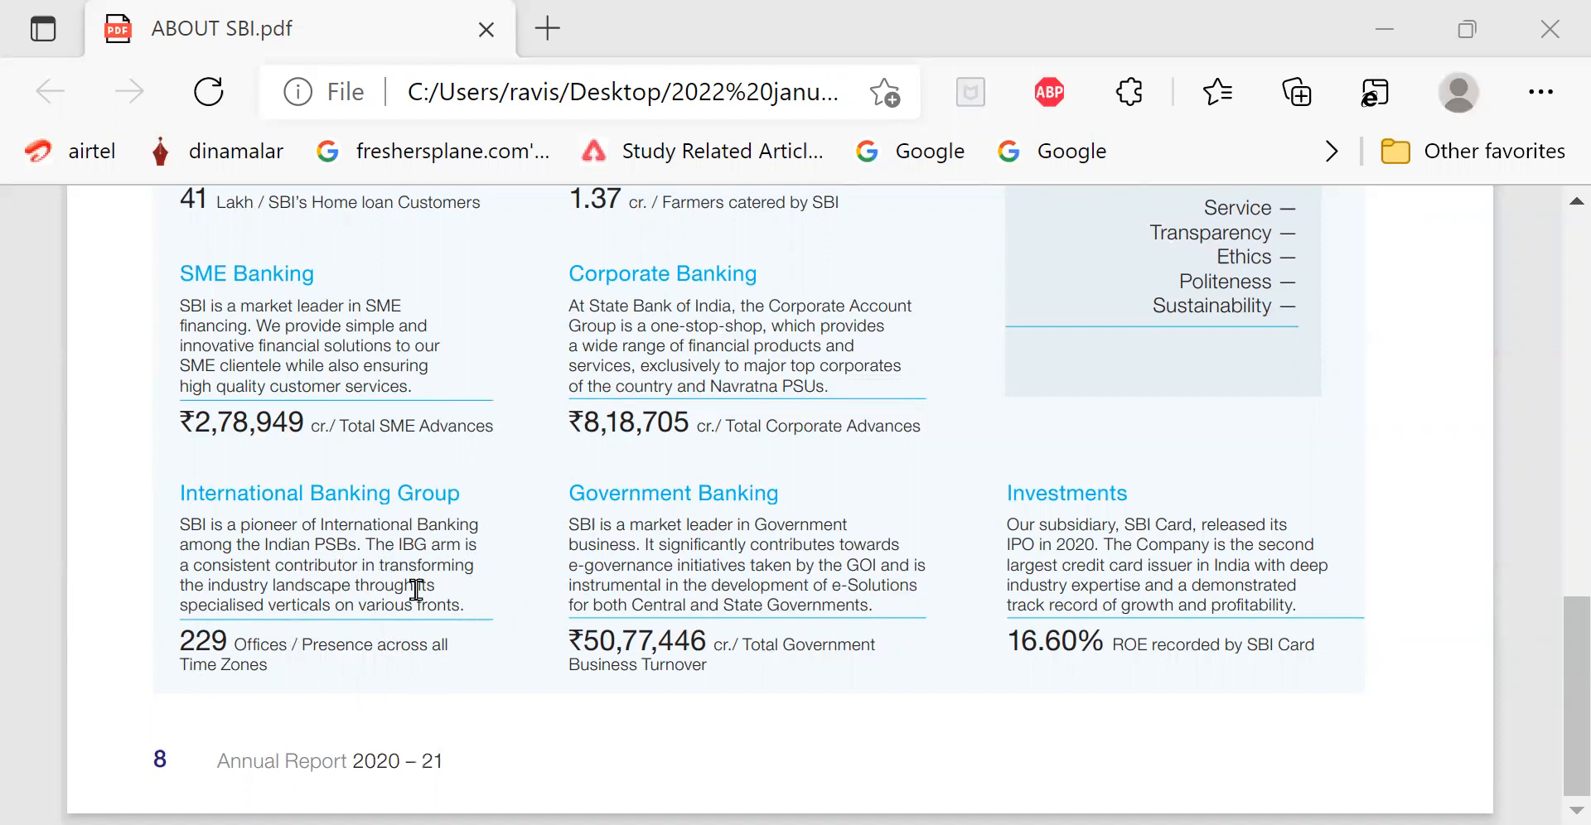
mouse_move(335, 654)
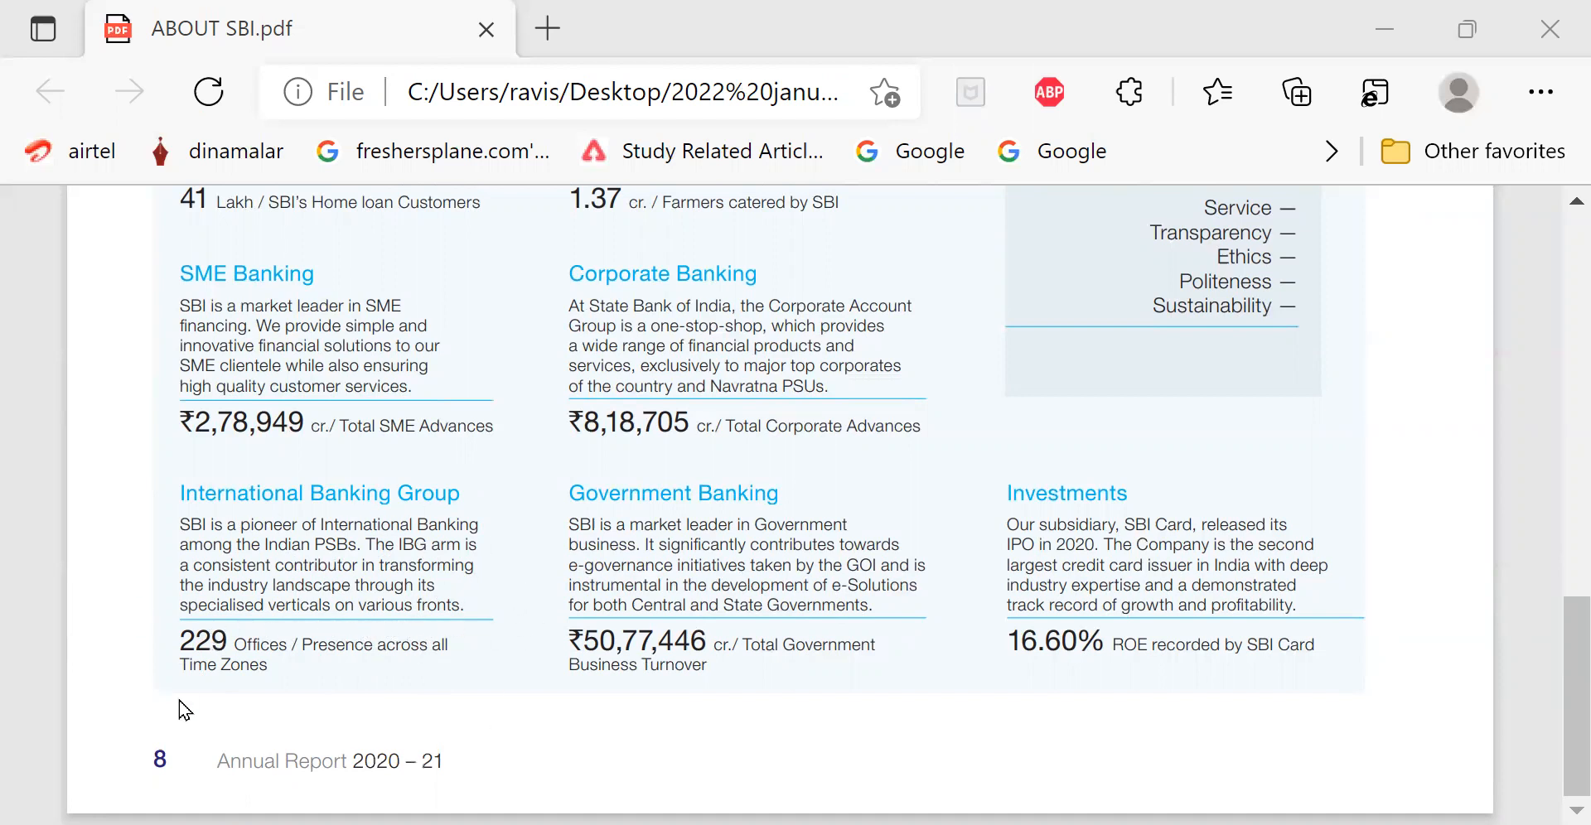
mouse_move(457, 643)
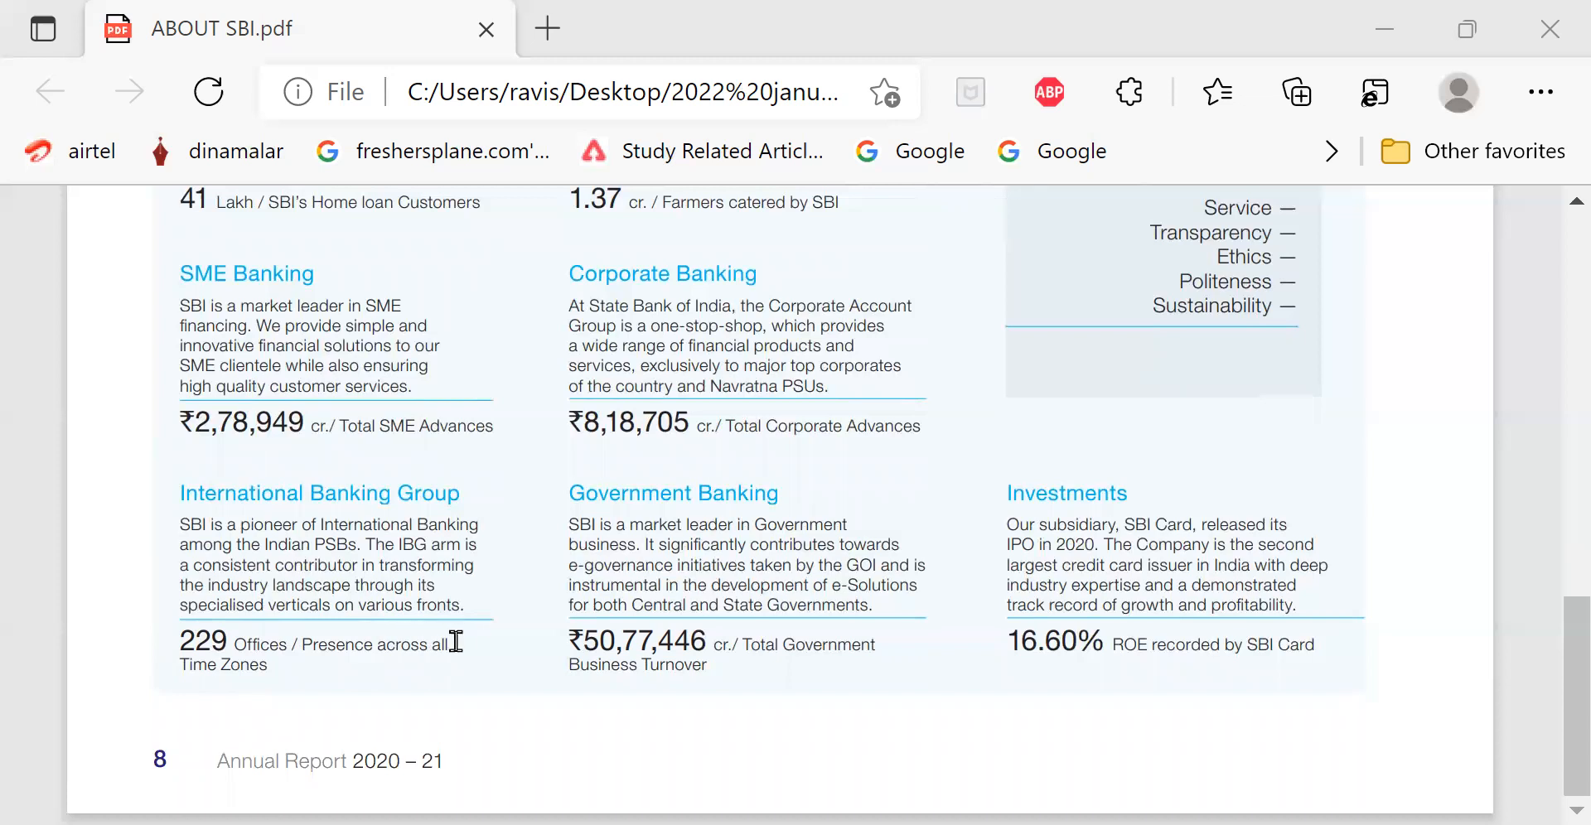
mouse_move(482, 658)
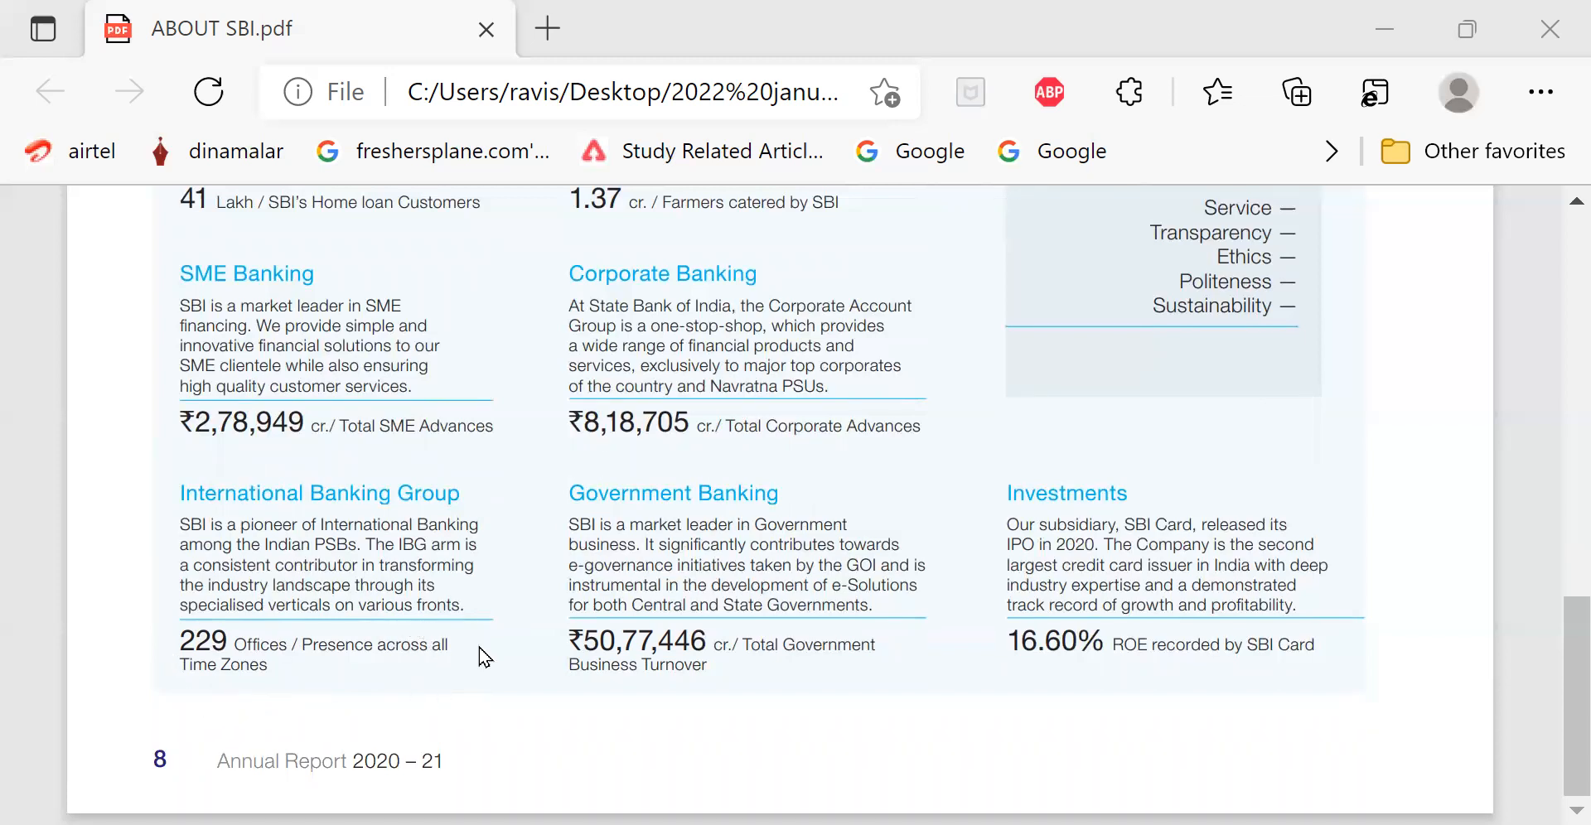
mouse_move(166, 640)
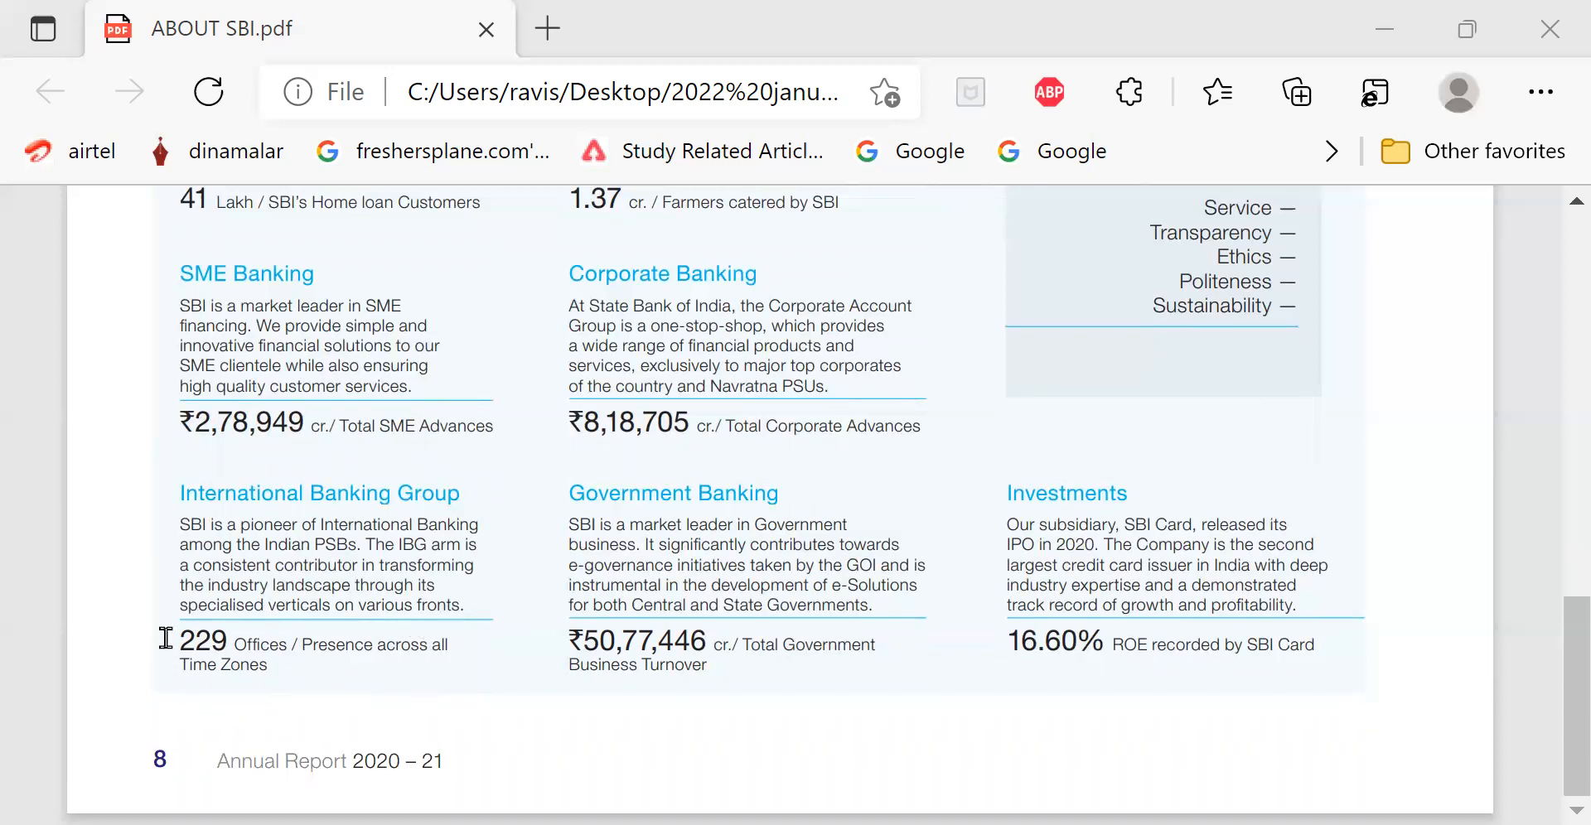
mouse_move(136, 627)
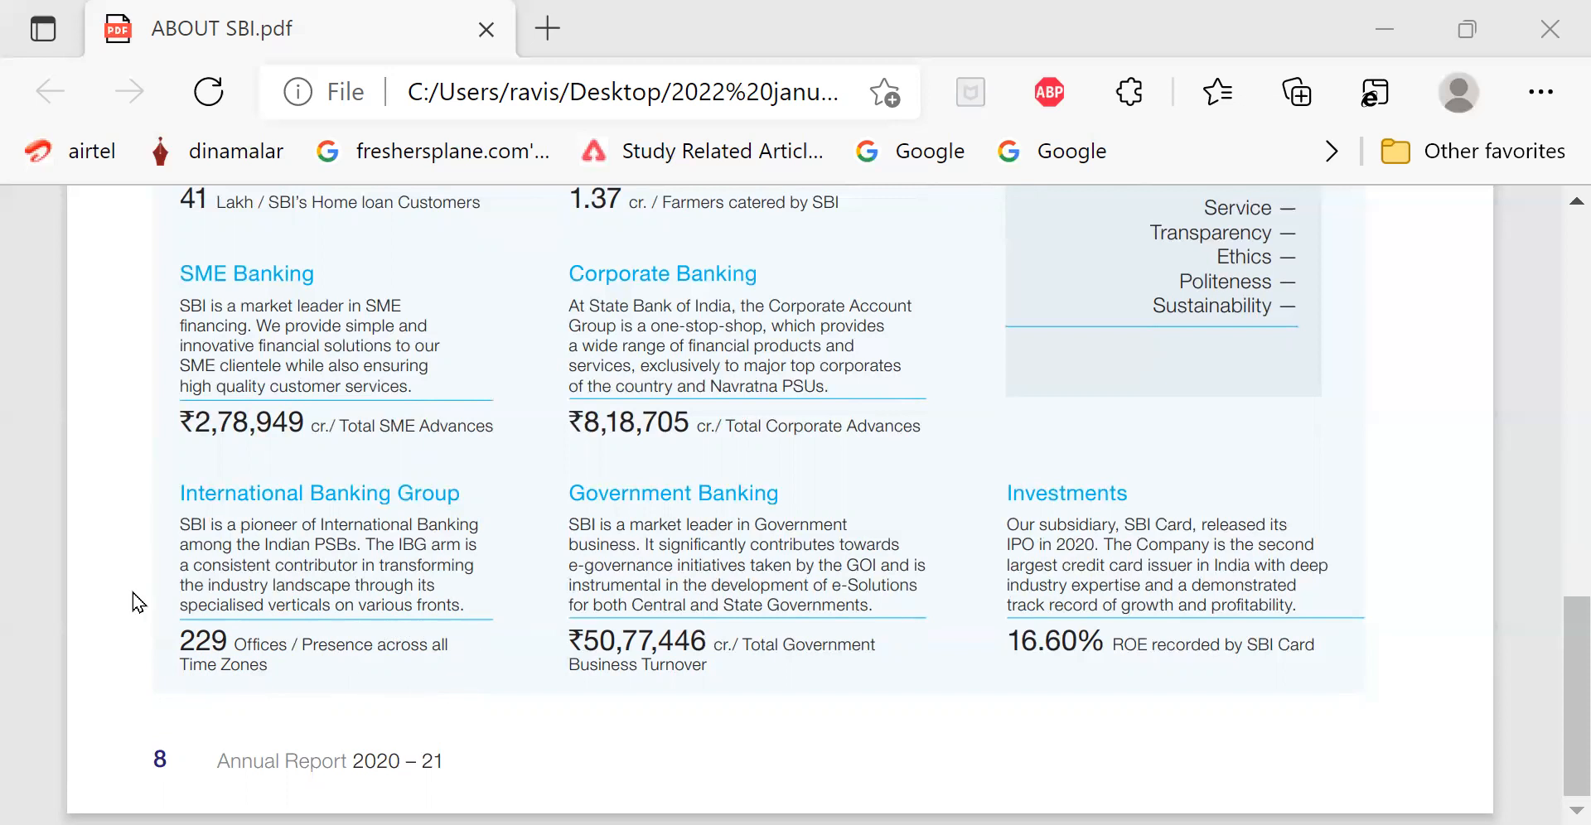
mouse_move(715, 602)
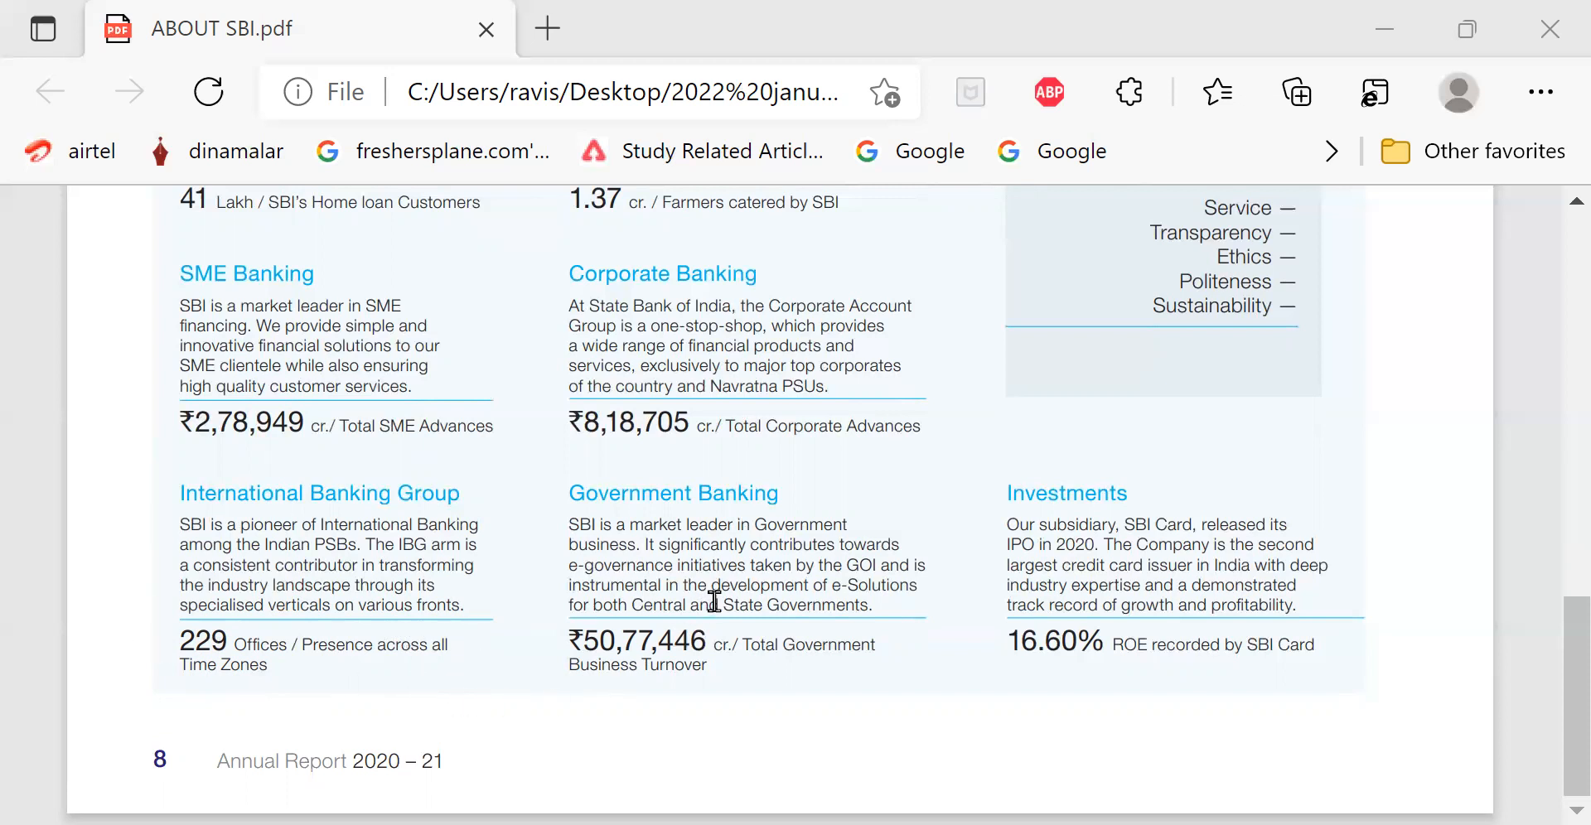
mouse_move(616, 639)
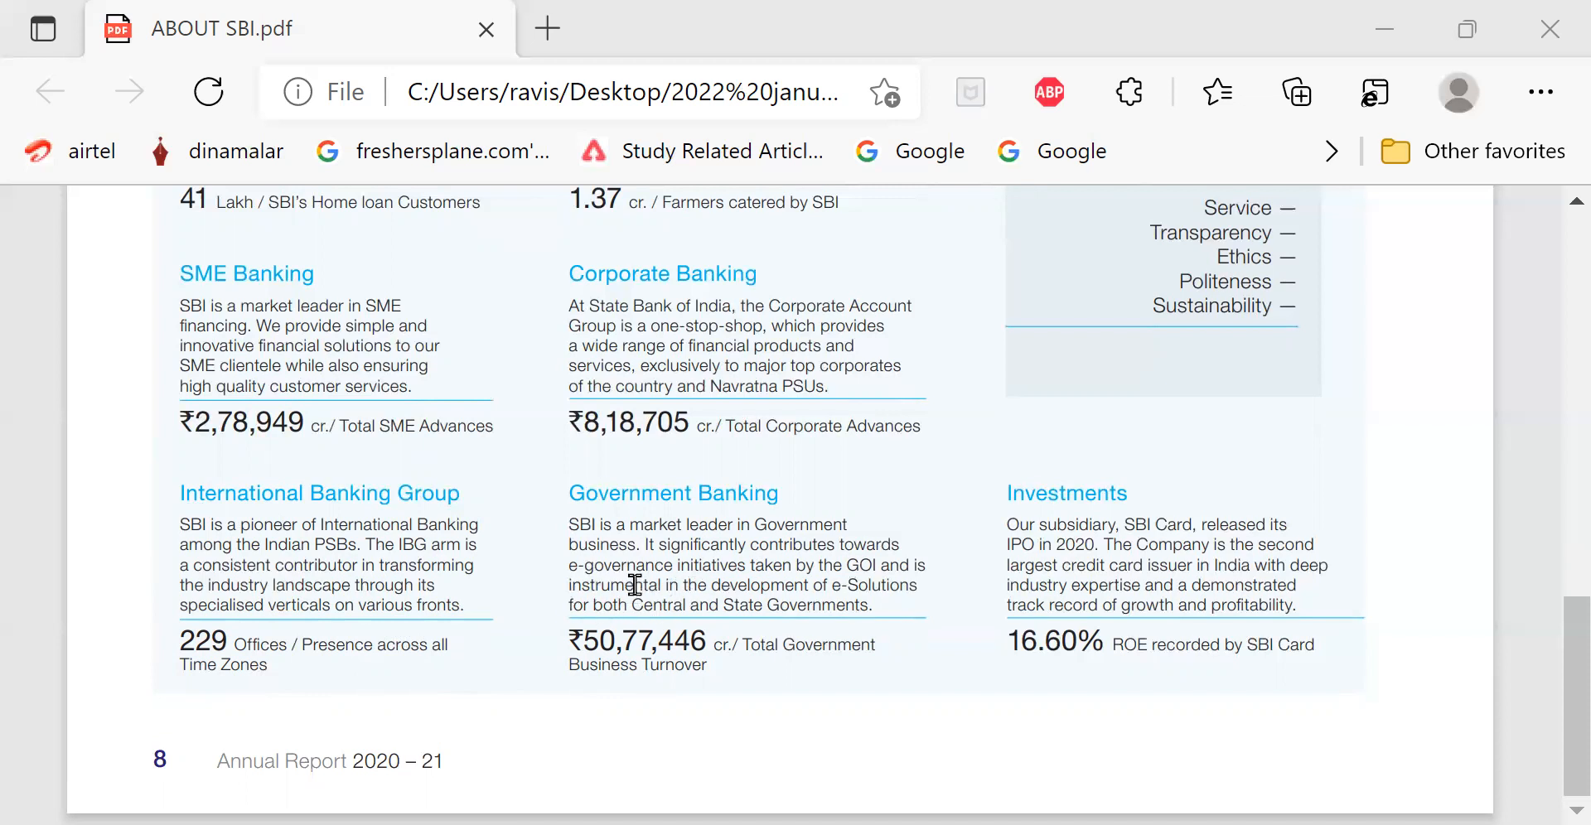
mouse_move(914, 550)
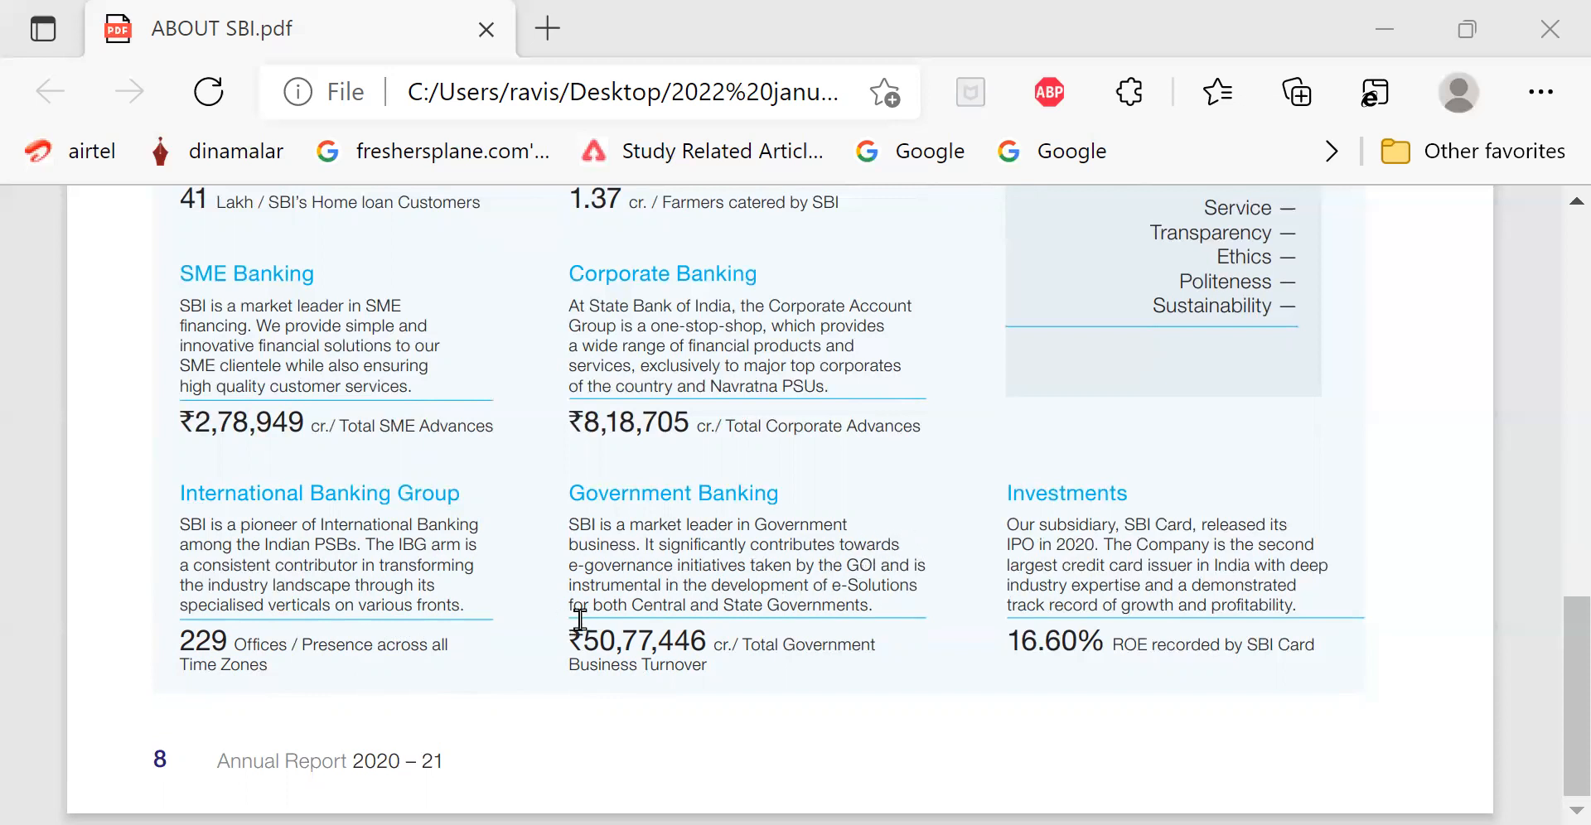
mouse_move(863, 582)
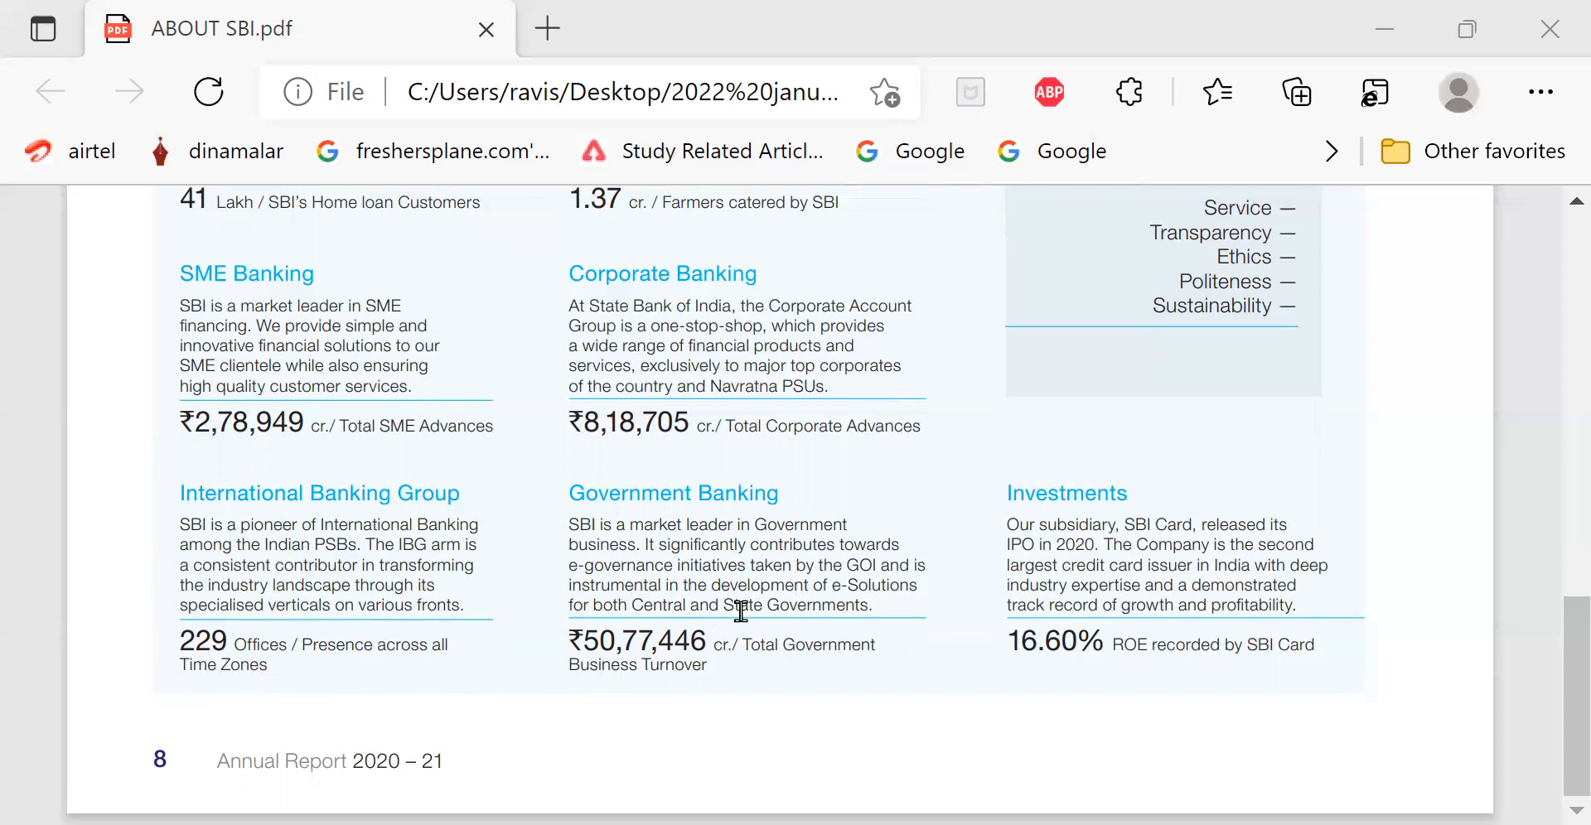
mouse_move(972, 603)
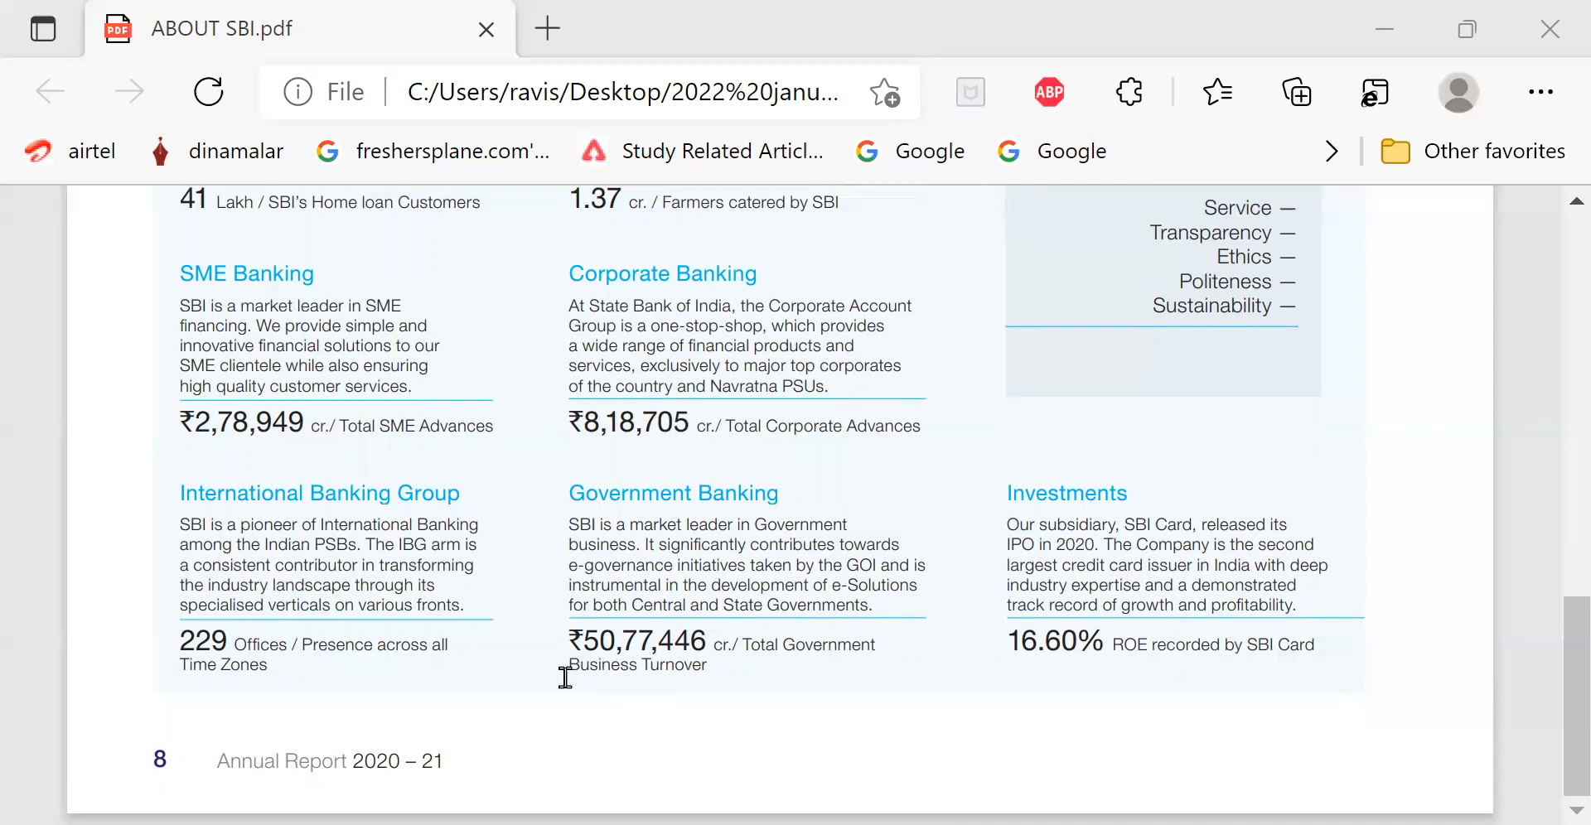
mouse_move(606, 673)
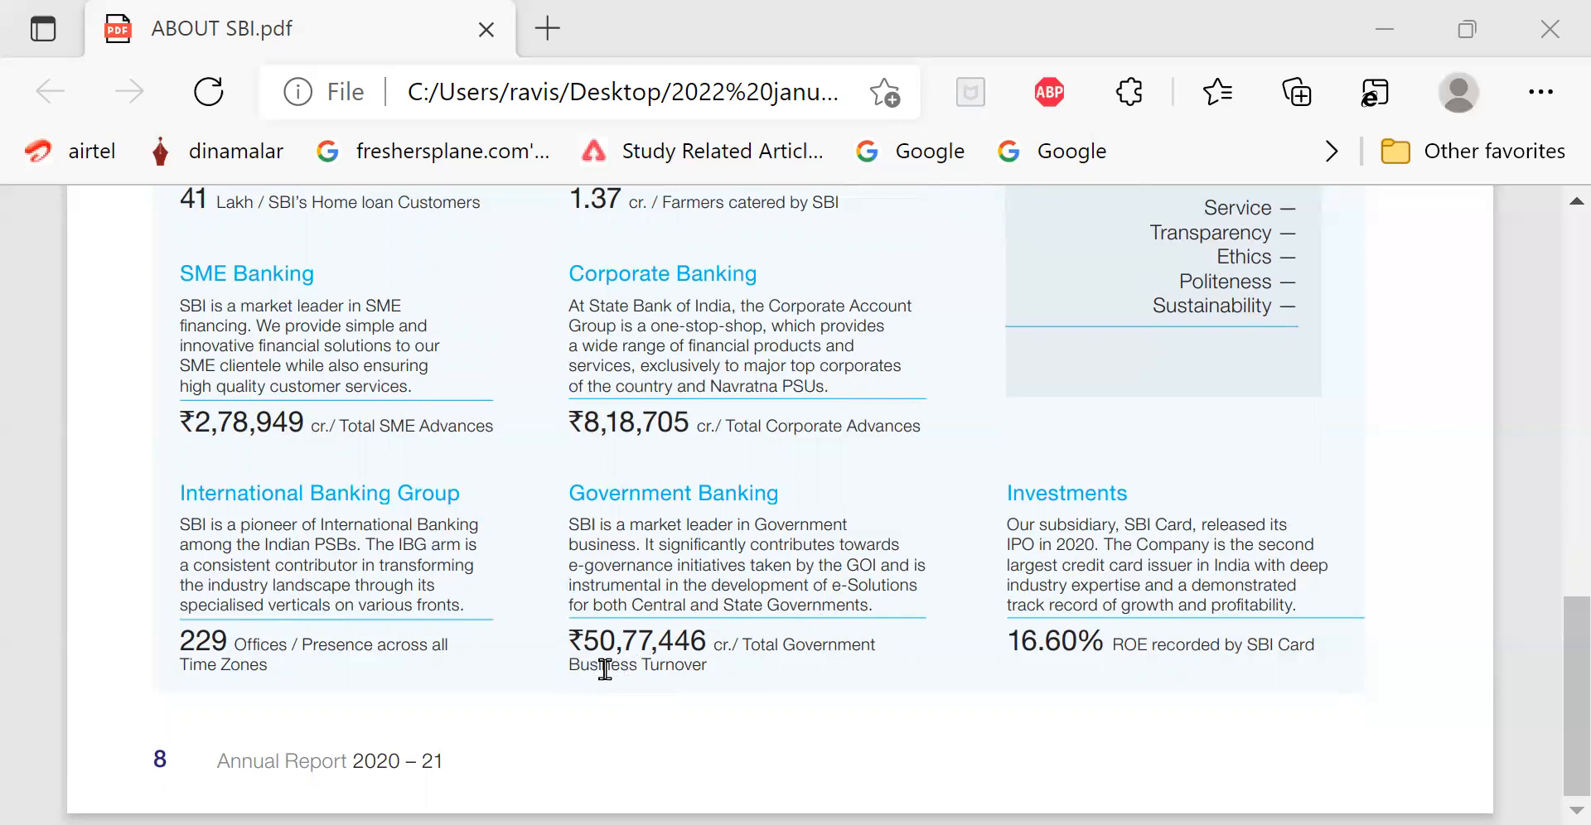
mouse_move(656, 666)
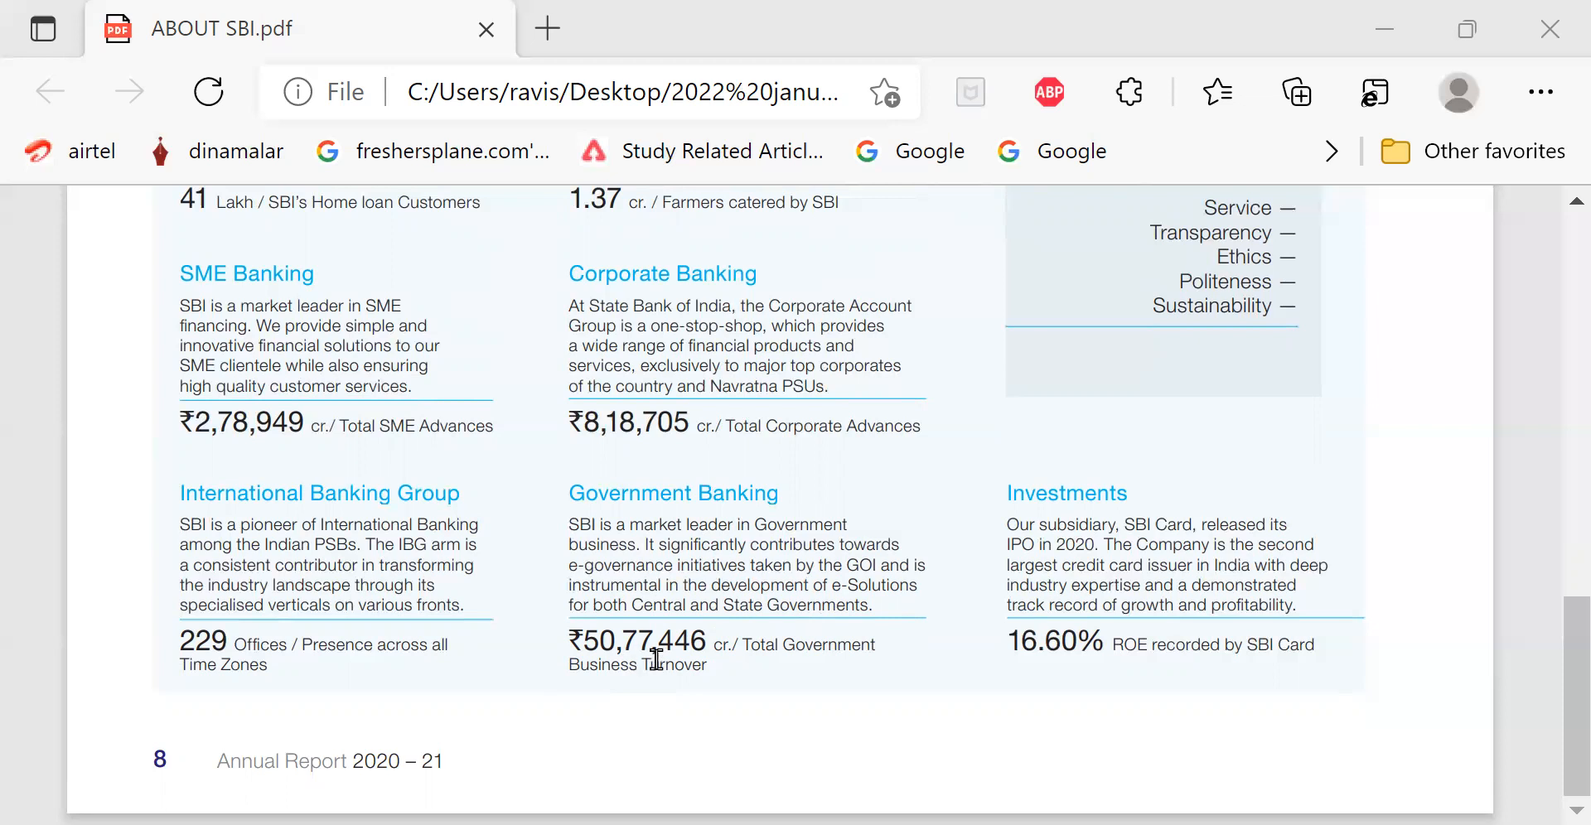
mouse_move(709, 674)
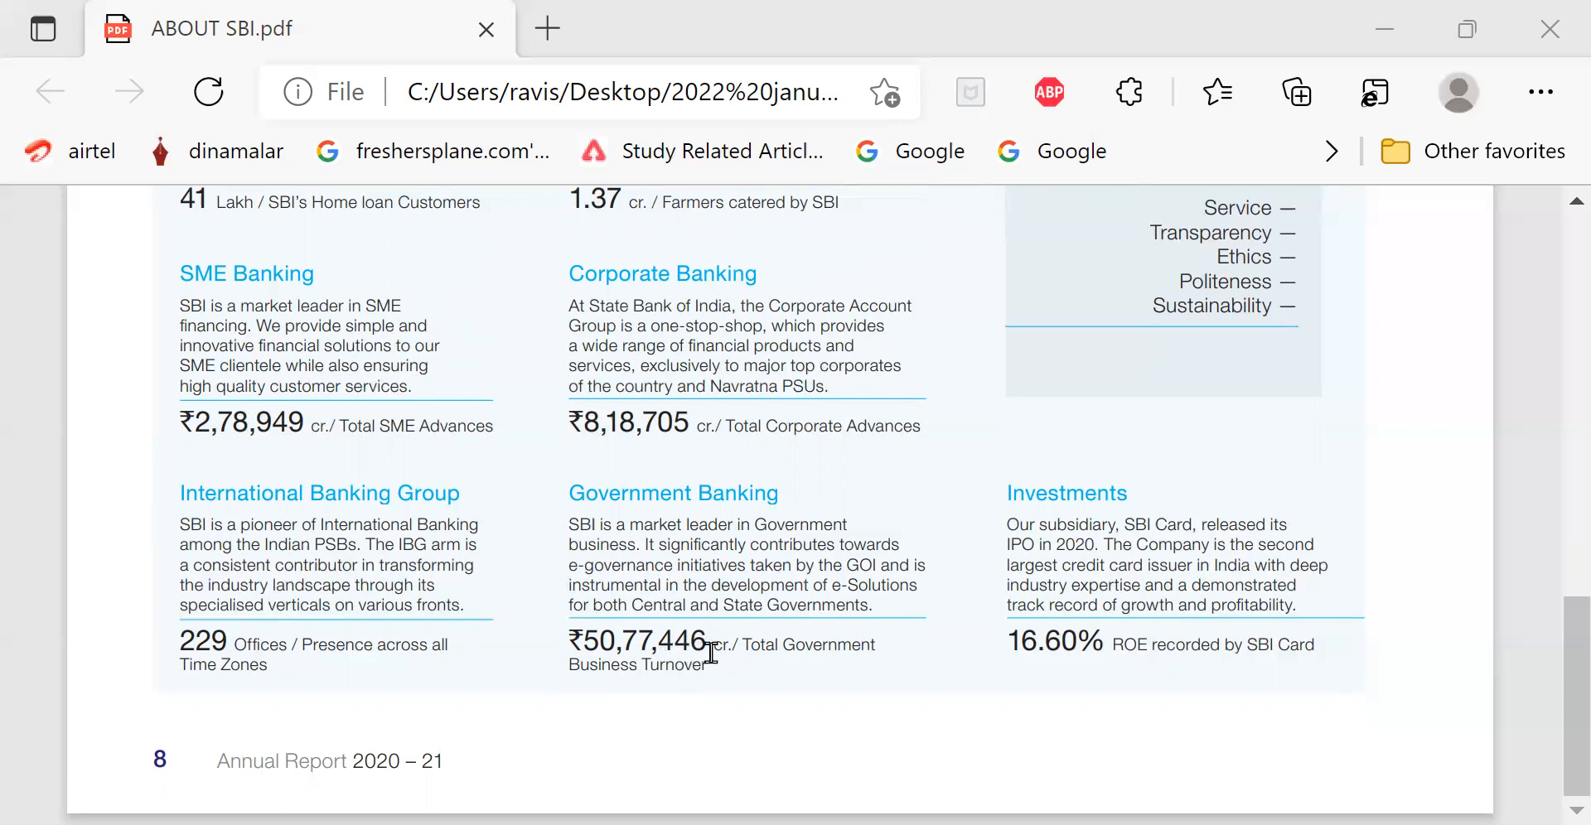
mouse_move(909, 658)
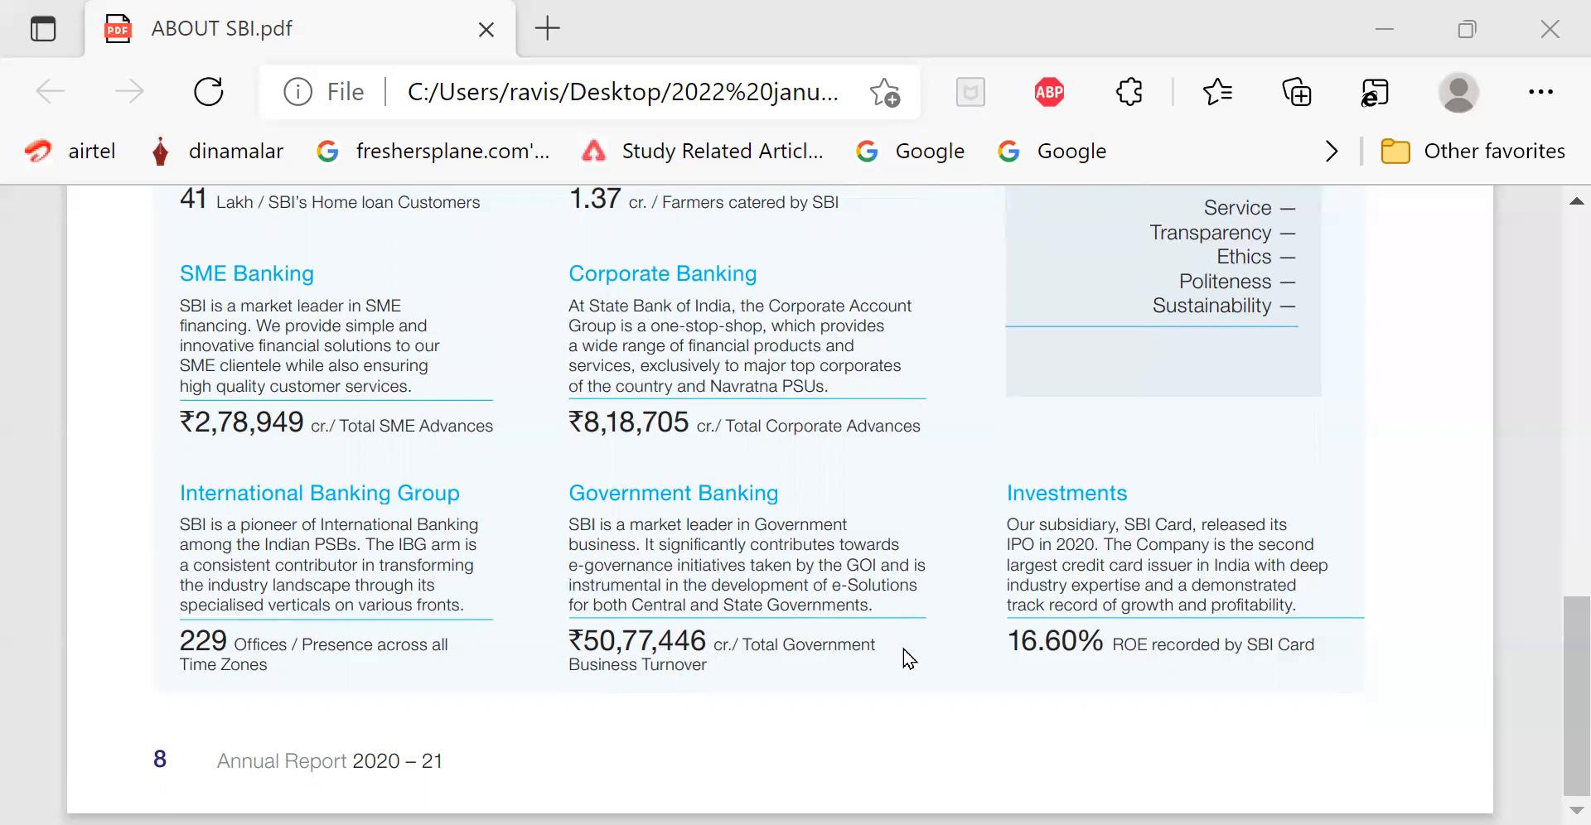
mouse_move(656, 711)
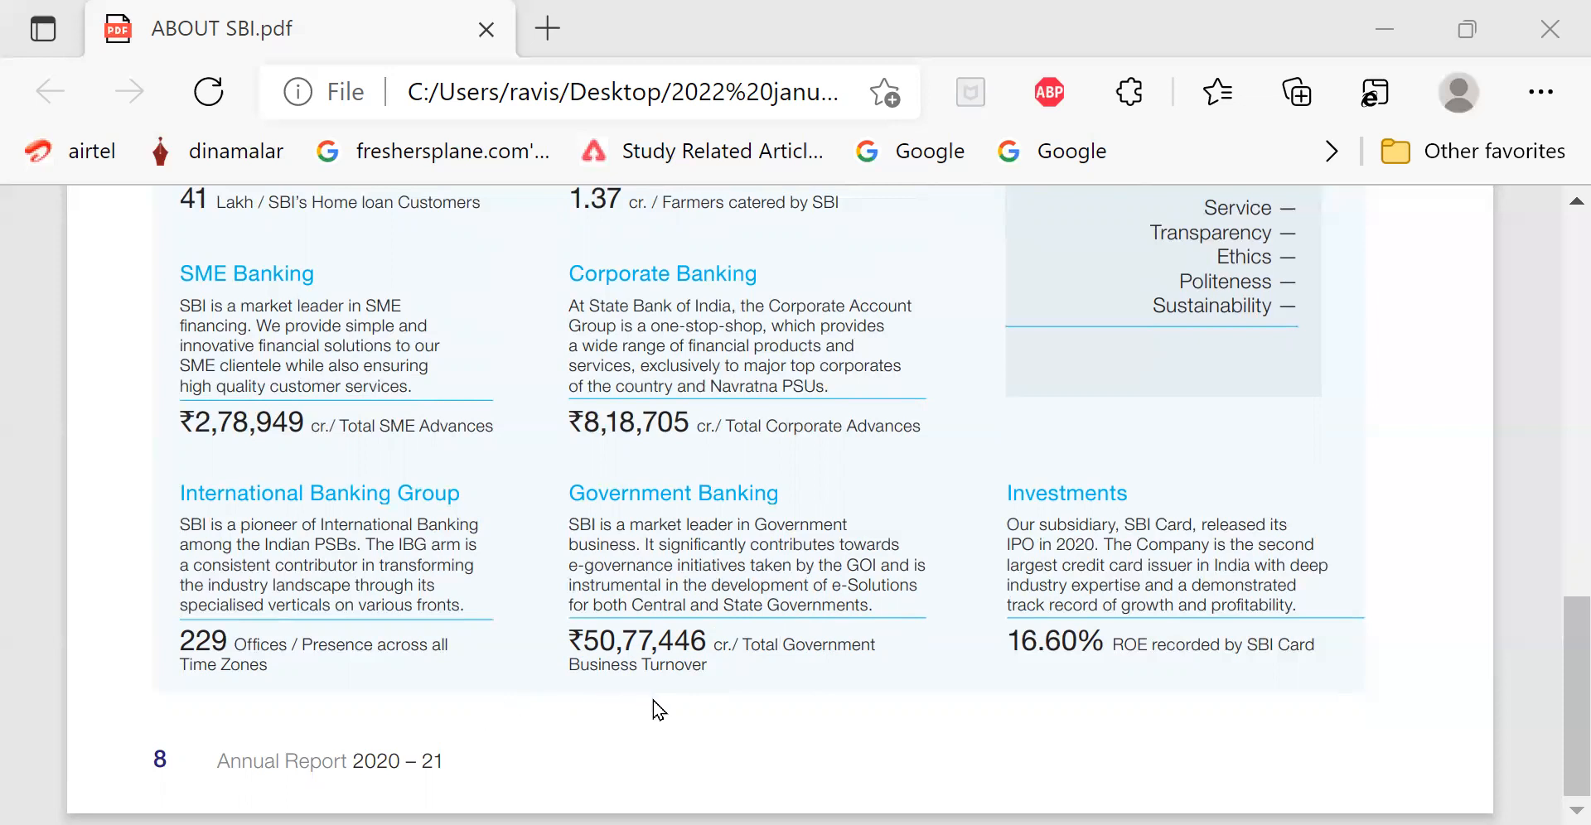
mouse_move(584, 687)
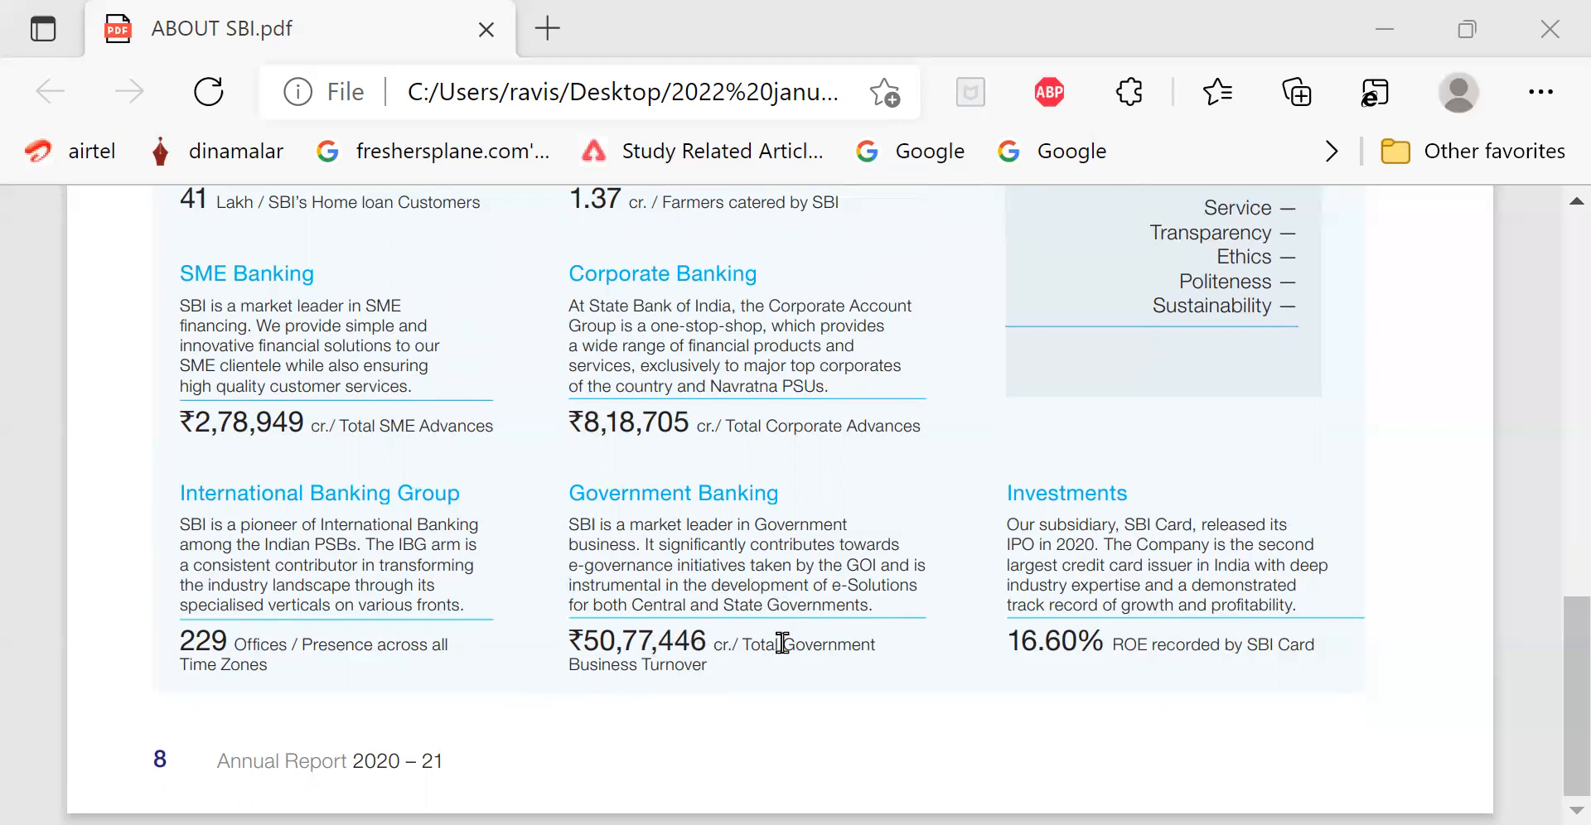
mouse_move(1137, 565)
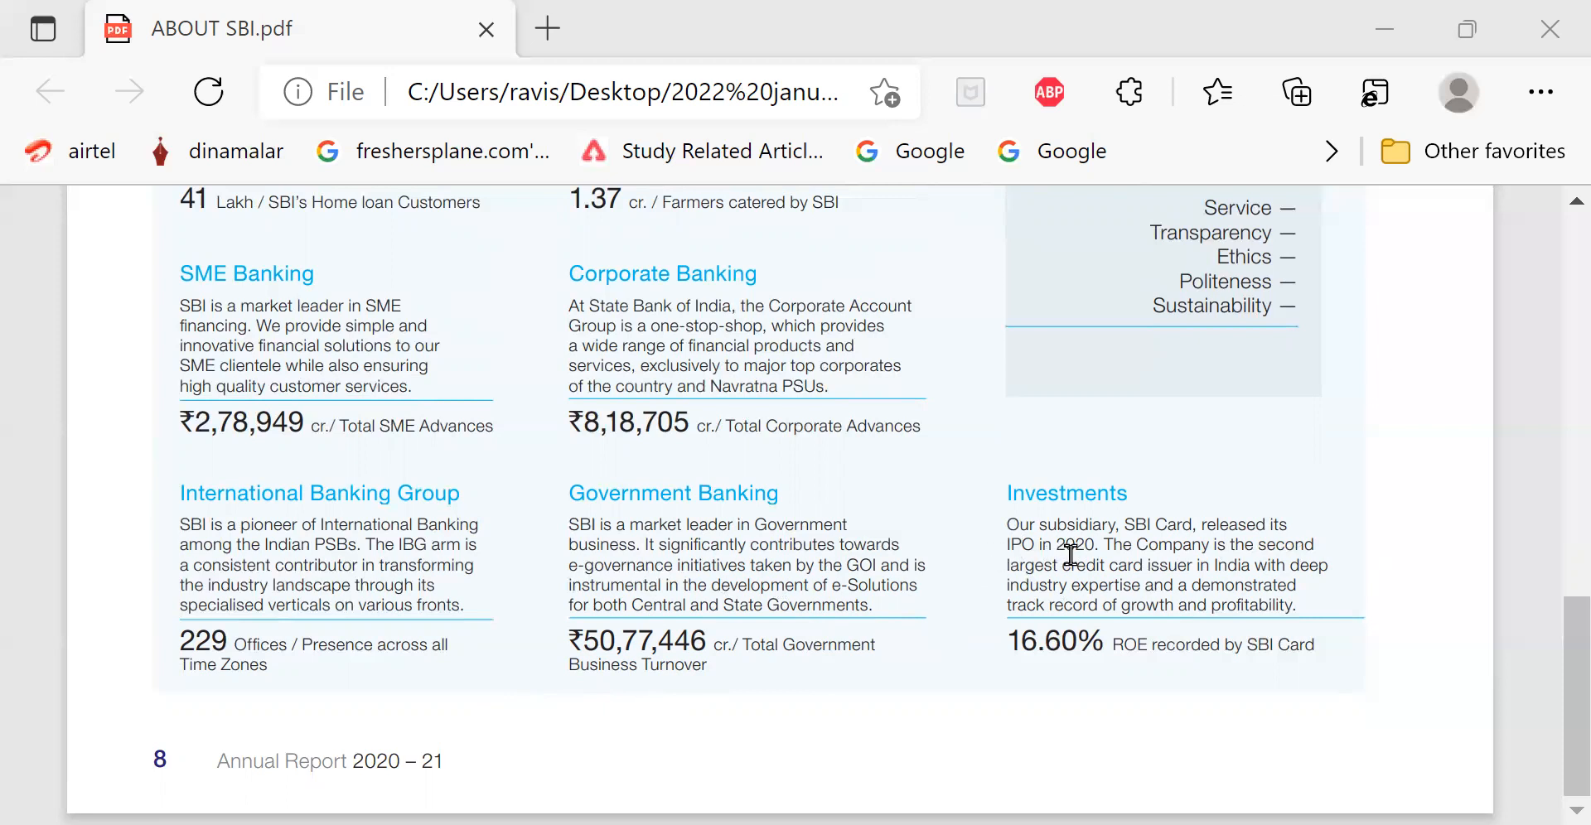
mouse_move(1097, 559)
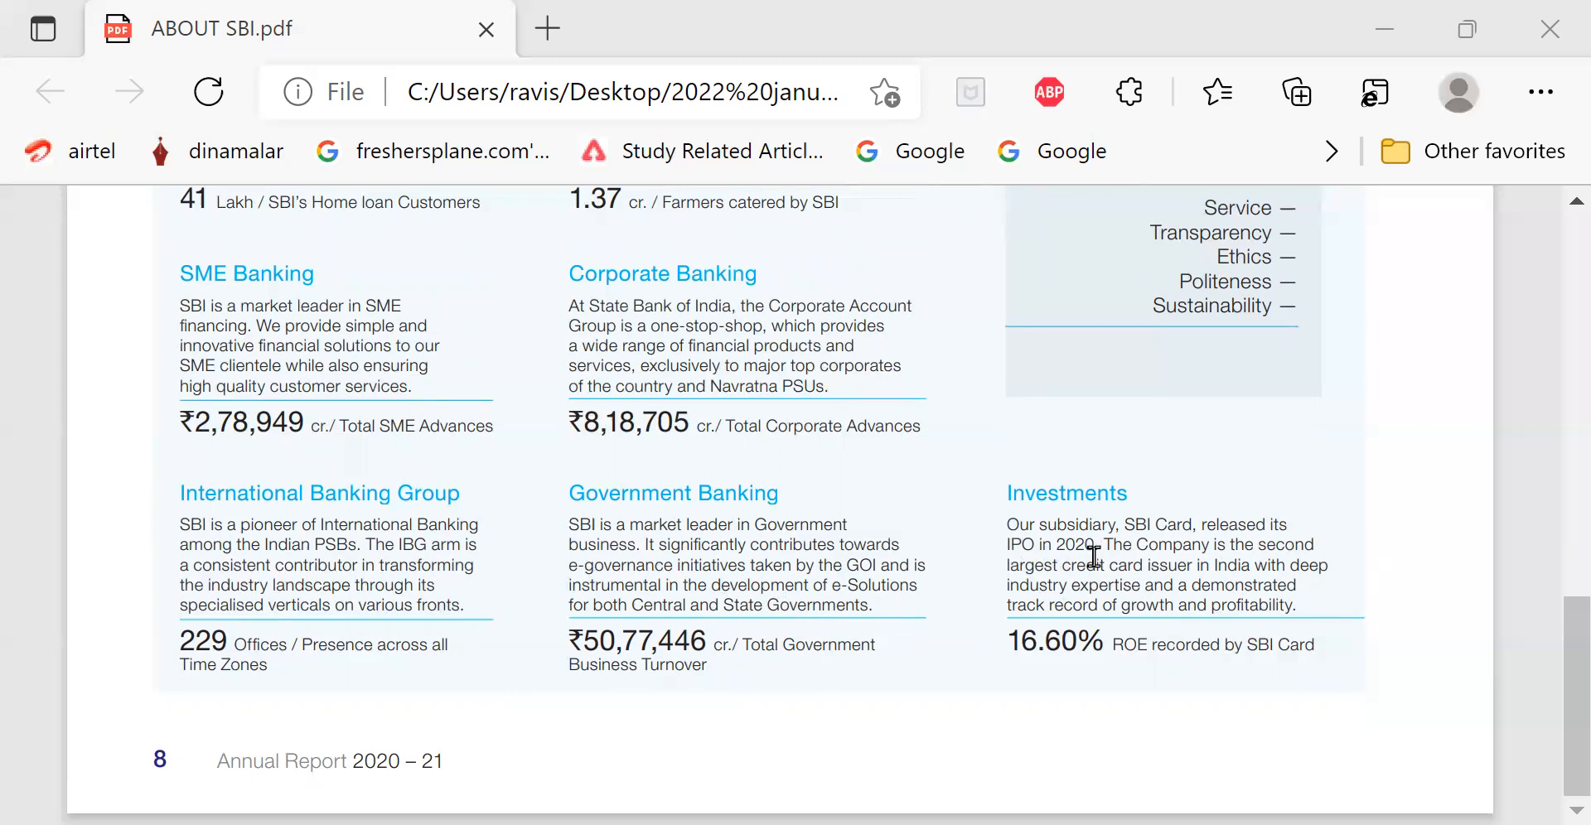
mouse_move(1332, 569)
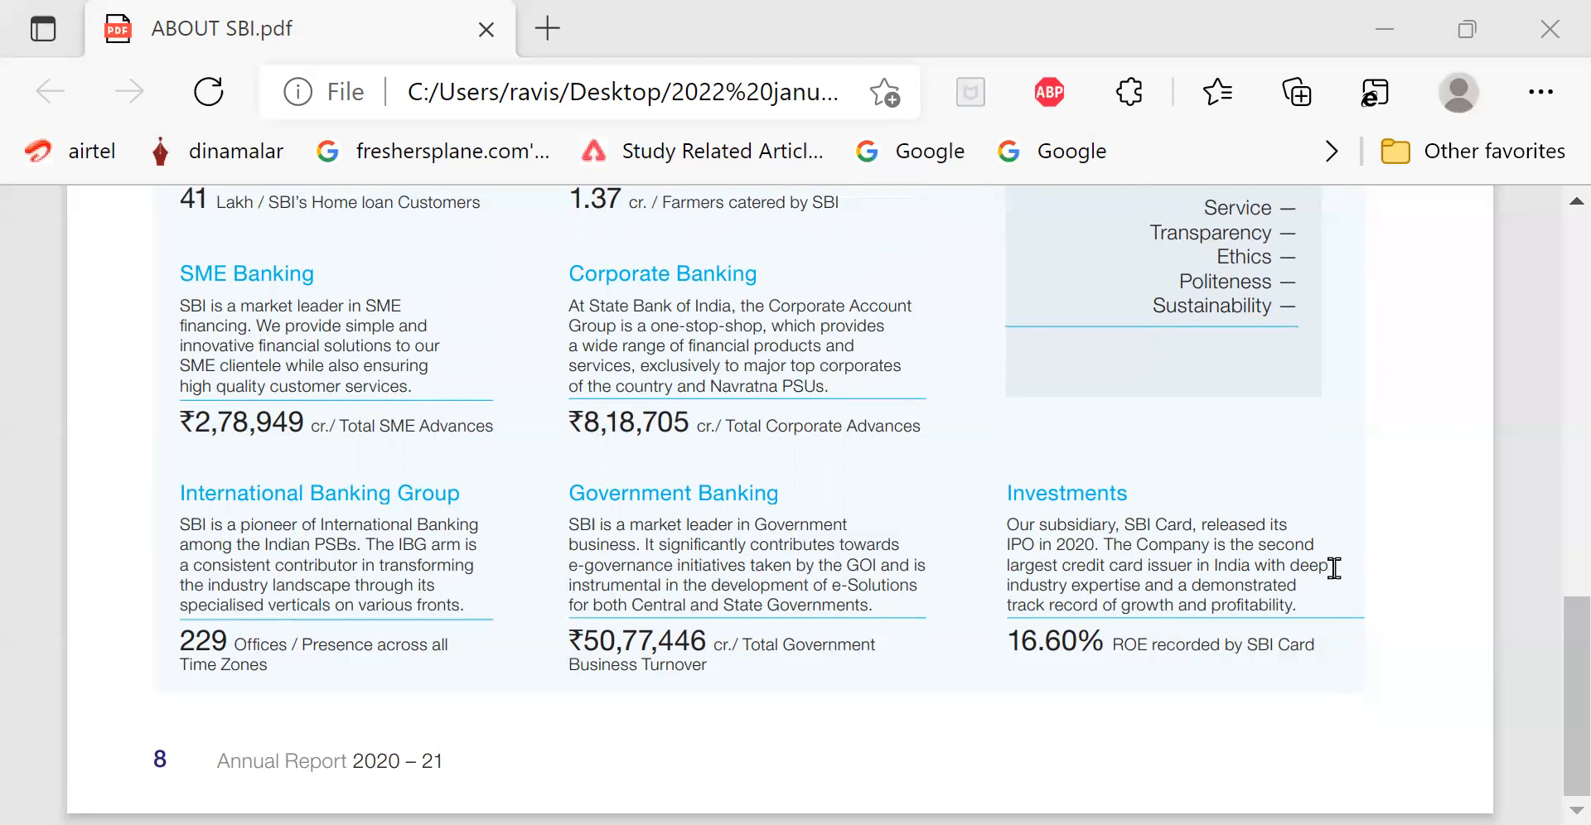
mouse_move(1202, 582)
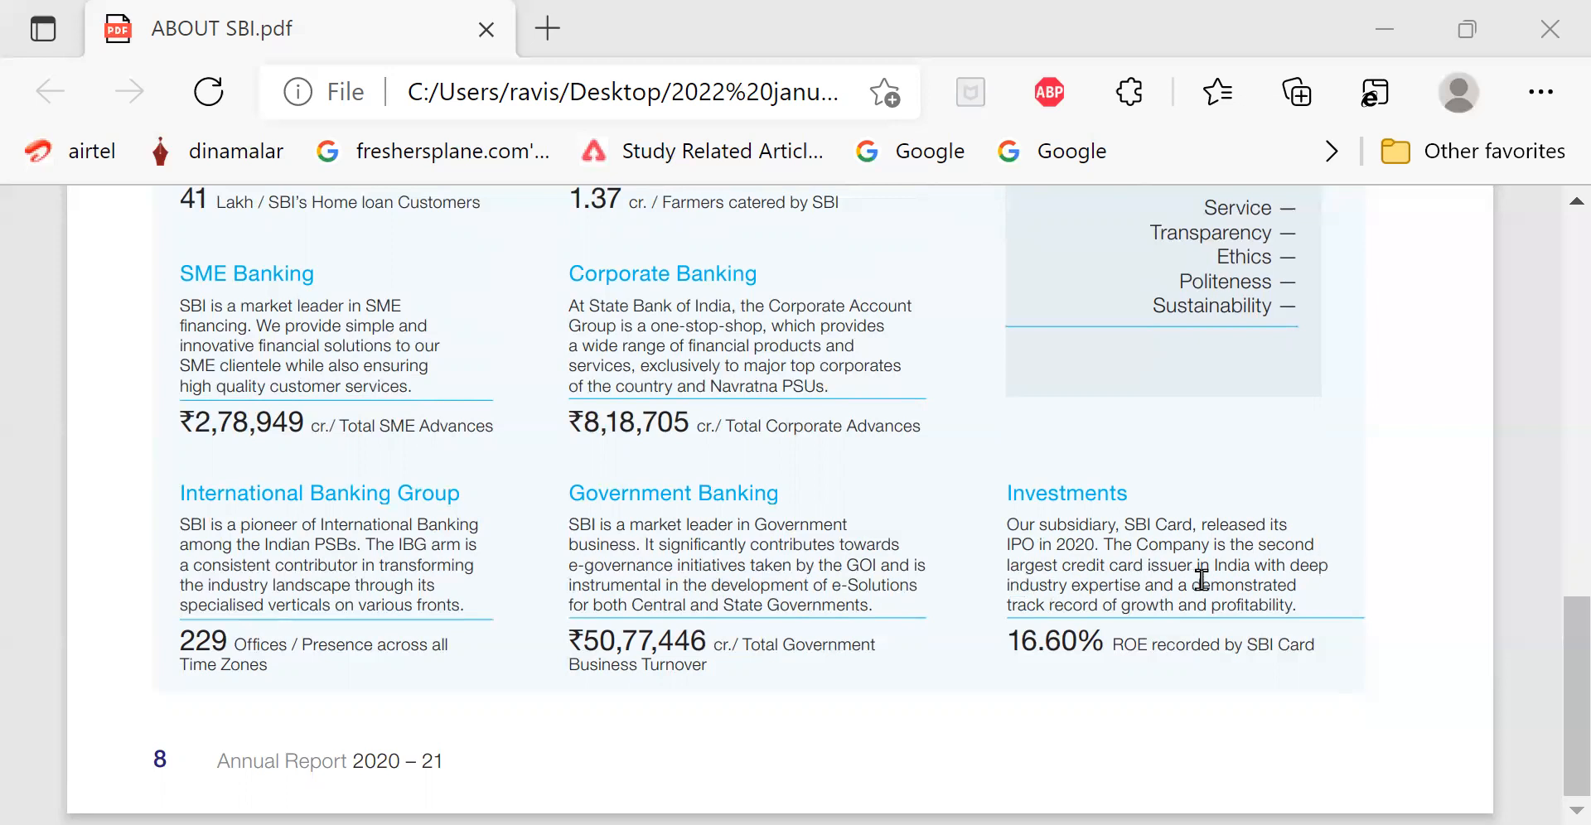
mouse_move(1363, 598)
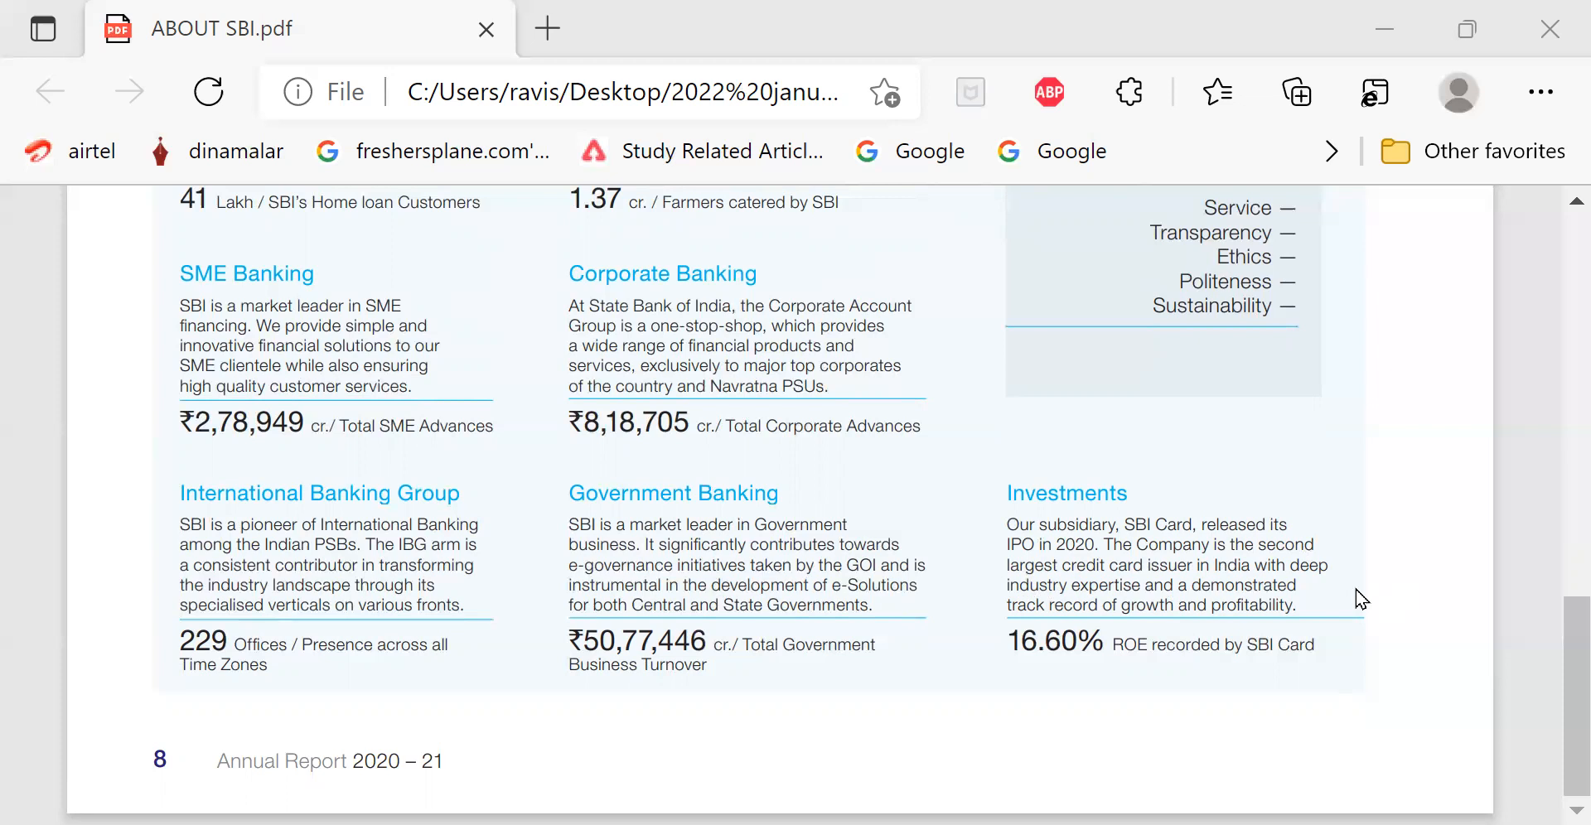
mouse_move(1399, 618)
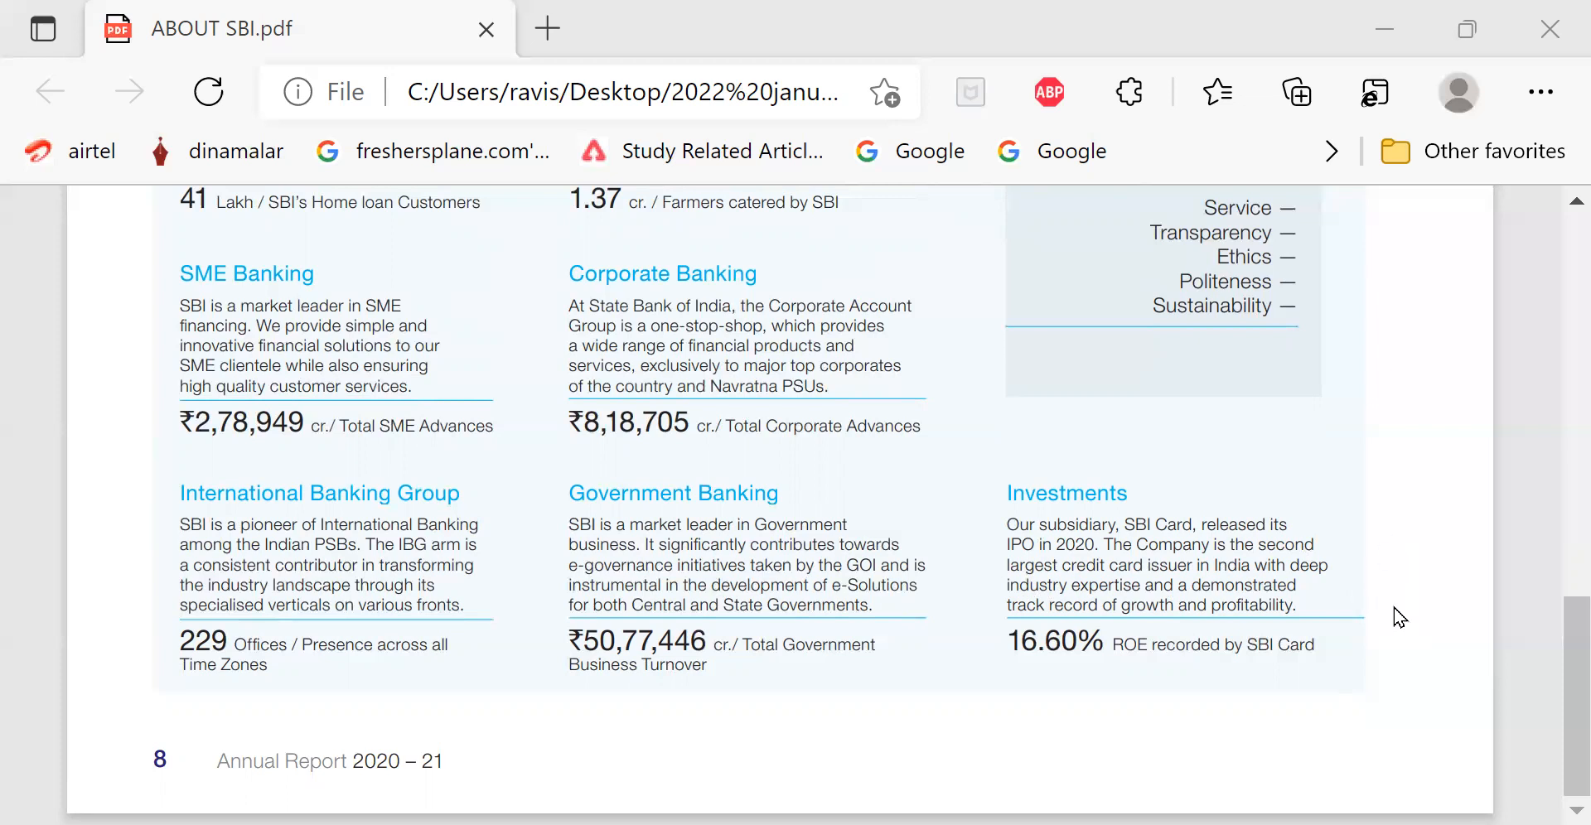
mouse_move(1034, 734)
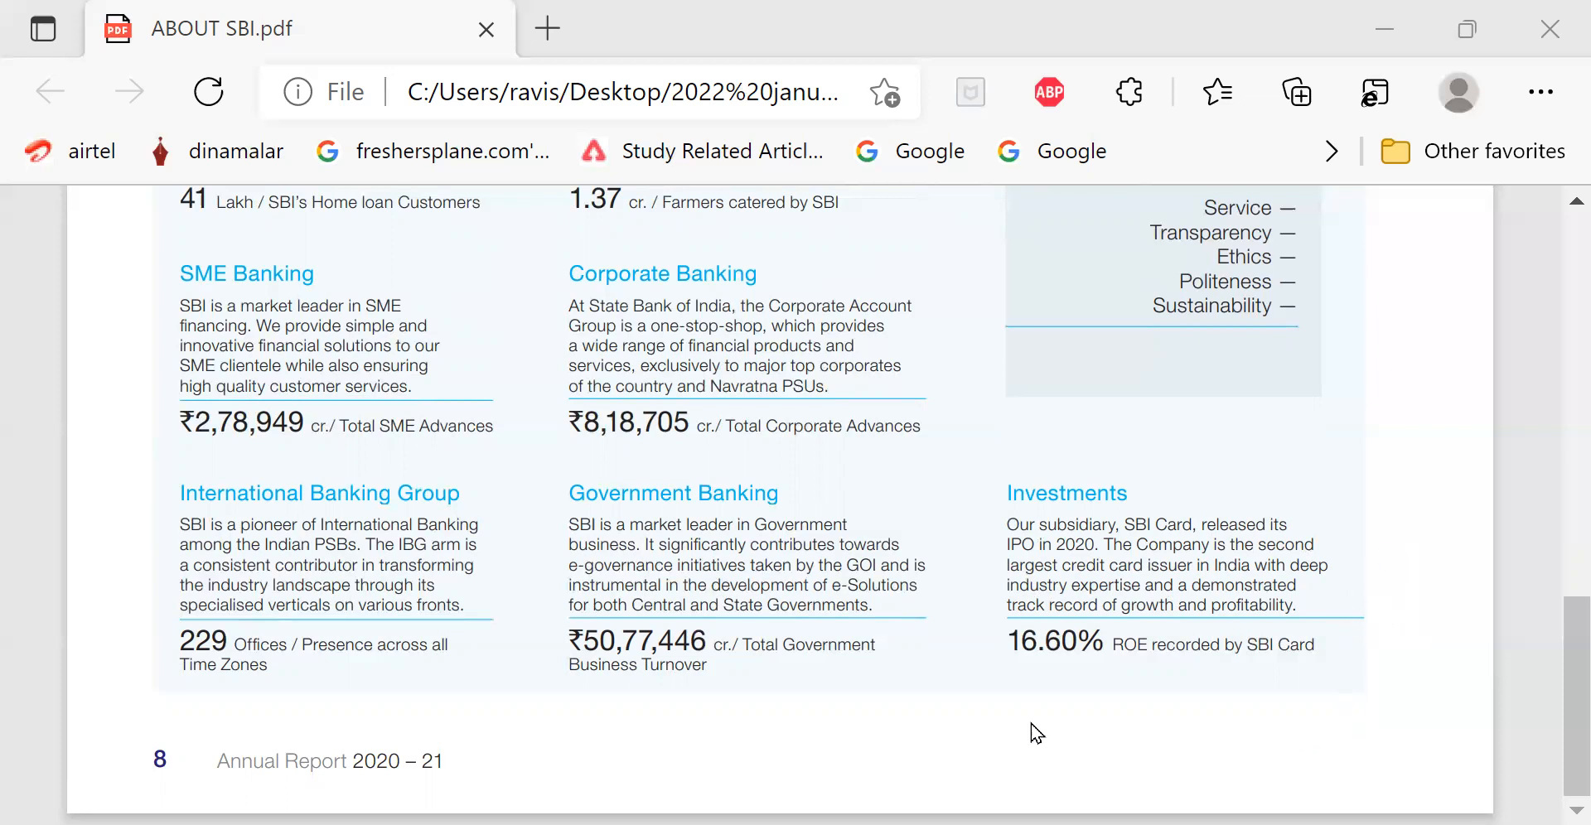
mouse_move(1077, 686)
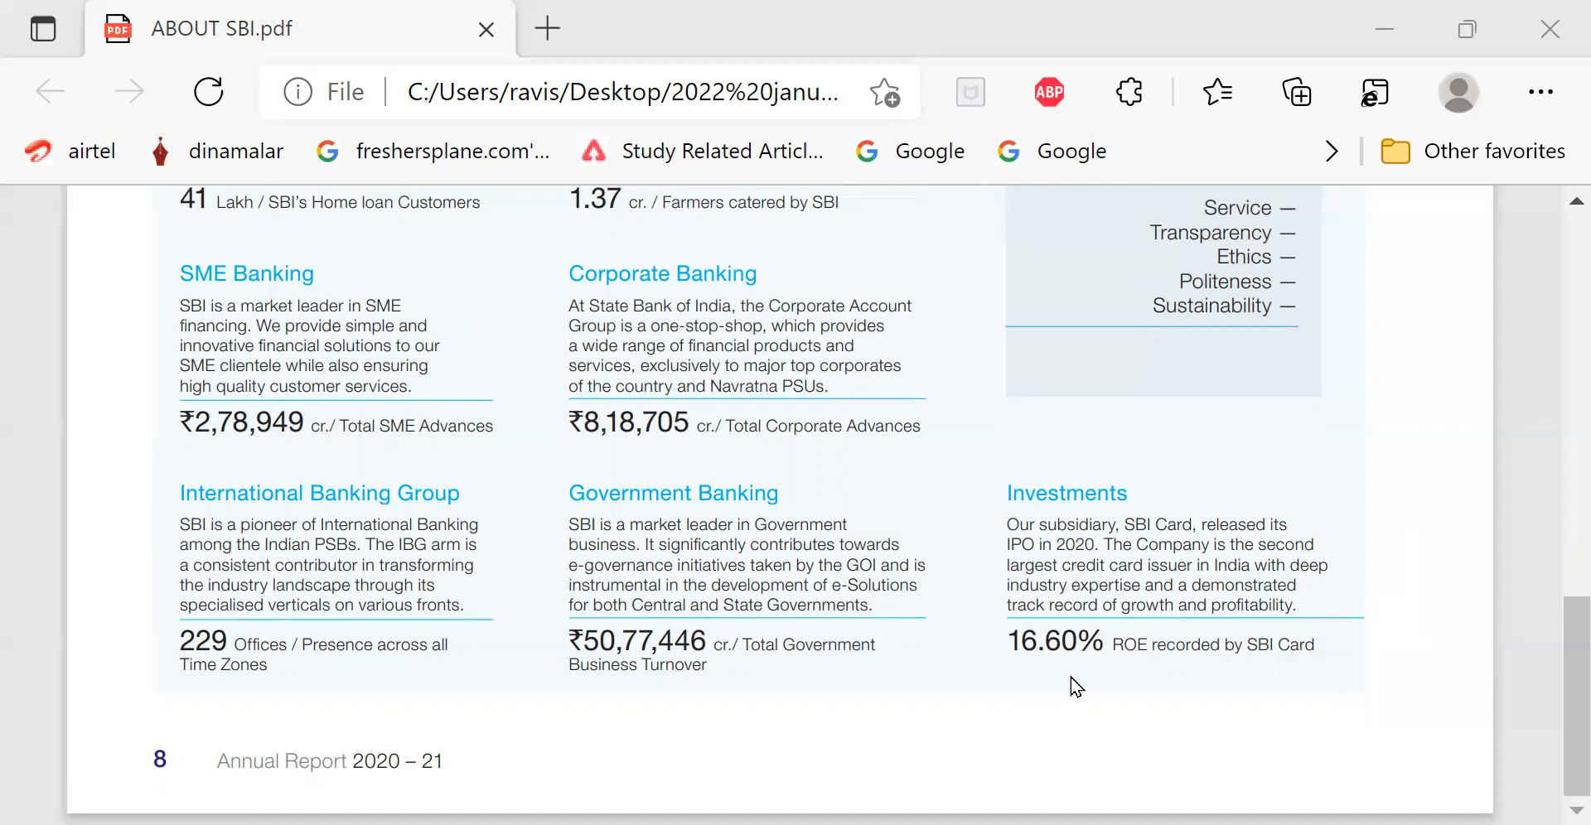
mouse_move(1134, 666)
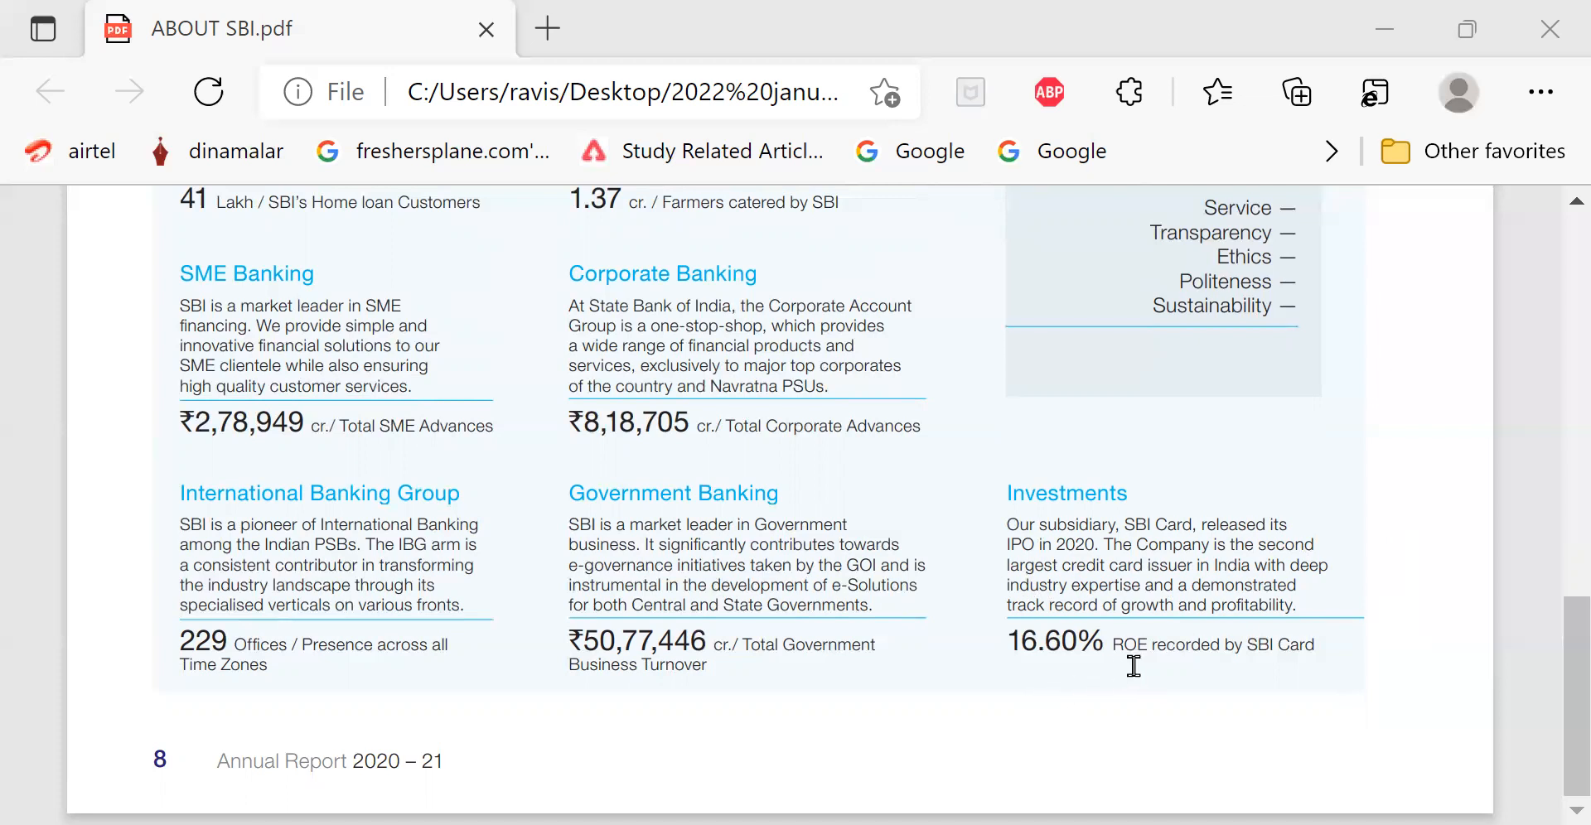
mouse_move(1155, 665)
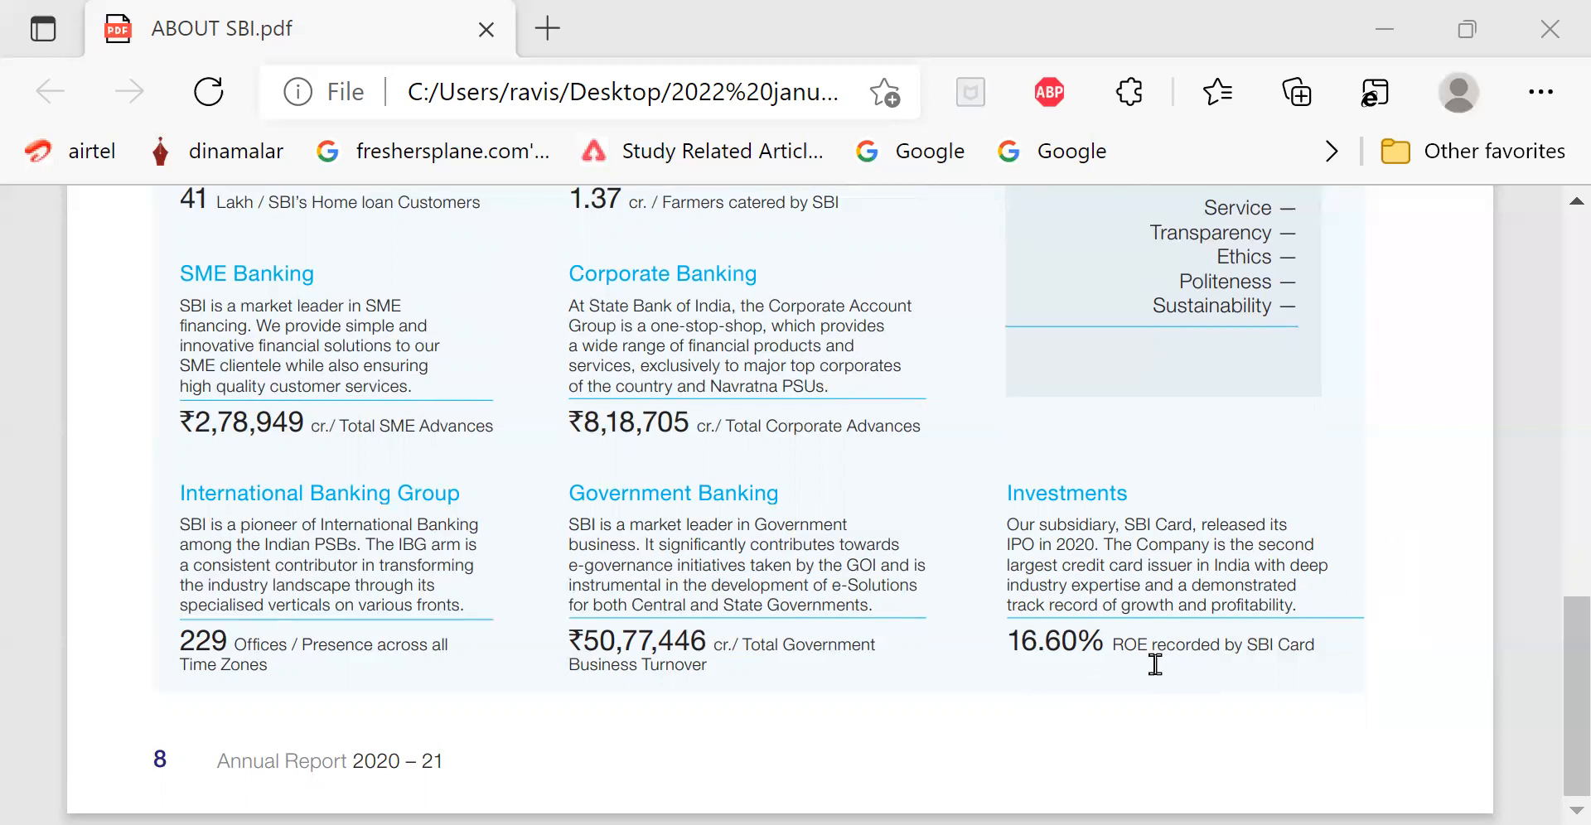
mouse_move(1215, 668)
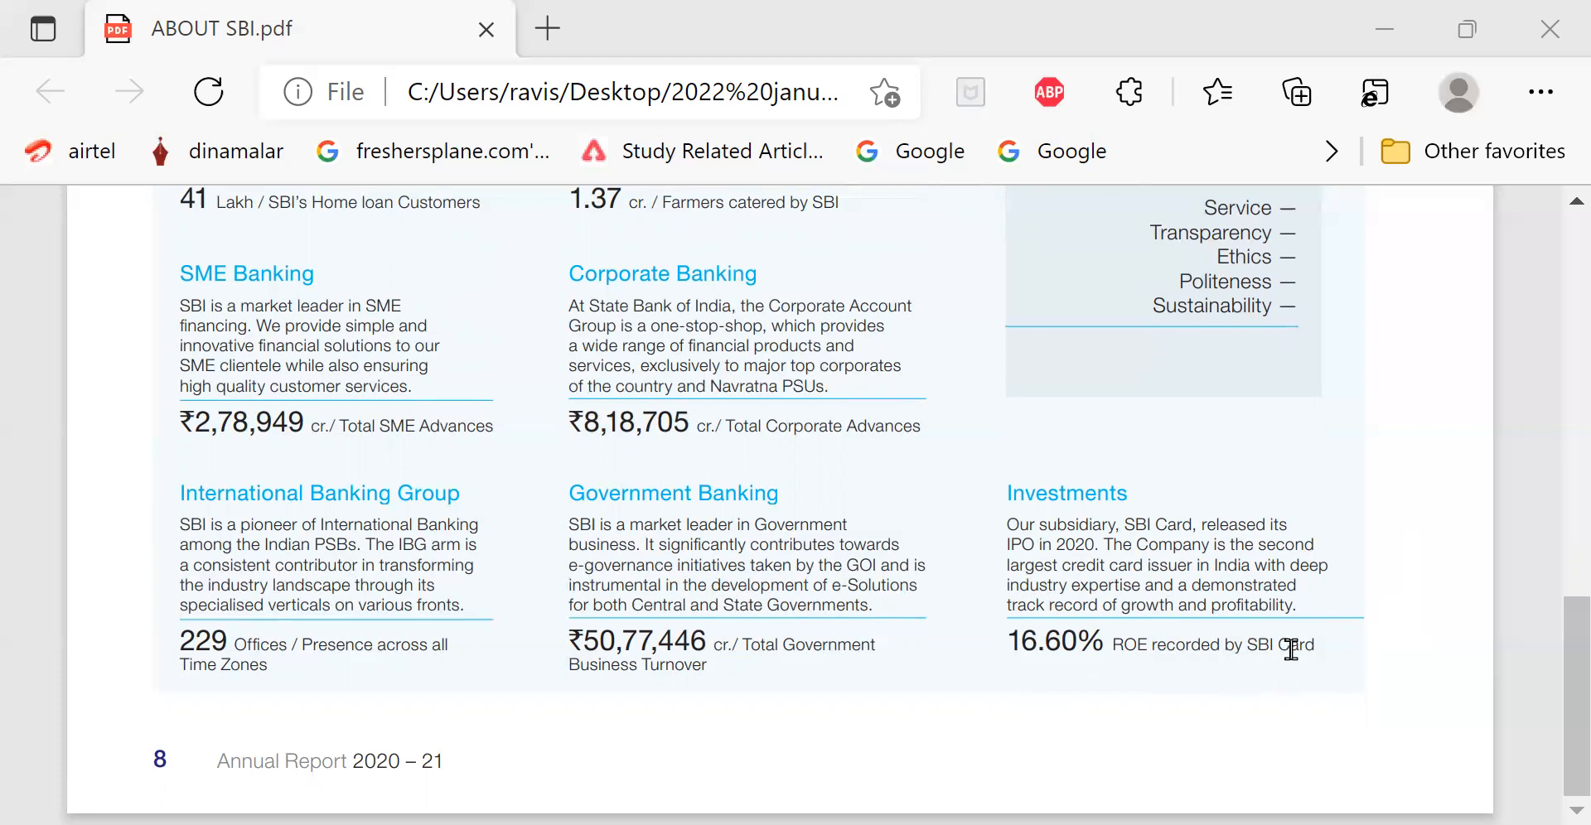
scroll("up", 3)
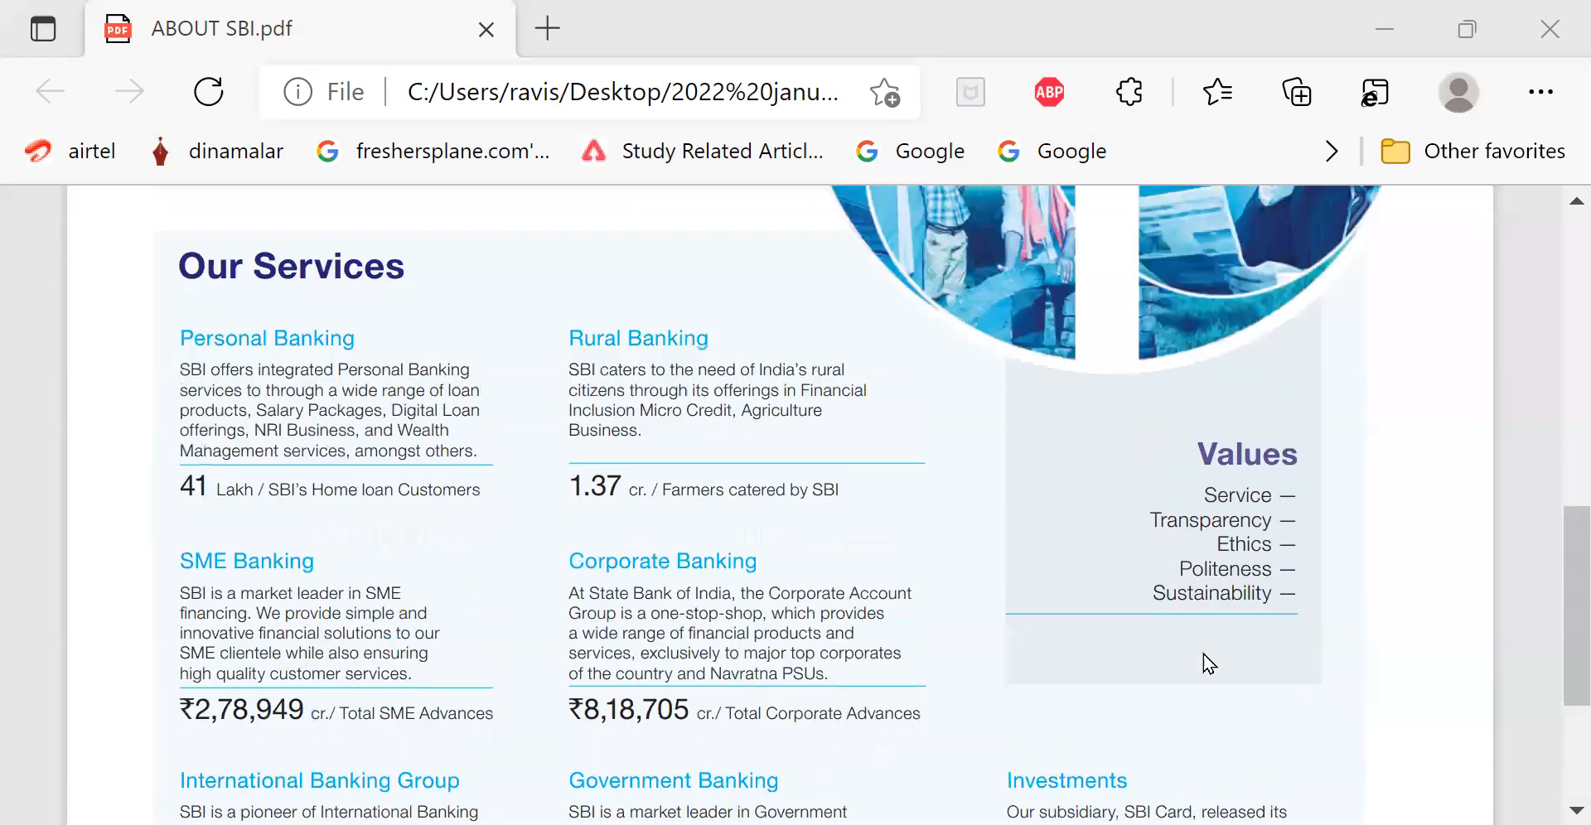
scroll("down", 3)
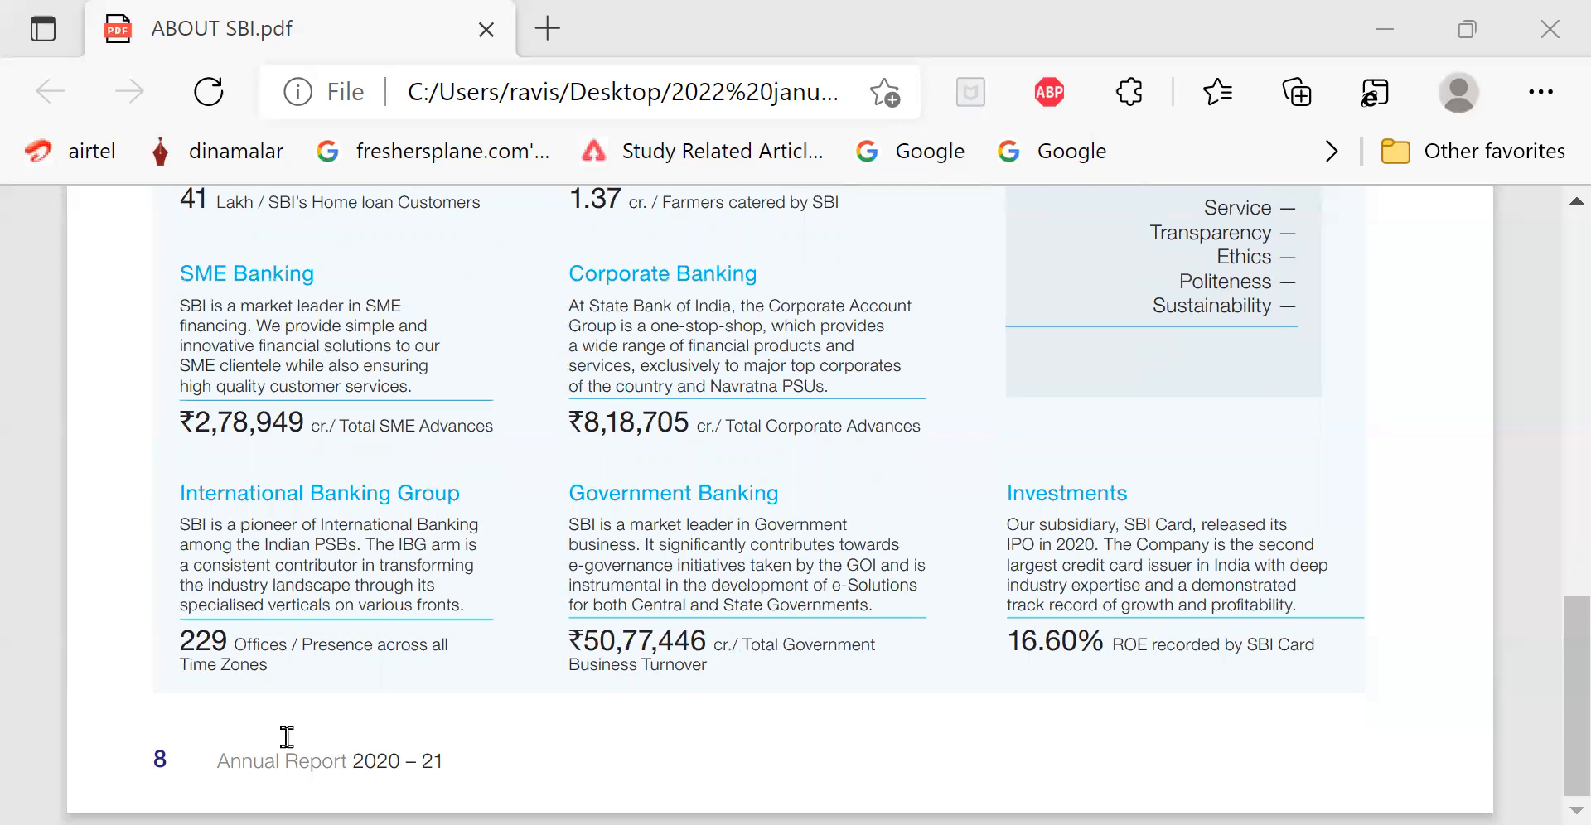
scroll("up", 3)
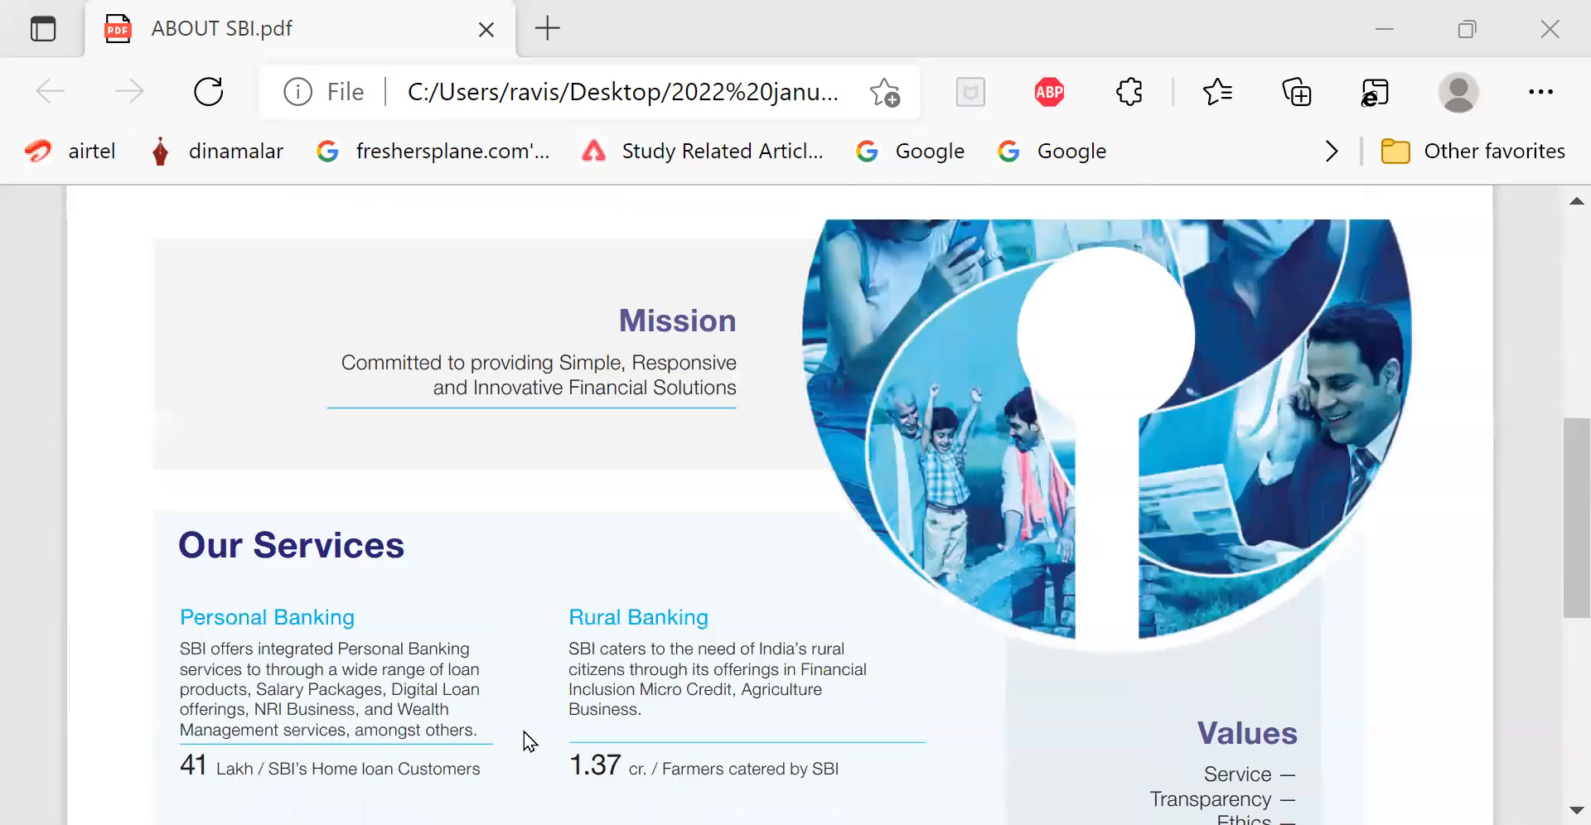
scroll("up", 3)
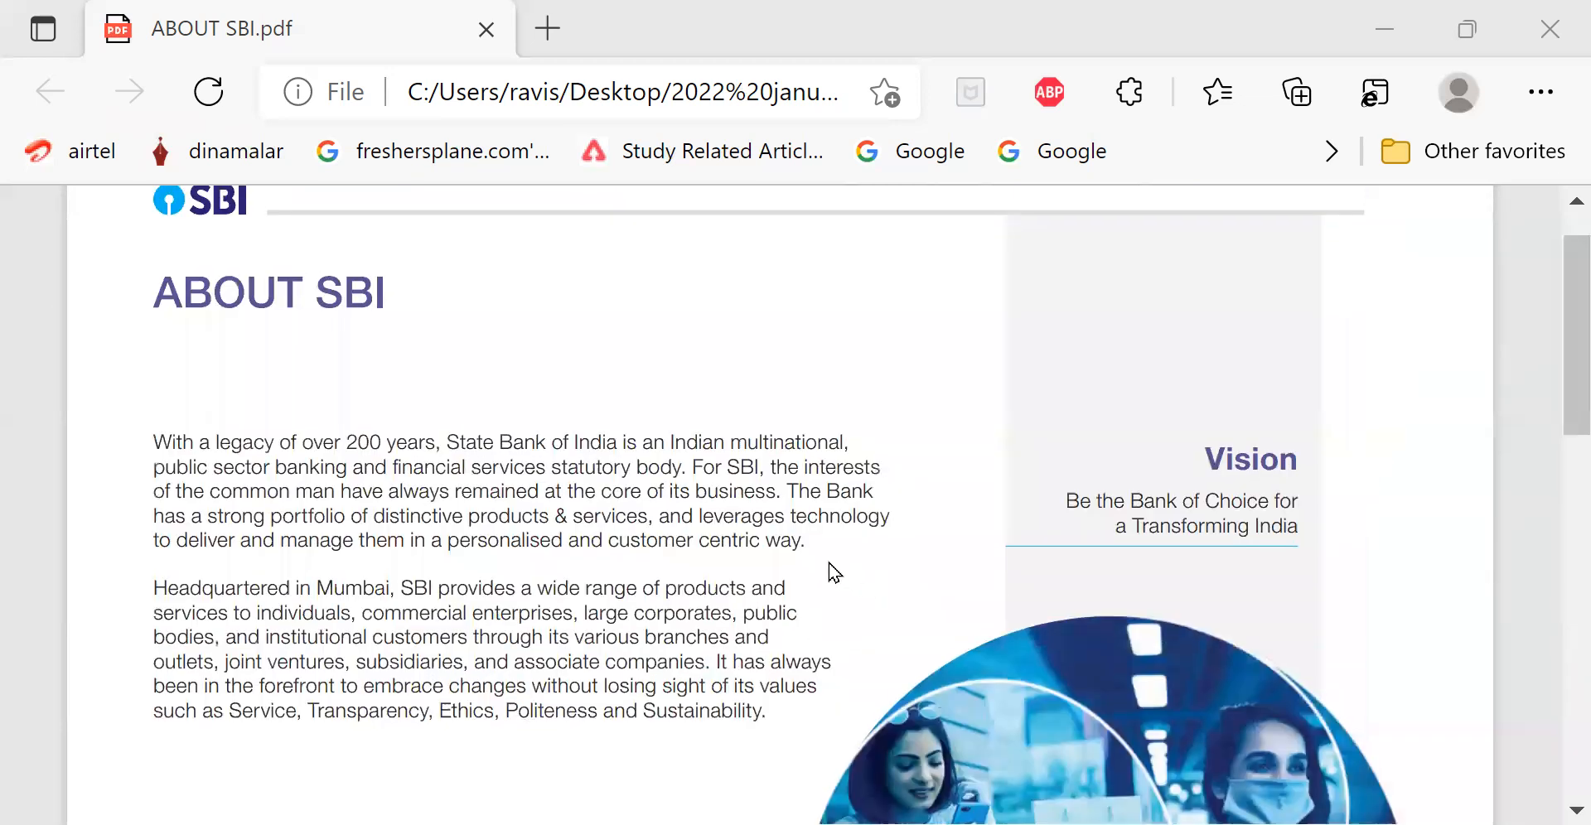